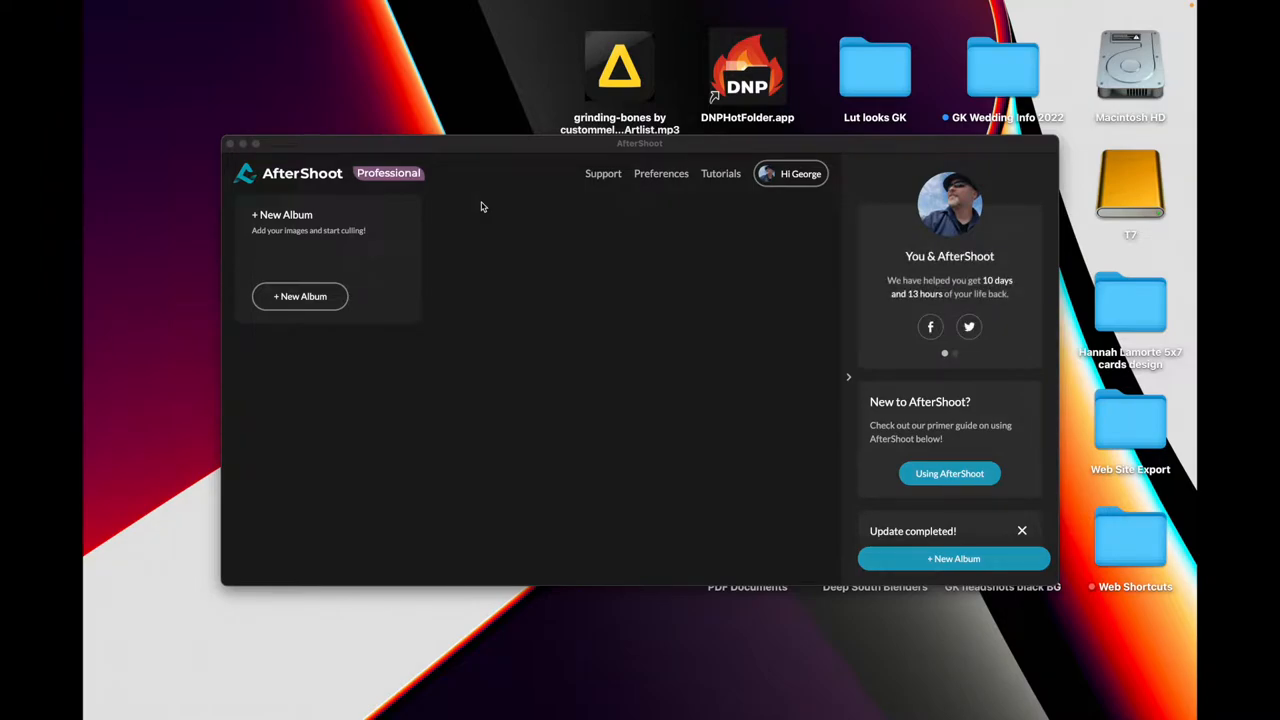
{"action": "mouse_move", "coordinate": [276, 220]}
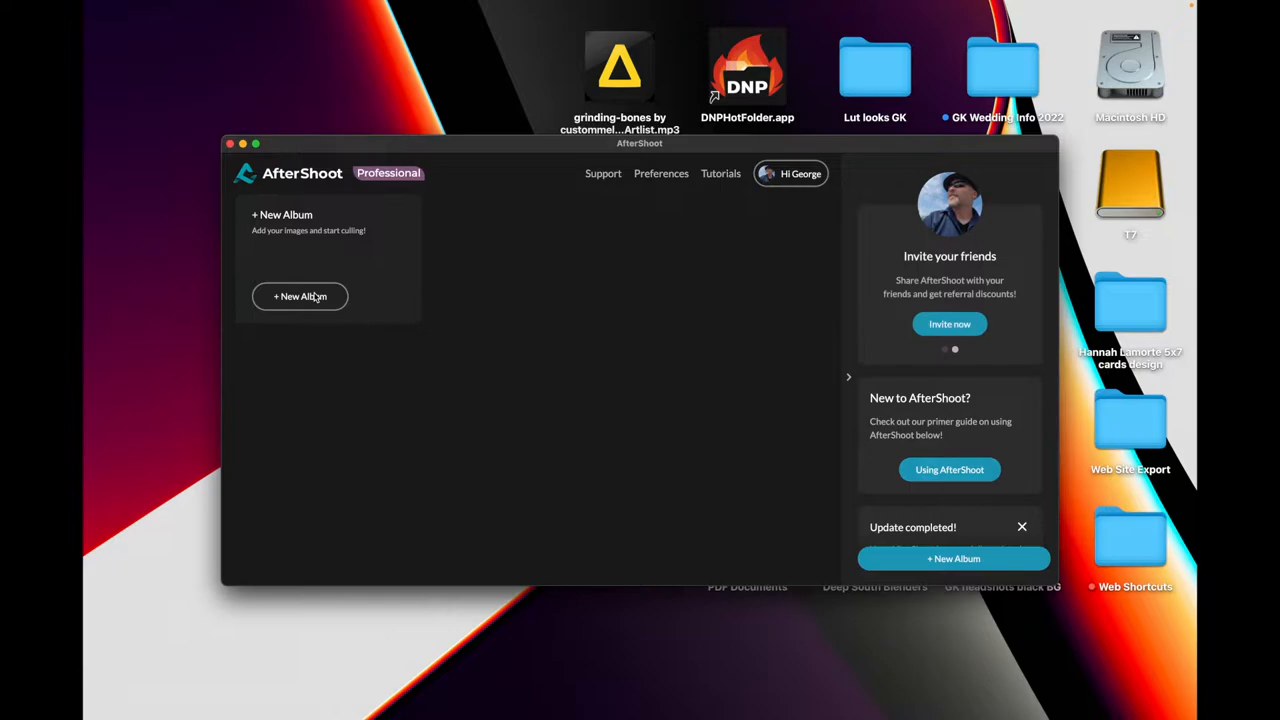
- Create a new untitled album via + New Album, reaching the Add a folder screen
{"action": "left_click", "coordinate": [300, 296]}
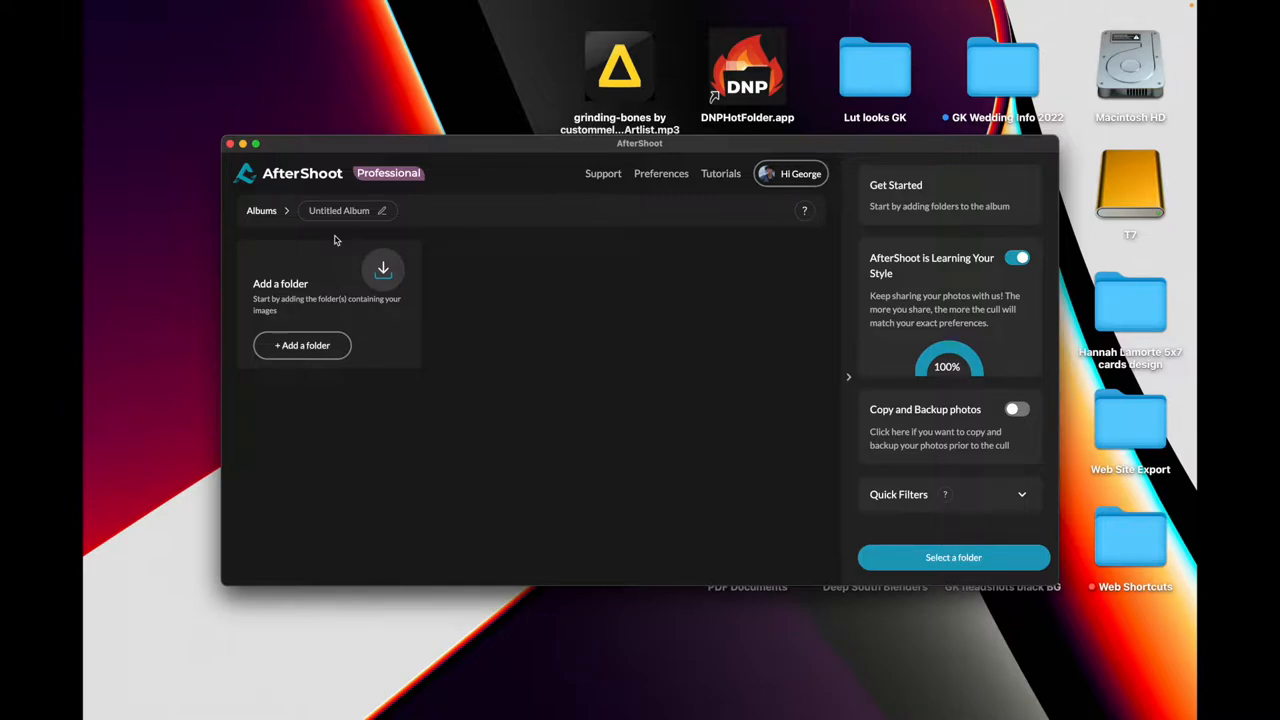
- Import the wedding RAW folder from the T7 drive into the album
{"action": "left_click", "coordinate": [302, 344]}
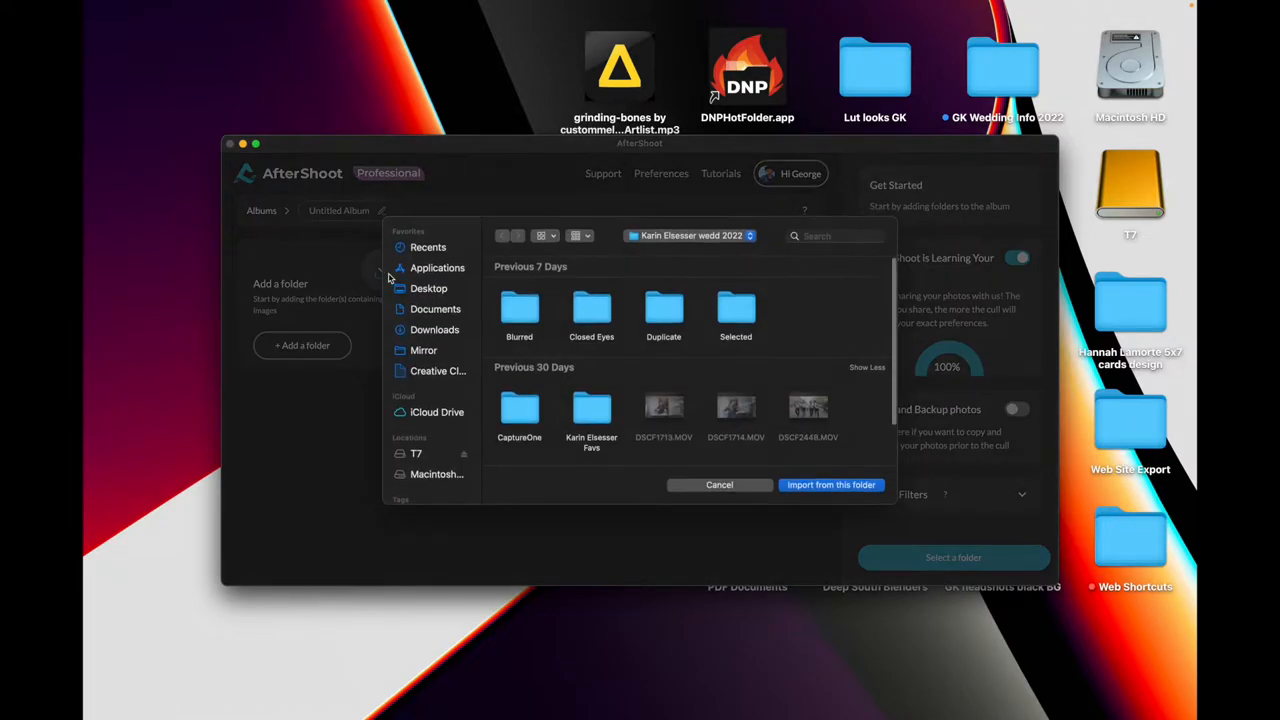
{"action": "left_click", "coordinate": [416, 452]}
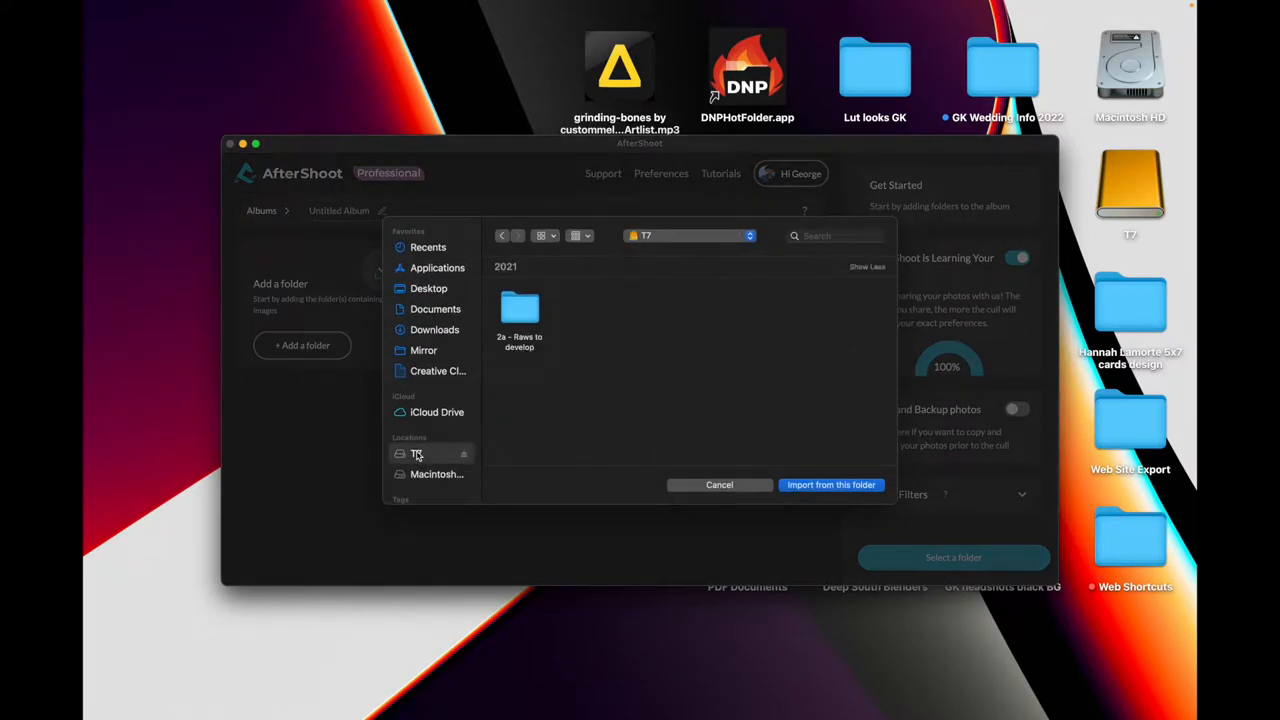
{"action": "left_click", "coordinate": [416, 452]}
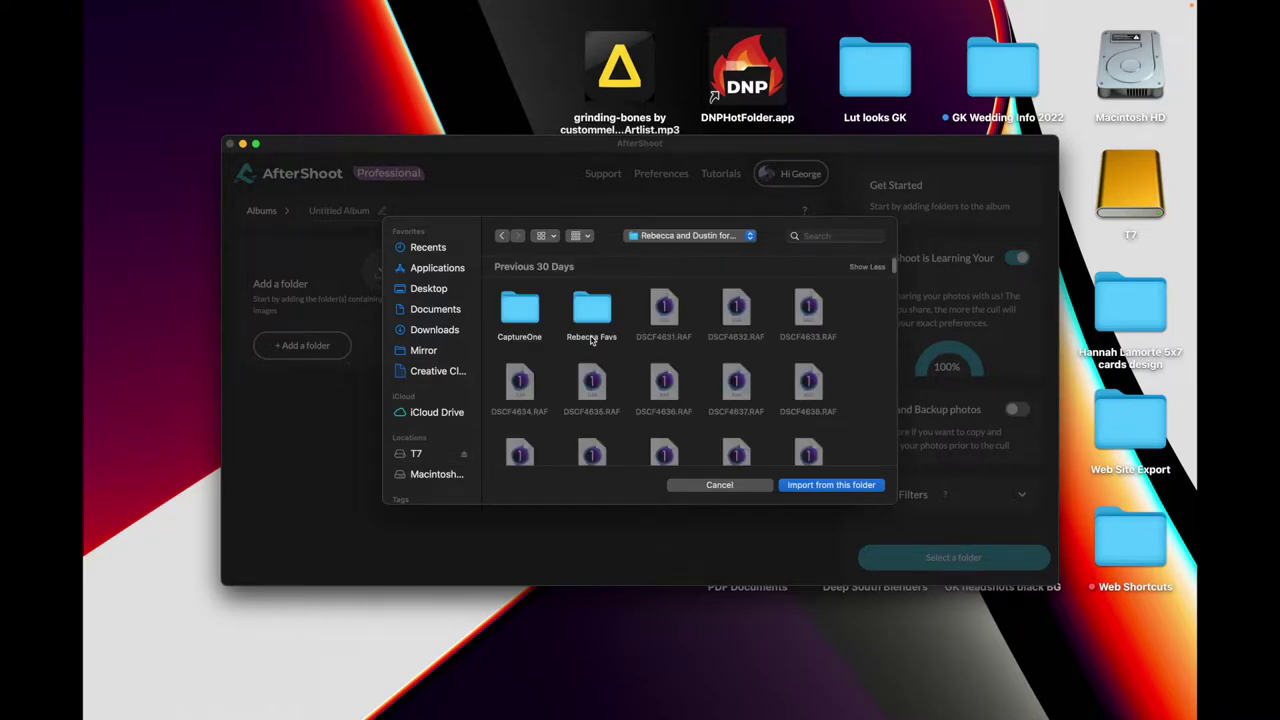
{"action": "mouse_move", "coordinate": [756, 400]}
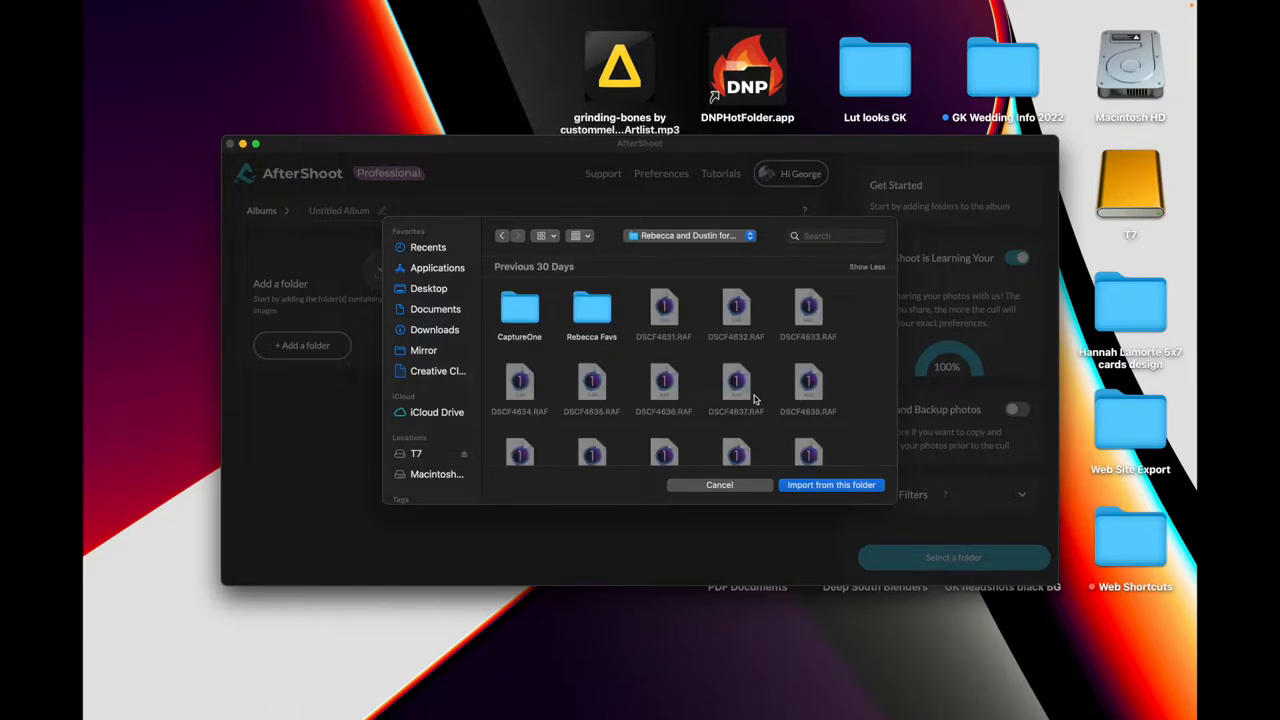
{"action": "mouse_move", "coordinate": [832, 486]}
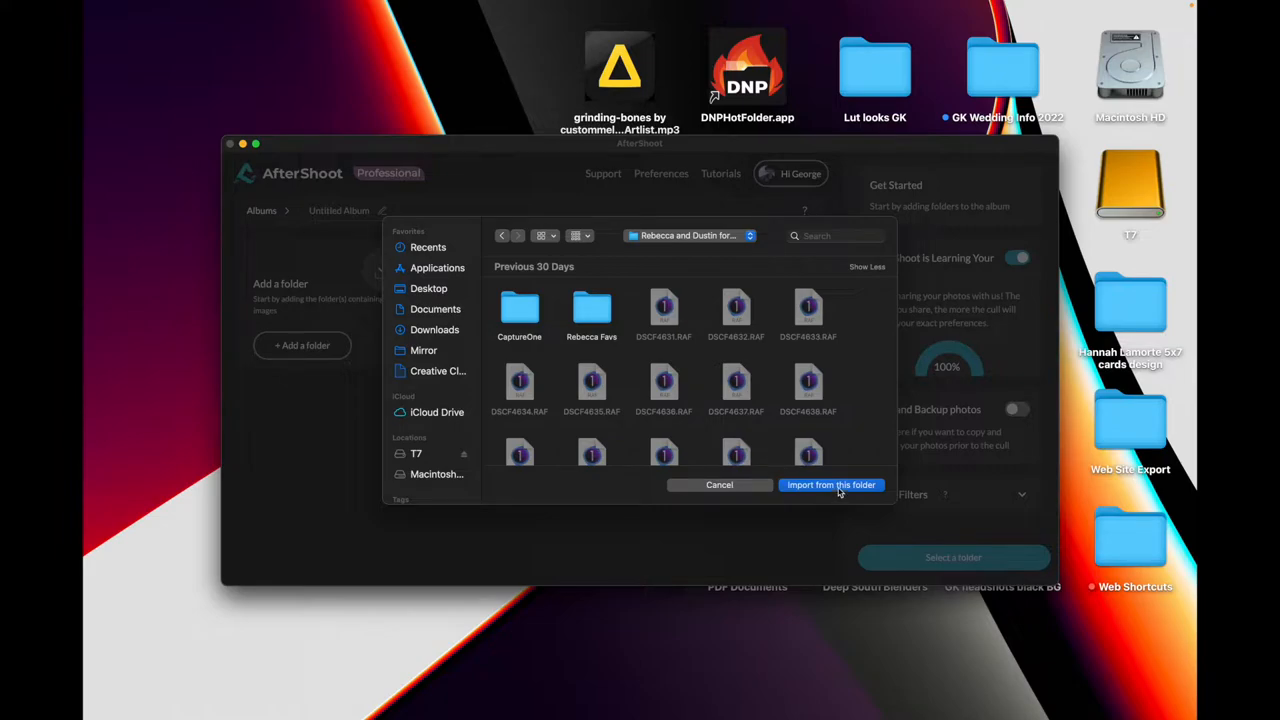
{"action": "left_click", "coordinate": [832, 486]}
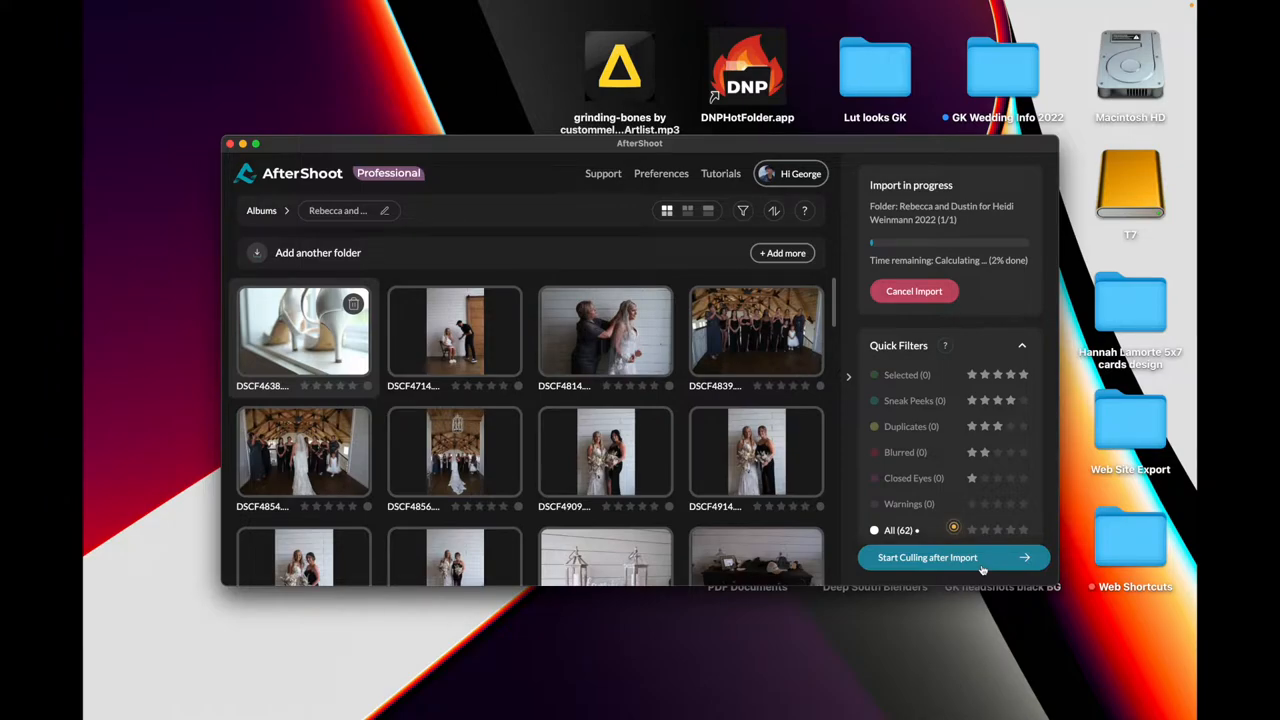
- Start culling after import and review the Set Preferences thresholds for blur and duplicates
{"action": "left_click", "coordinate": [928, 556]}
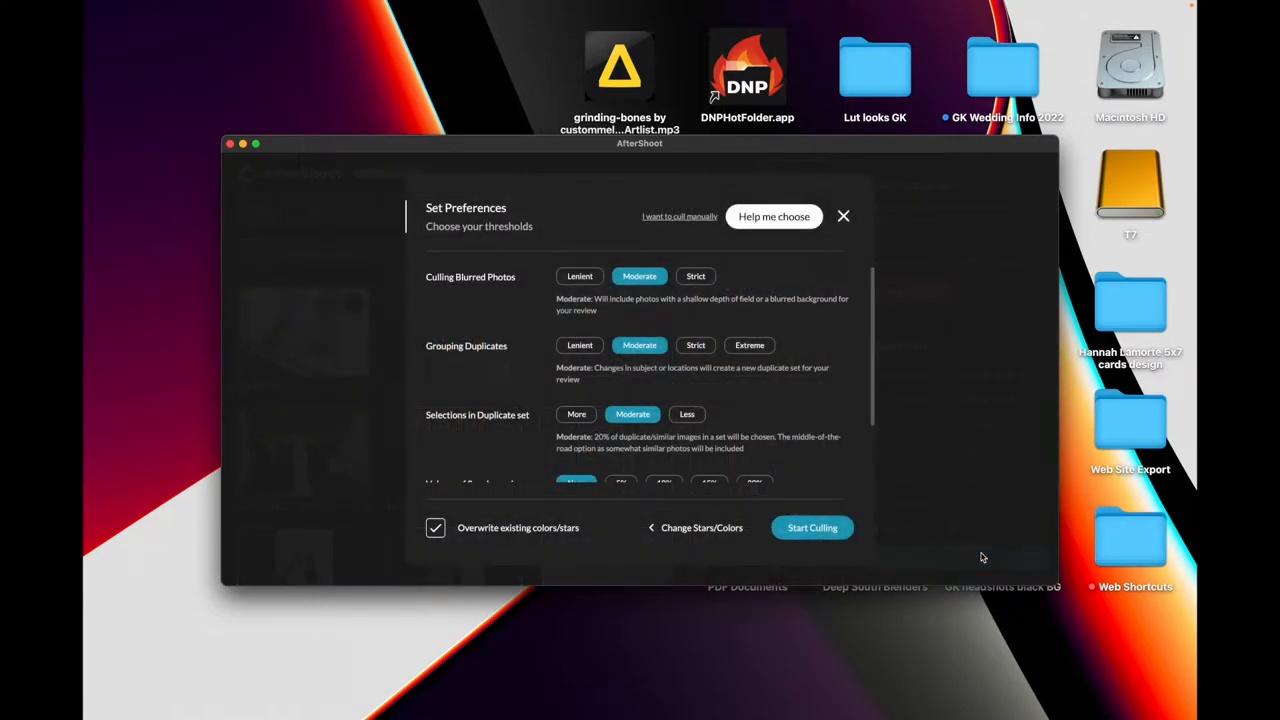
{"action": "mouse_move", "coordinate": [728, 336]}
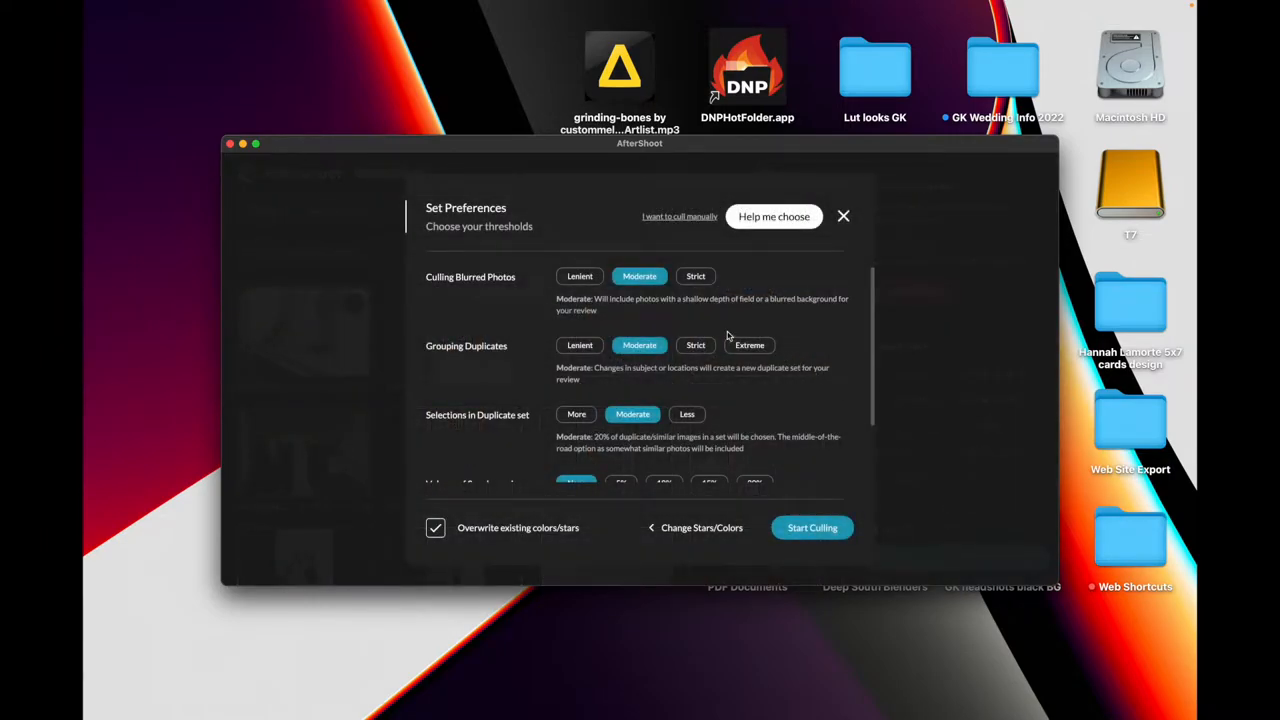
{"action": "mouse_move", "coordinate": [670, 298]}
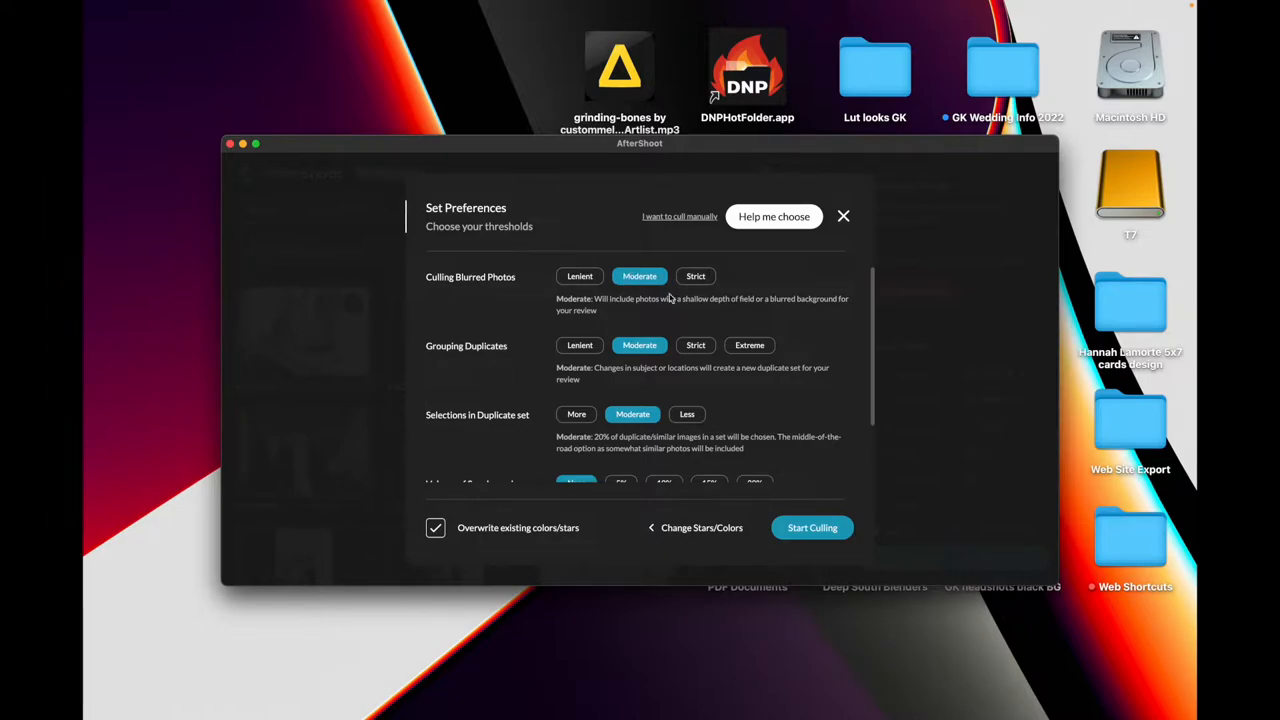
{"action": "mouse_move", "coordinate": [476, 288]}
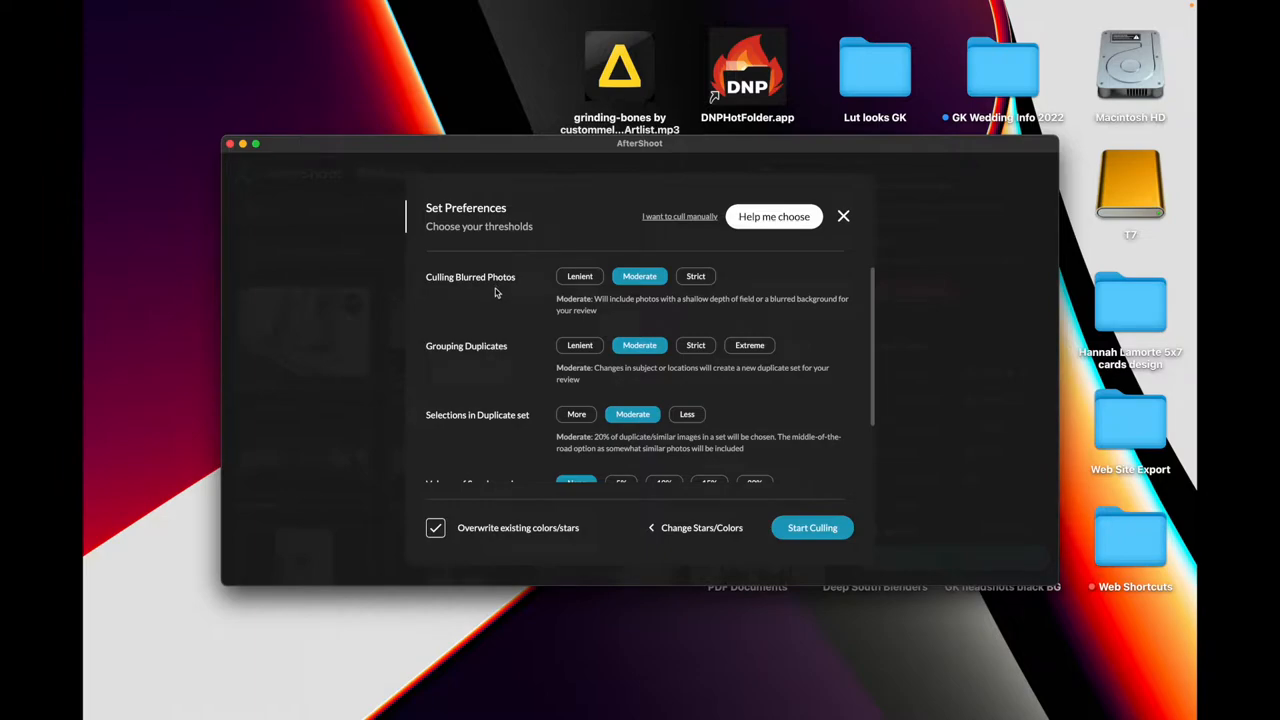
{"action": "mouse_move", "coordinate": [502, 360]}
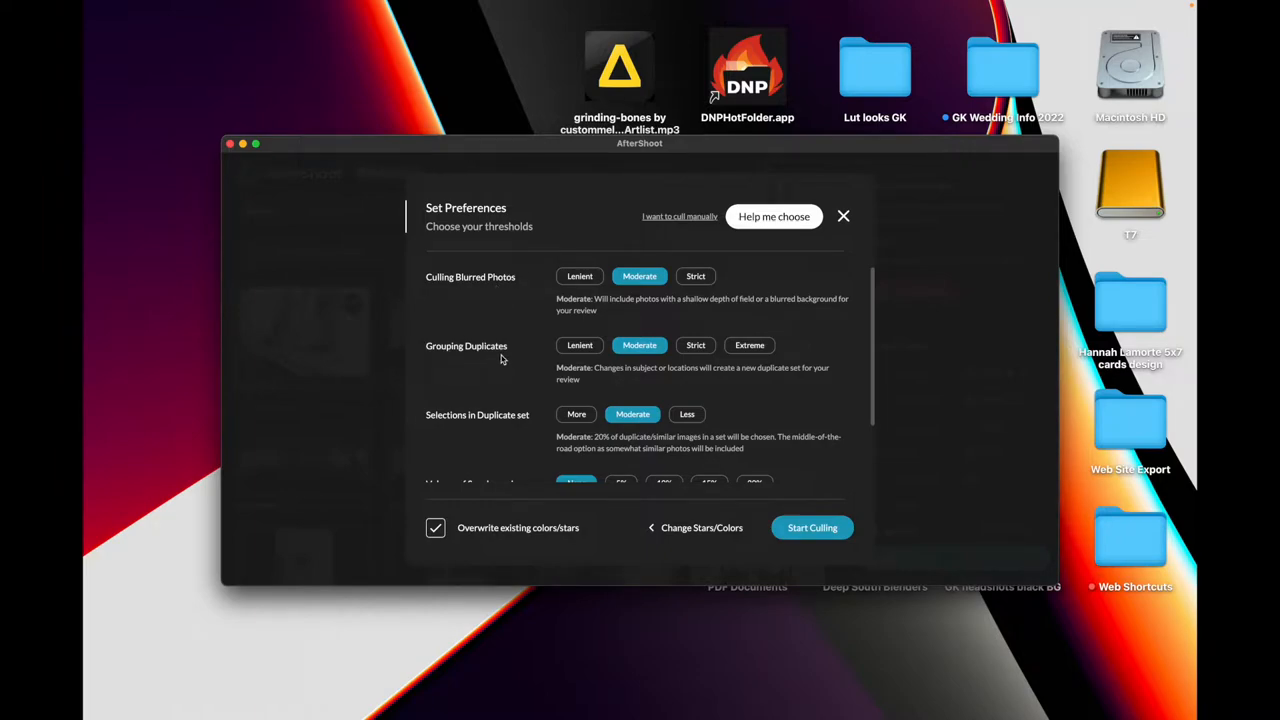
{"action": "mouse_move", "coordinate": [512, 430]}
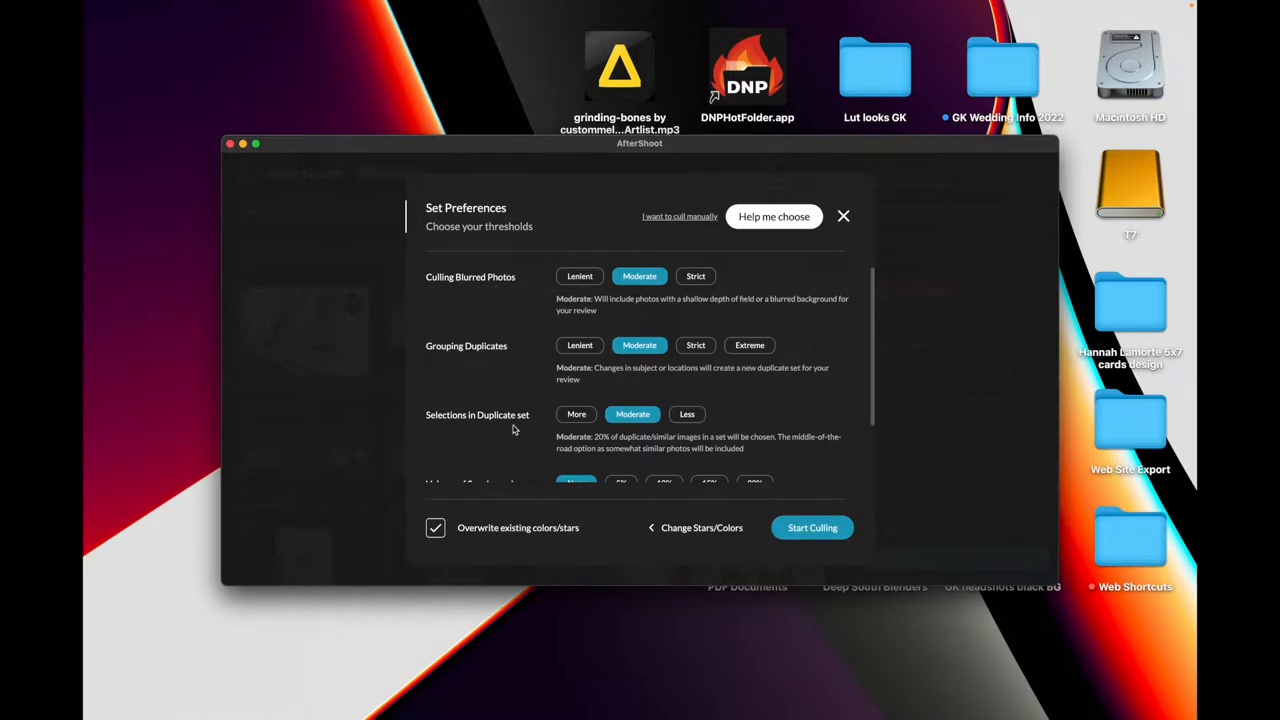
{"action": "scroll", "scroll_direction": "down", "scroll_amount": 3}
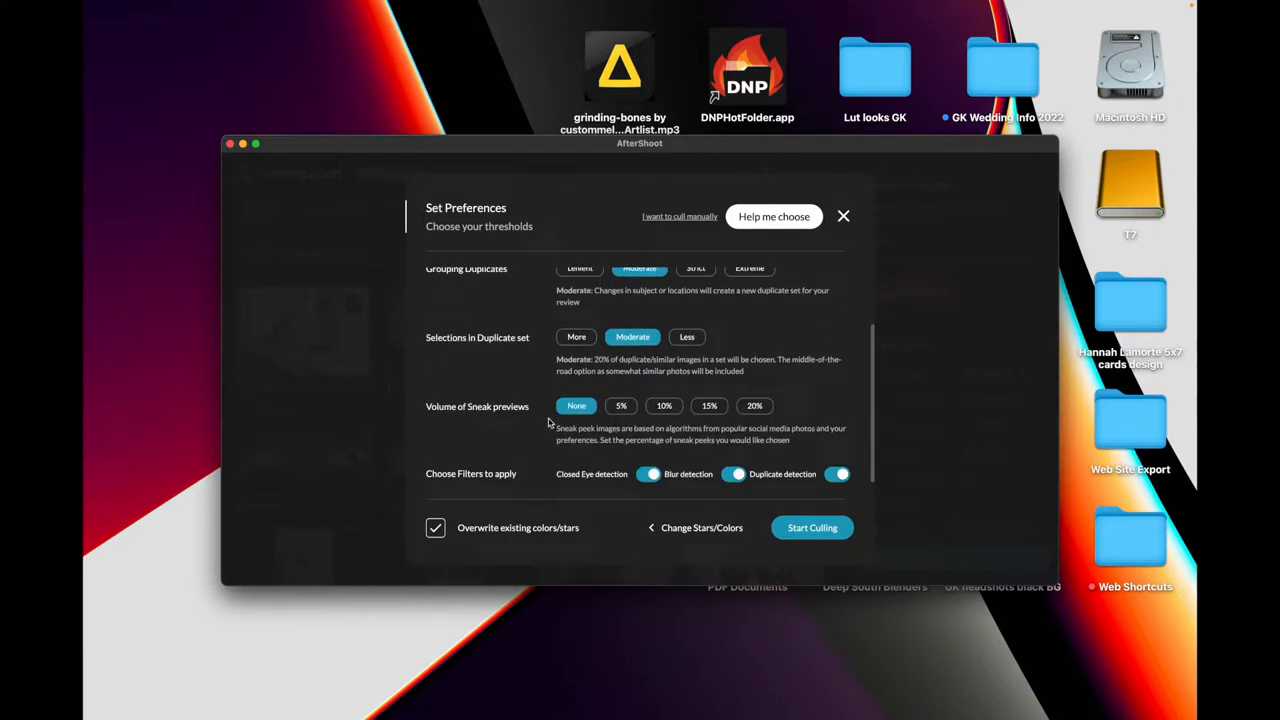
{"action": "mouse_move", "coordinate": [536, 420]}
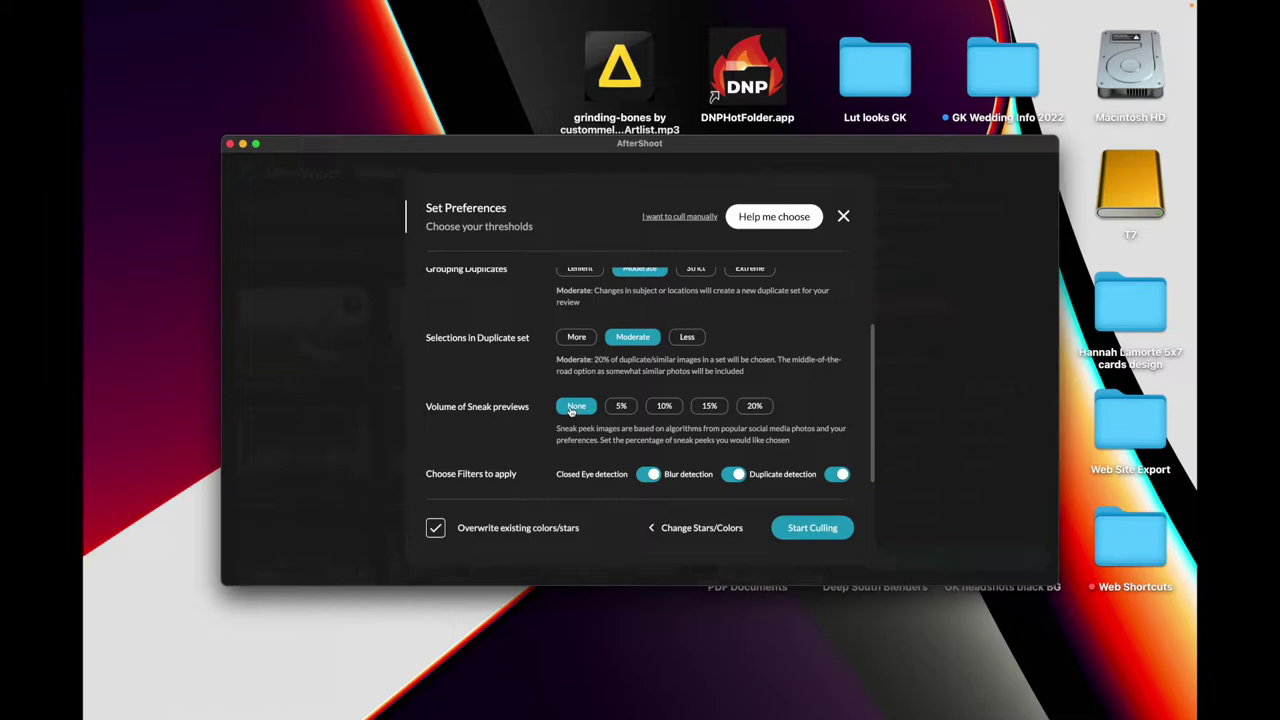
{"action": "mouse_move", "coordinate": [616, 330]}
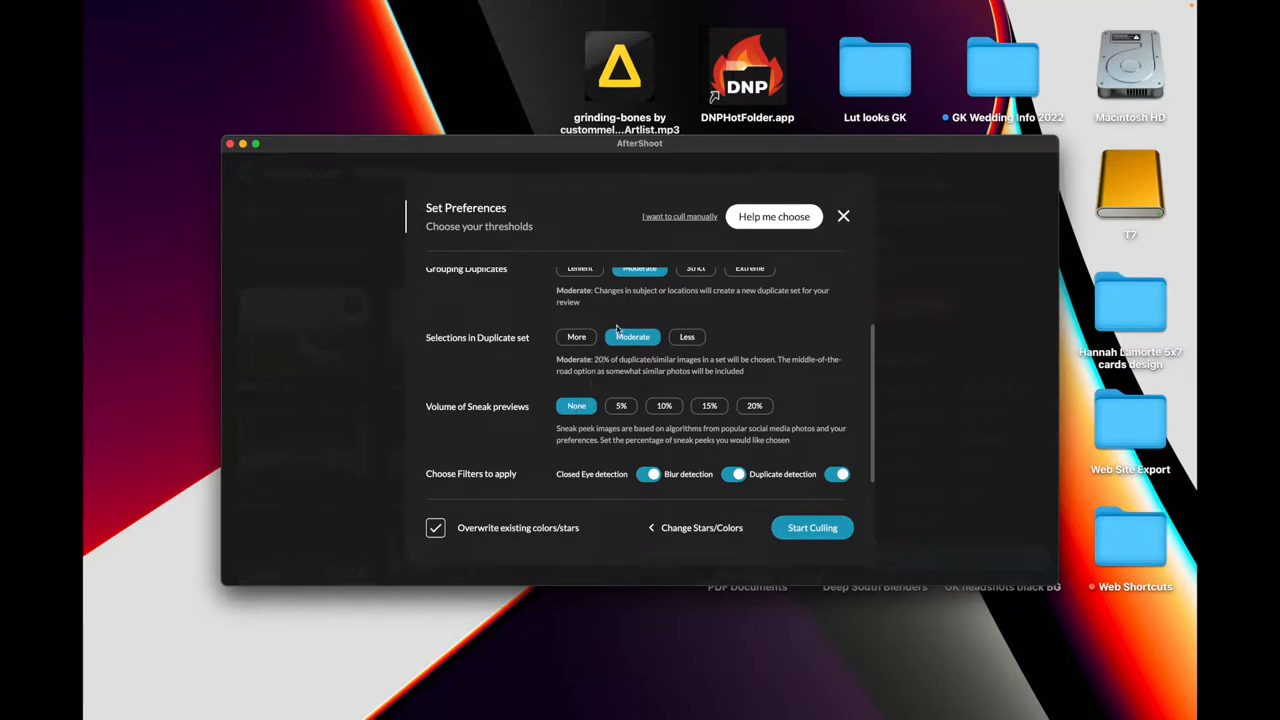
{"action": "mouse_move", "coordinate": [632, 422]}
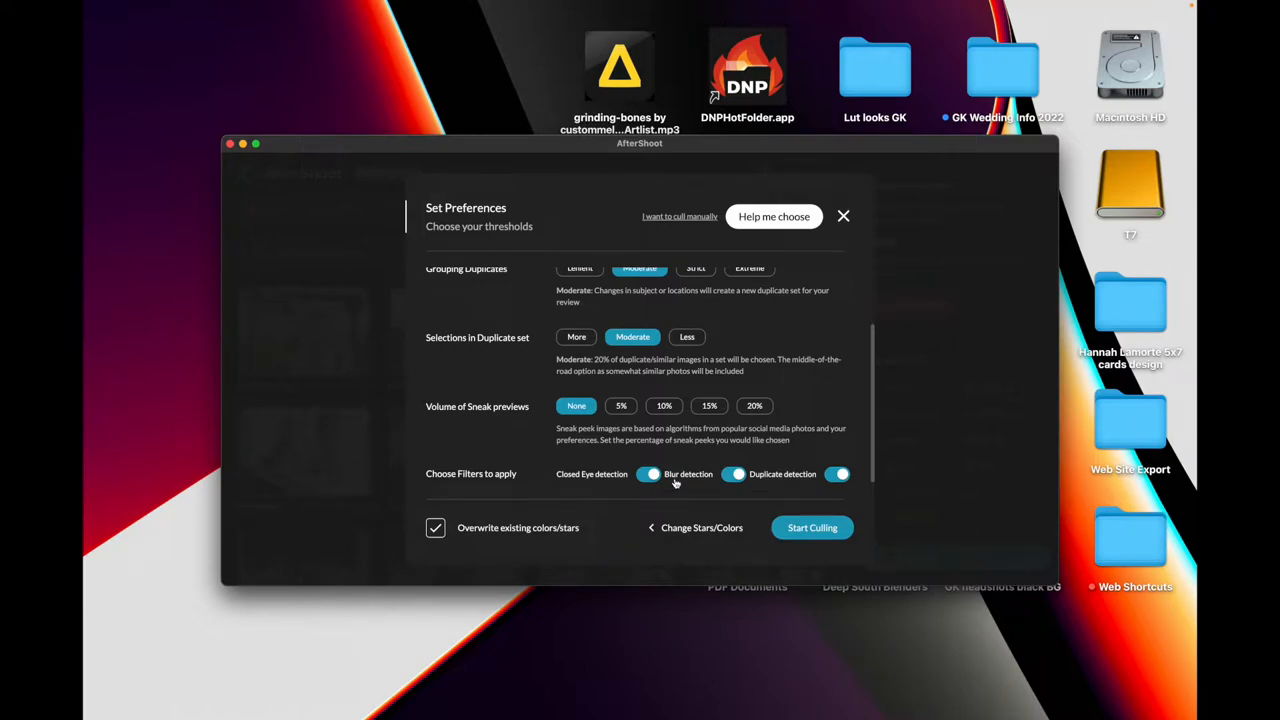
{"action": "mouse_move", "coordinate": [768, 488]}
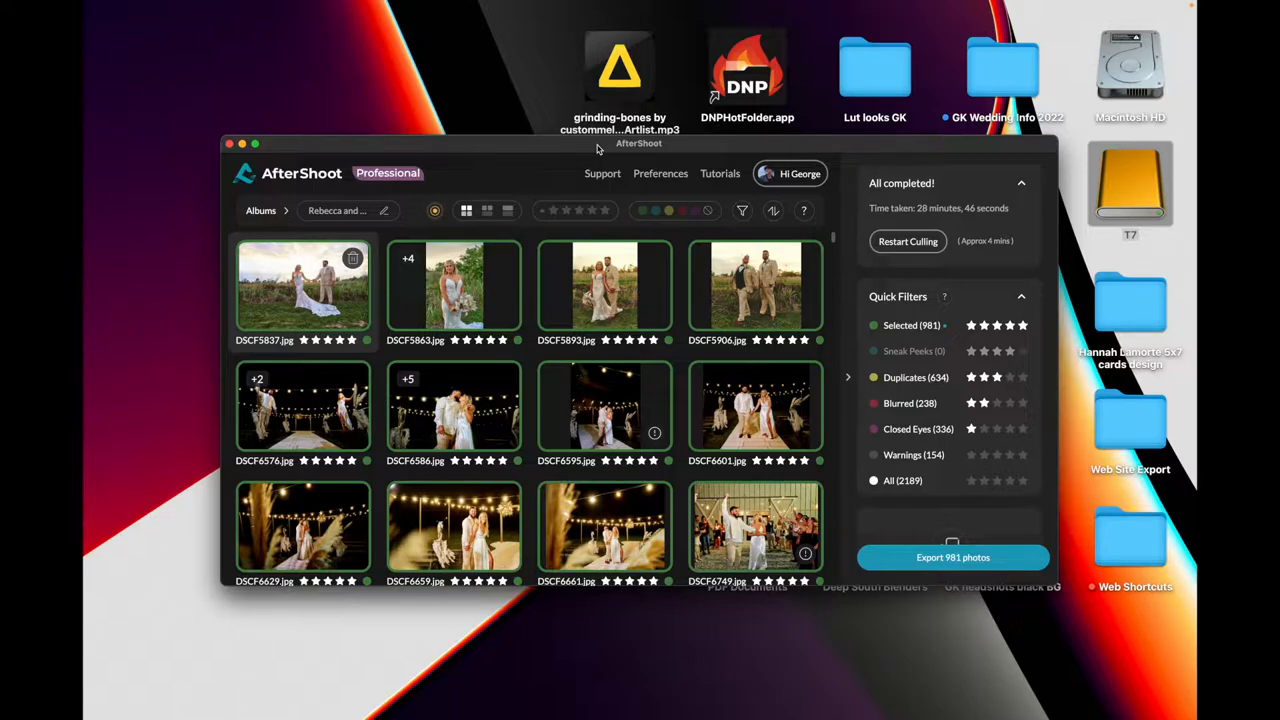
{"action": "mouse_move", "coordinate": [992, 216]}
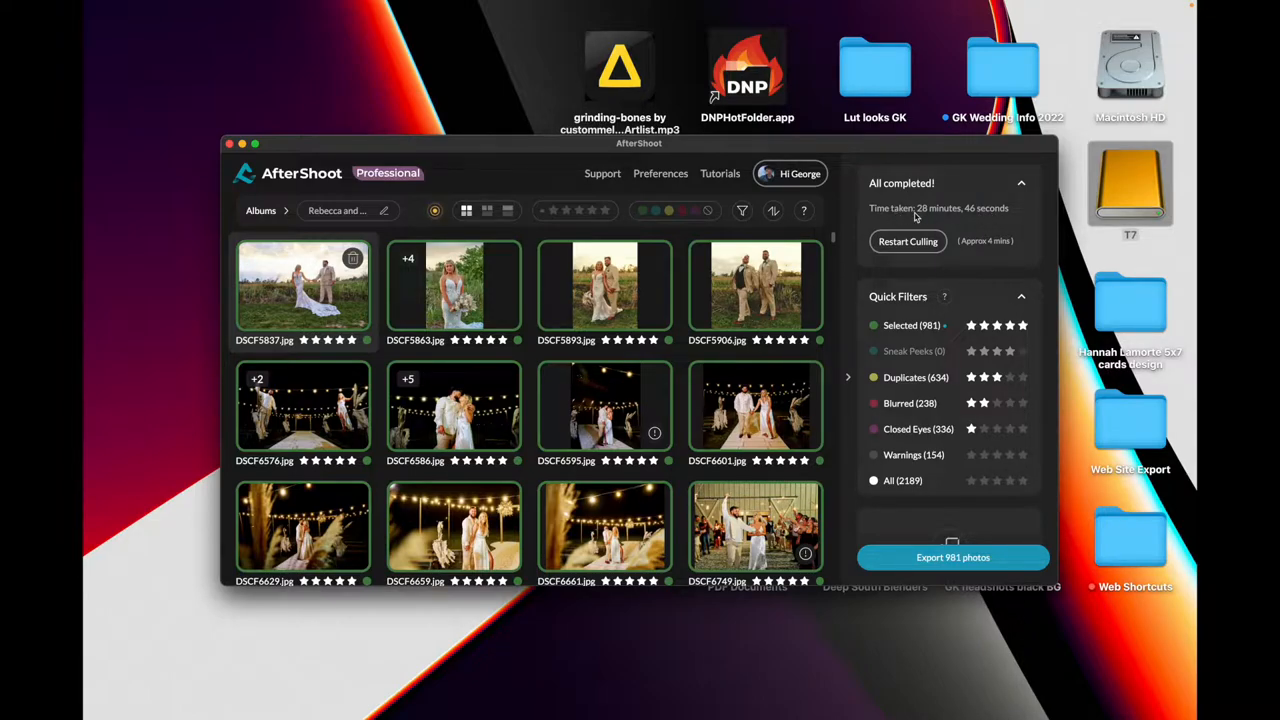
{"action": "mouse_move", "coordinate": [622, 370]}
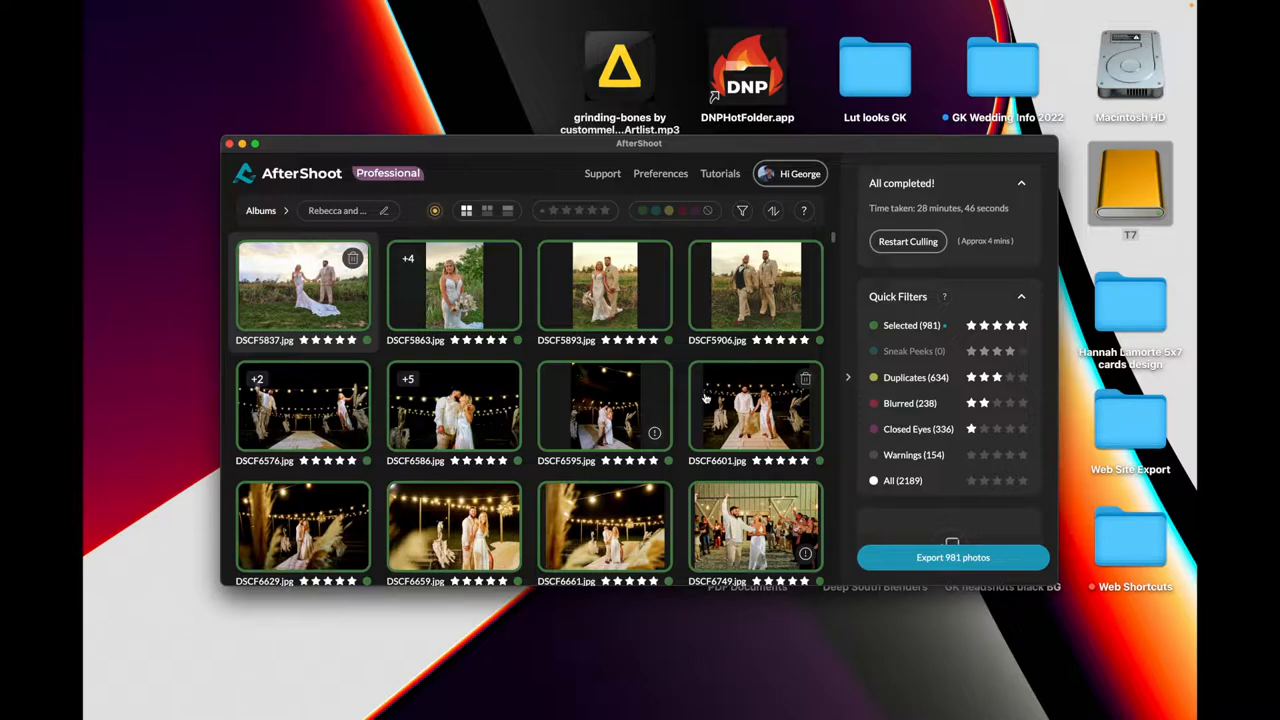
{"action": "mouse_move", "coordinate": [936, 326]}
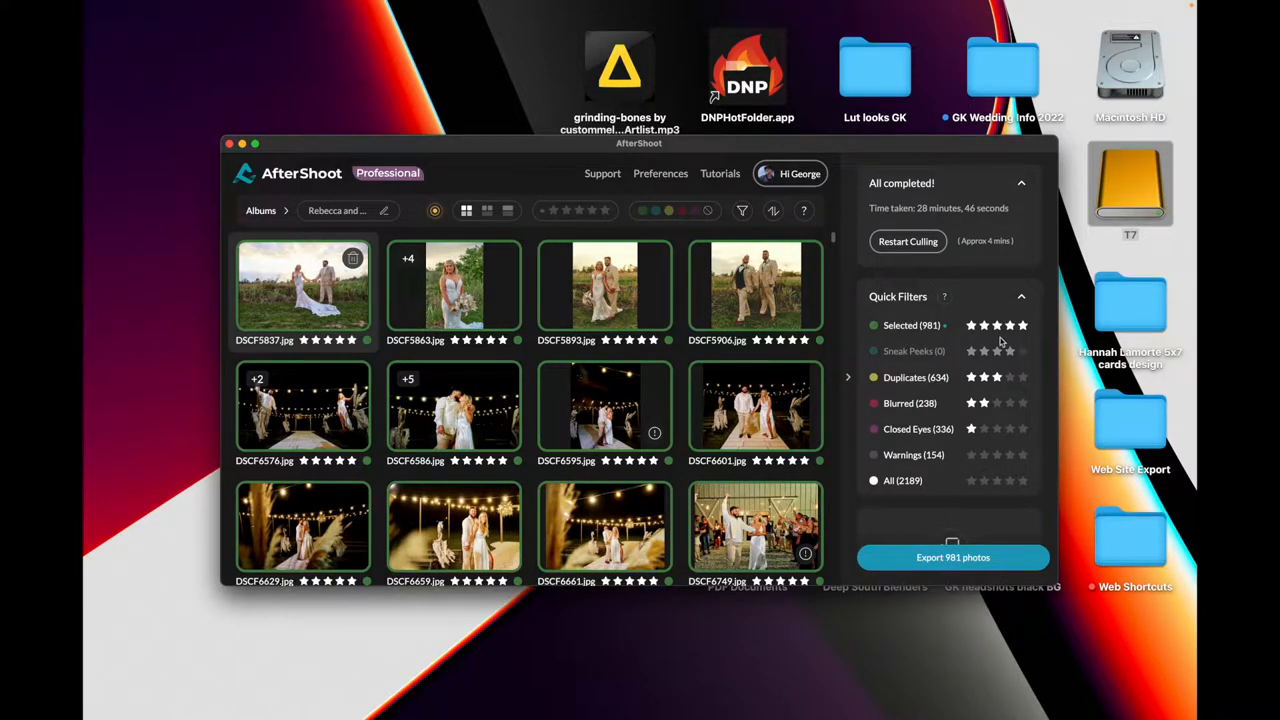
{"action": "mouse_move", "coordinate": [910, 324]}
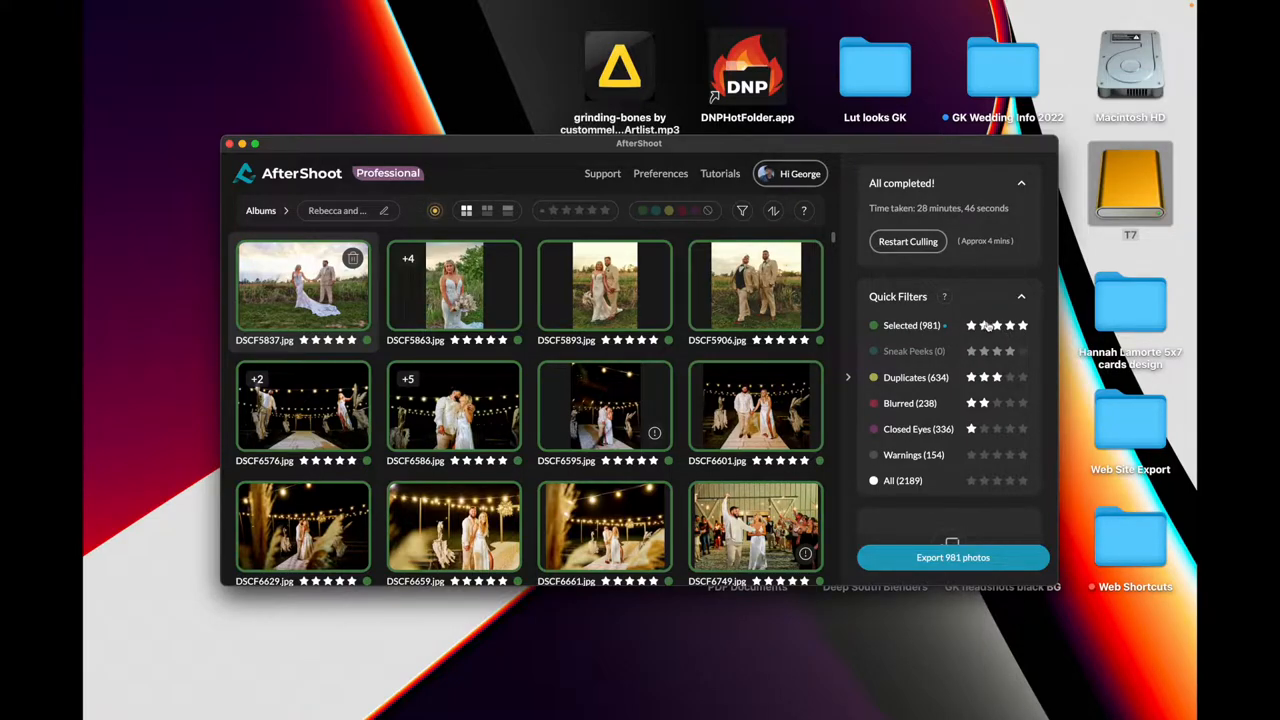
{"action": "mouse_move", "coordinate": [916, 376]}
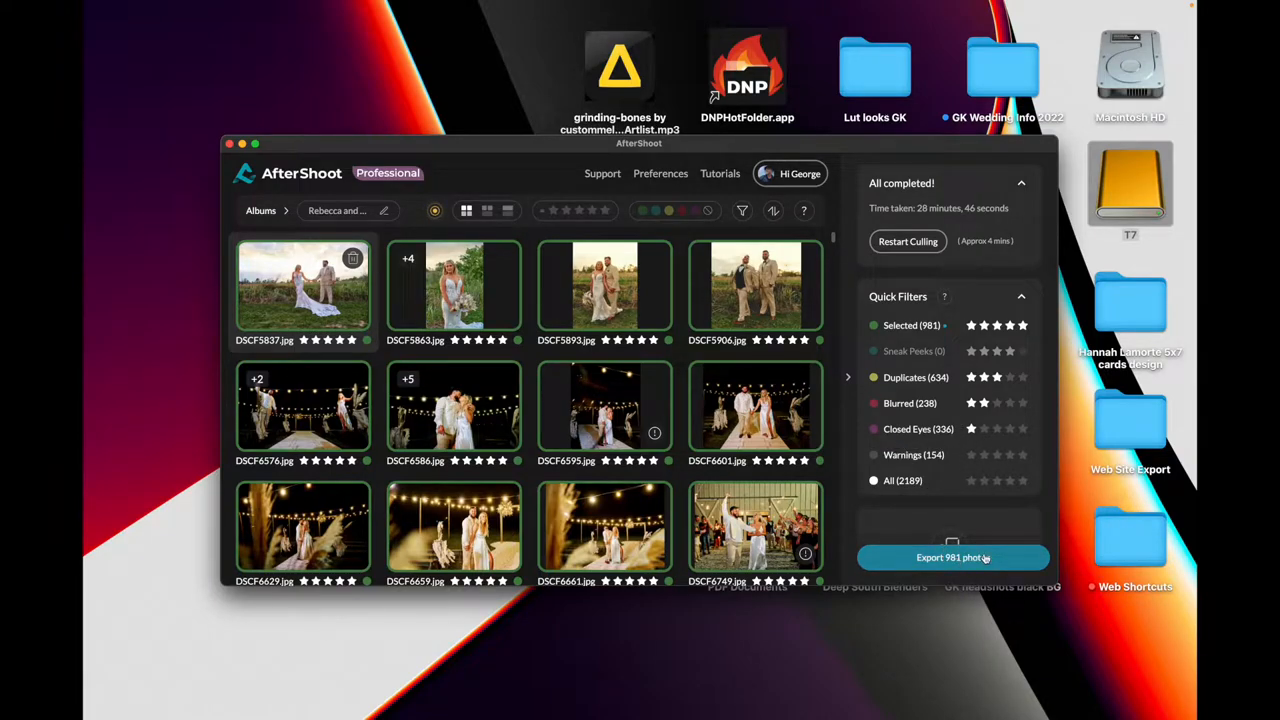
- Export the 981 selected photos to a folder, choosing the wedding RAW folder on the T7 drive as destination
{"action": "left_click", "coordinate": [952, 556]}
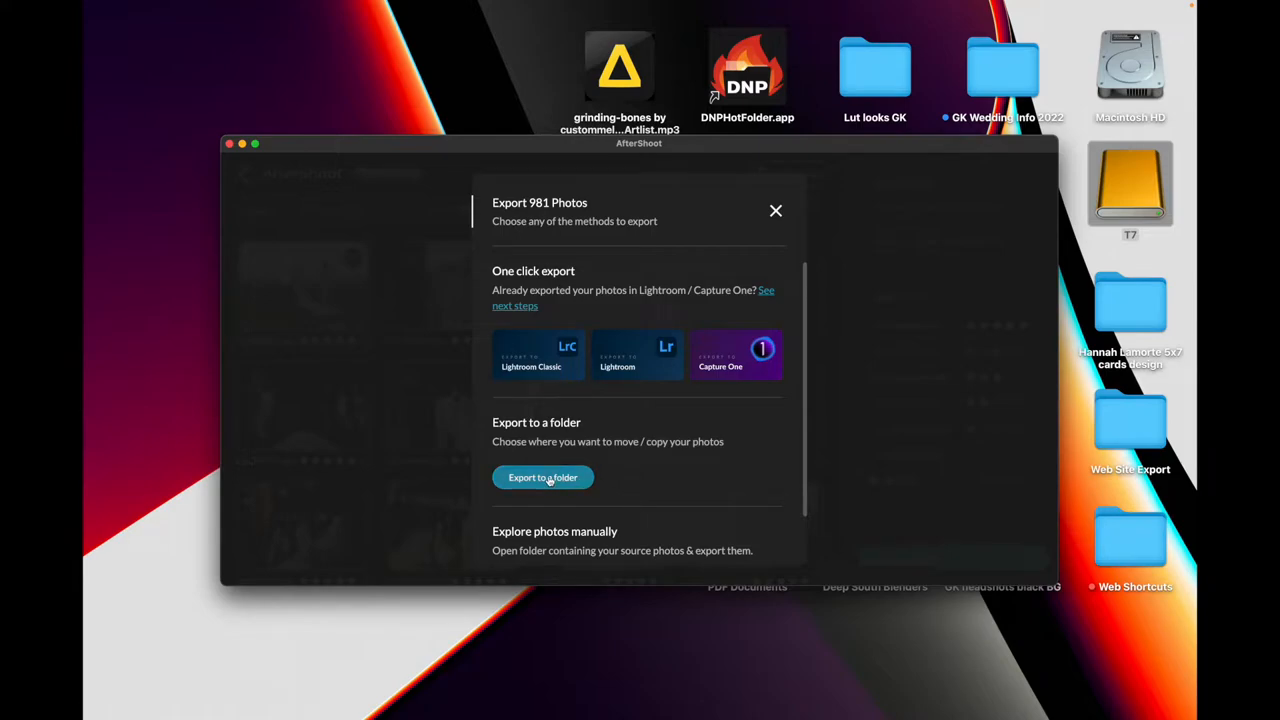
{"action": "left_click", "coordinate": [544, 476]}
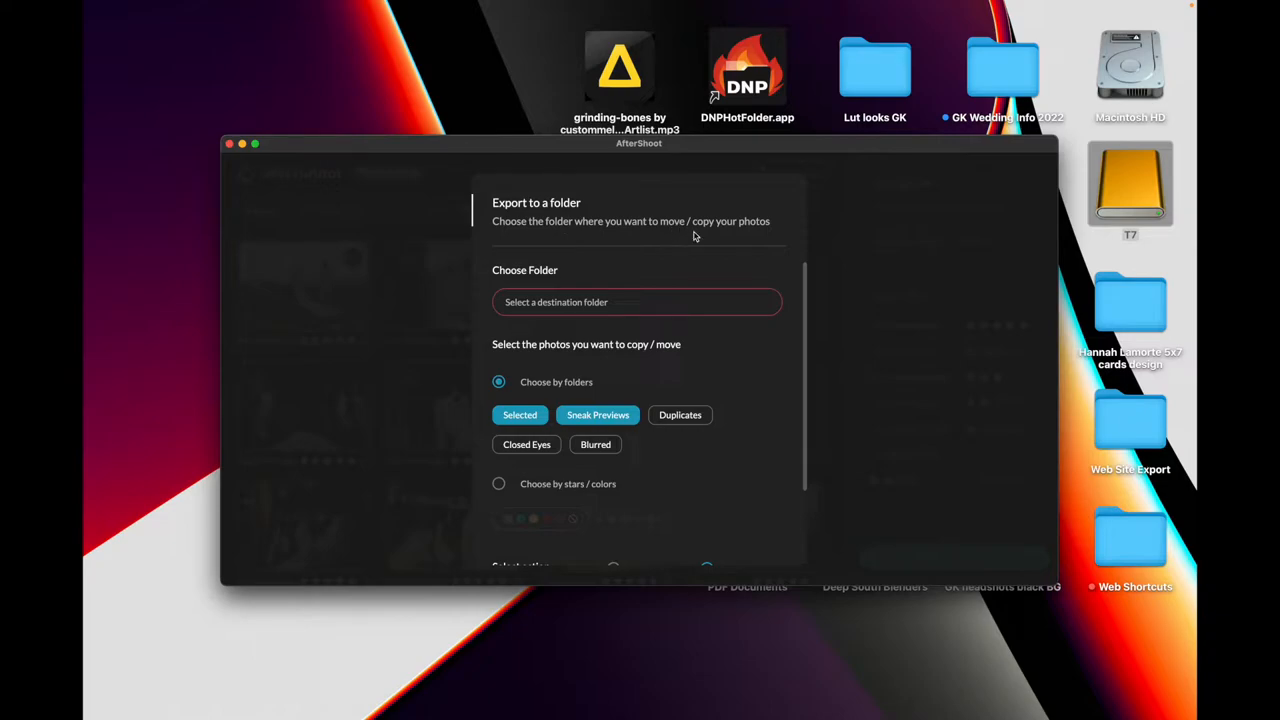
{"action": "mouse_move", "coordinate": [720, 240]}
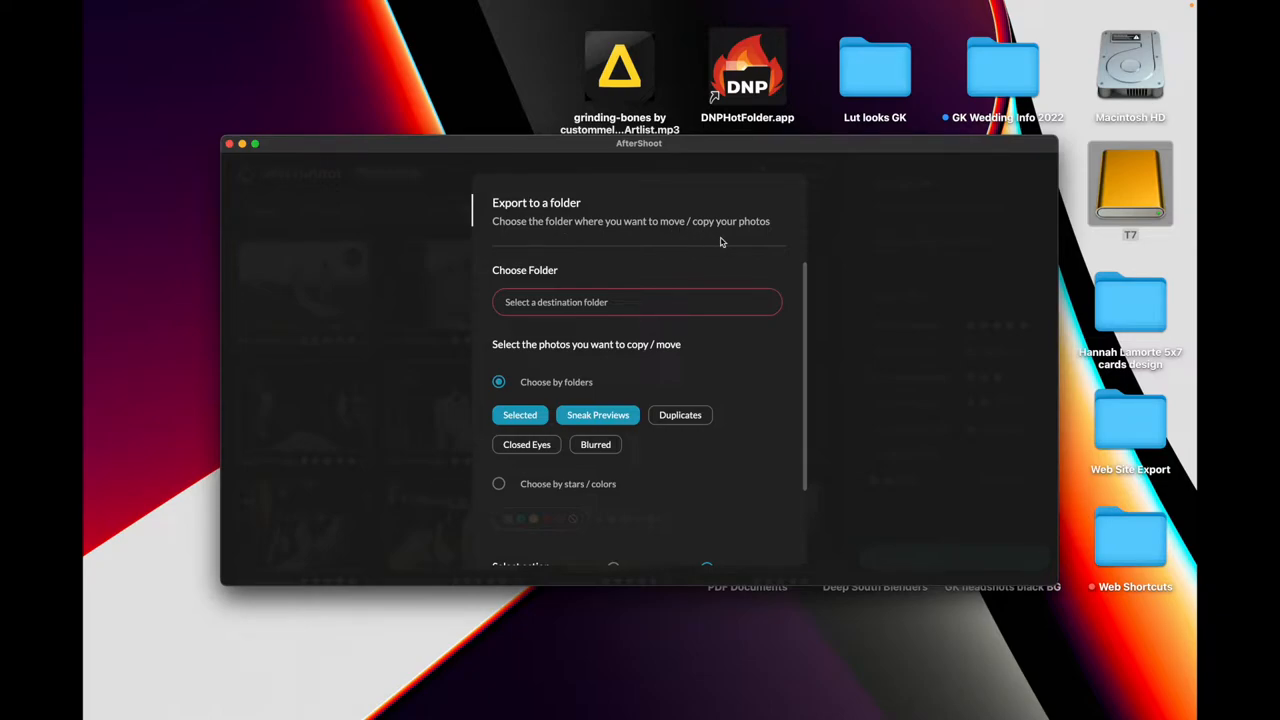
{"action": "left_click", "coordinate": [636, 302]}
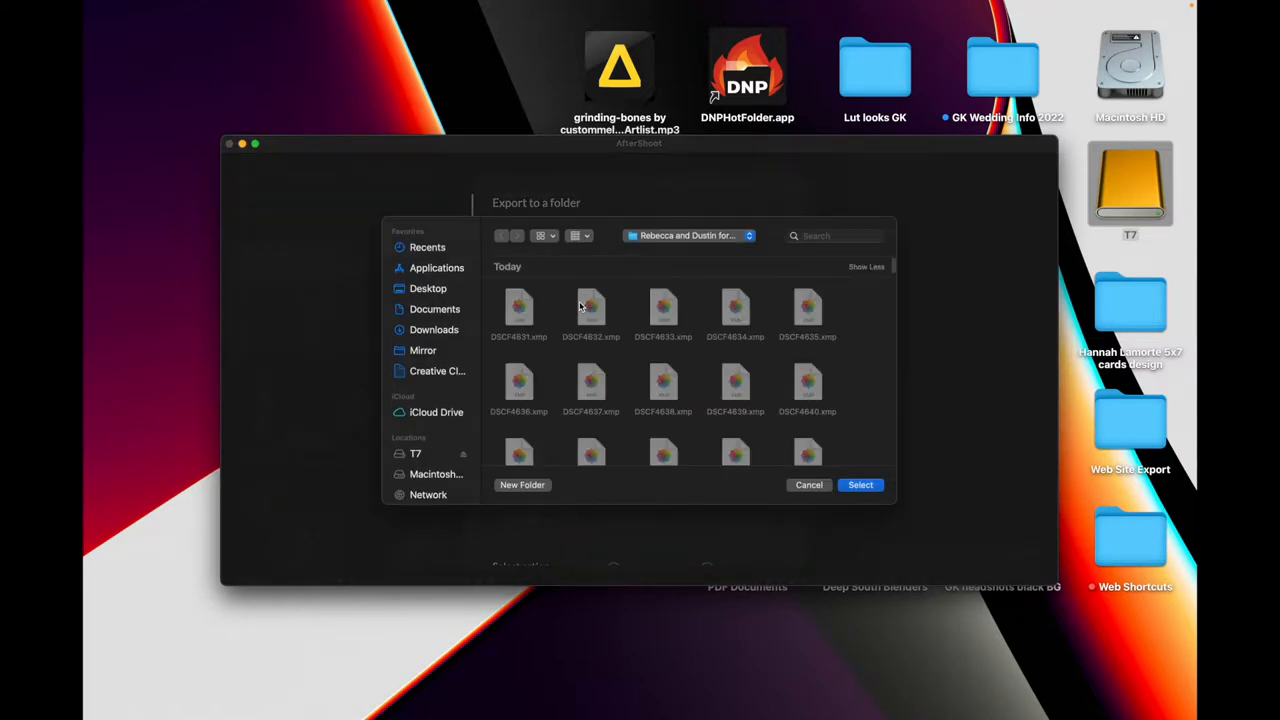
{"action": "left_click", "coordinate": [416, 452]}
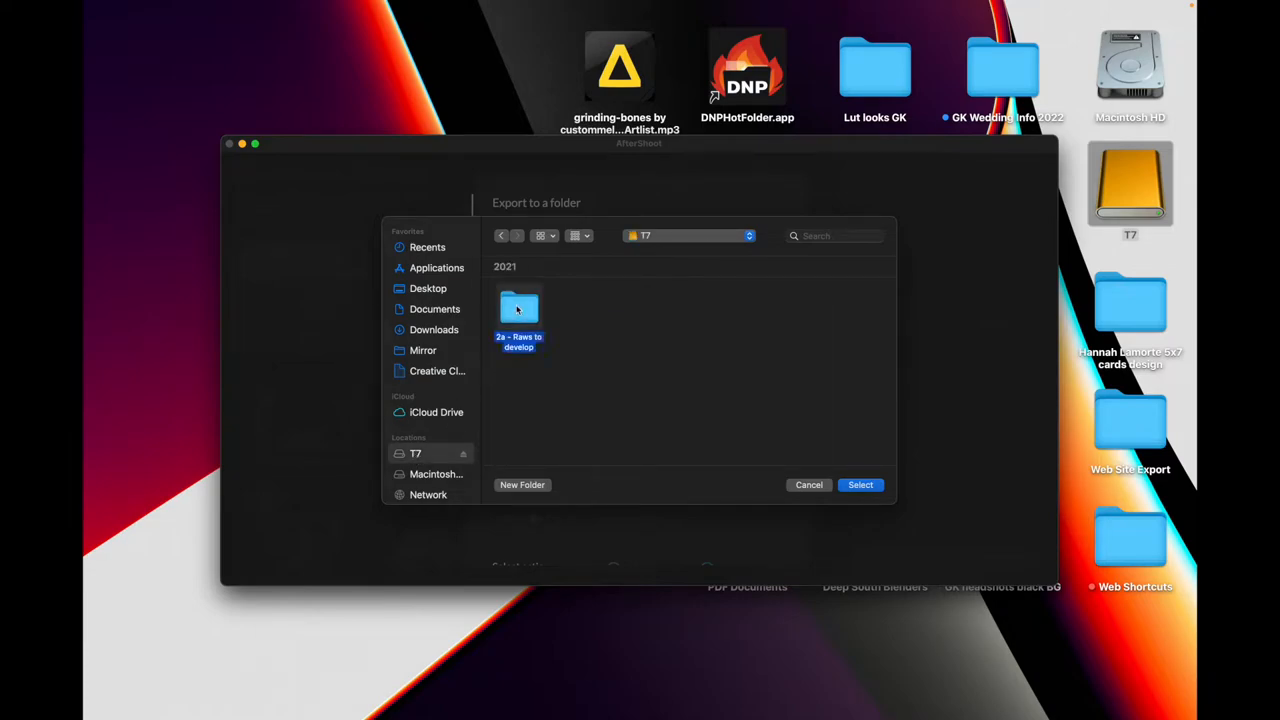
{"action": "double_click", "coordinate": [518, 308]}
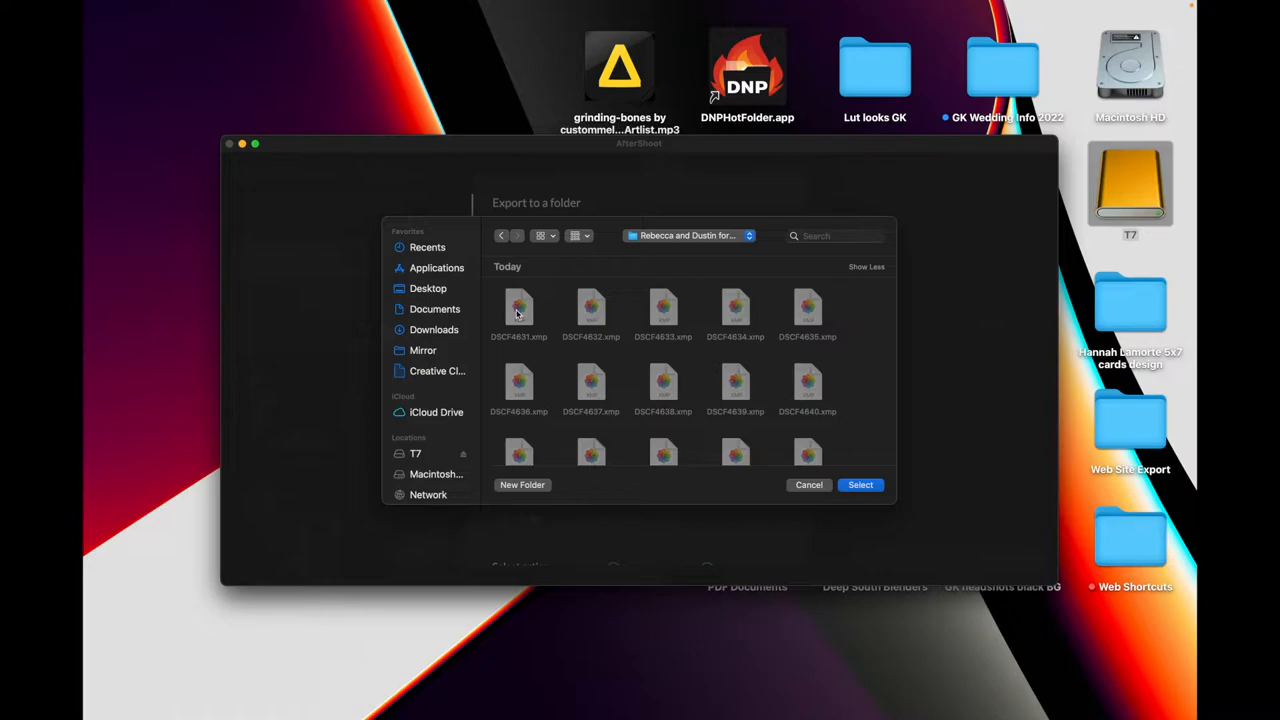
{"action": "mouse_move", "coordinate": [704, 374]}
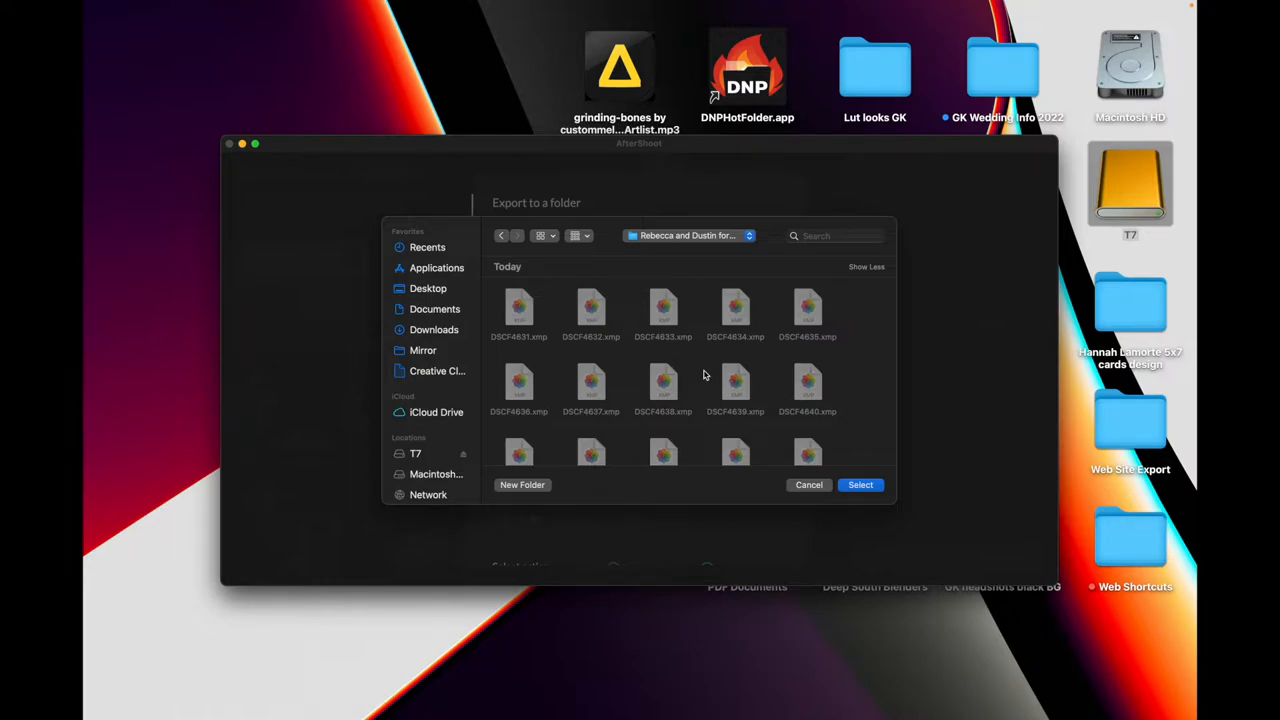
{"action": "left_click", "coordinate": [860, 486]}
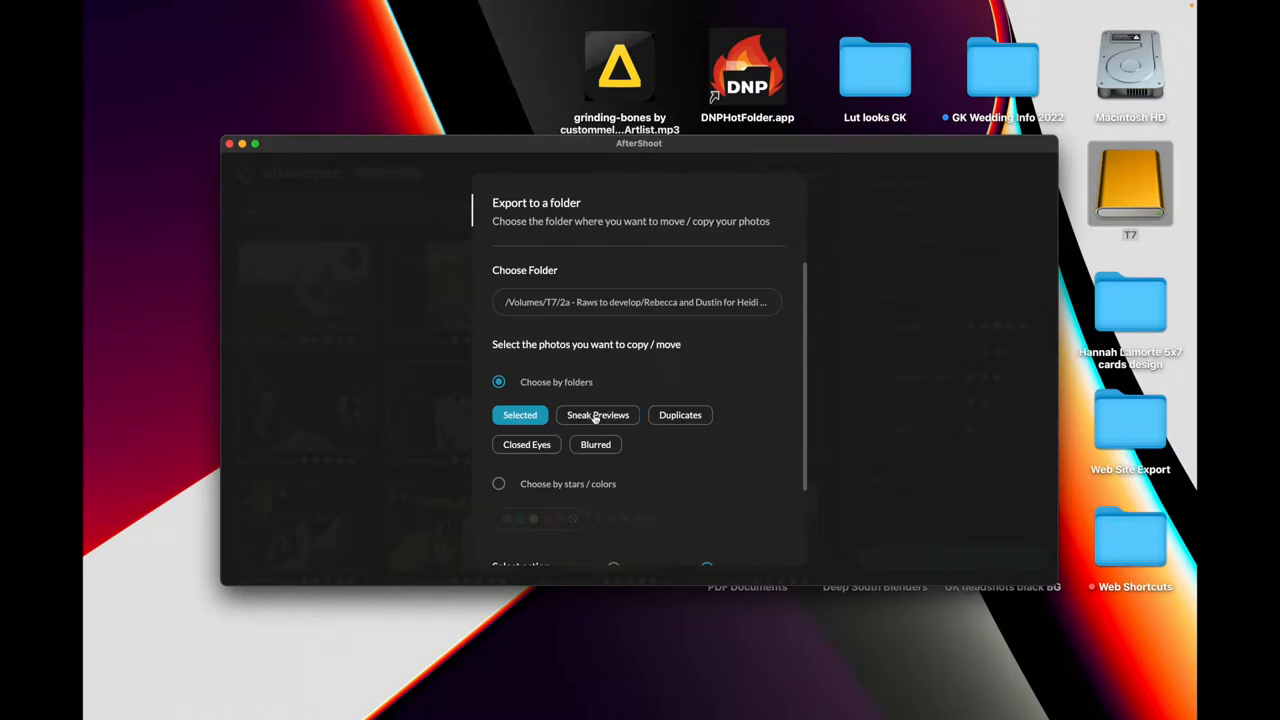
- Include the Duplicates and Closed Eyes groups and switch the action to Move Photos
{"action": "left_click", "coordinate": [680, 414]}
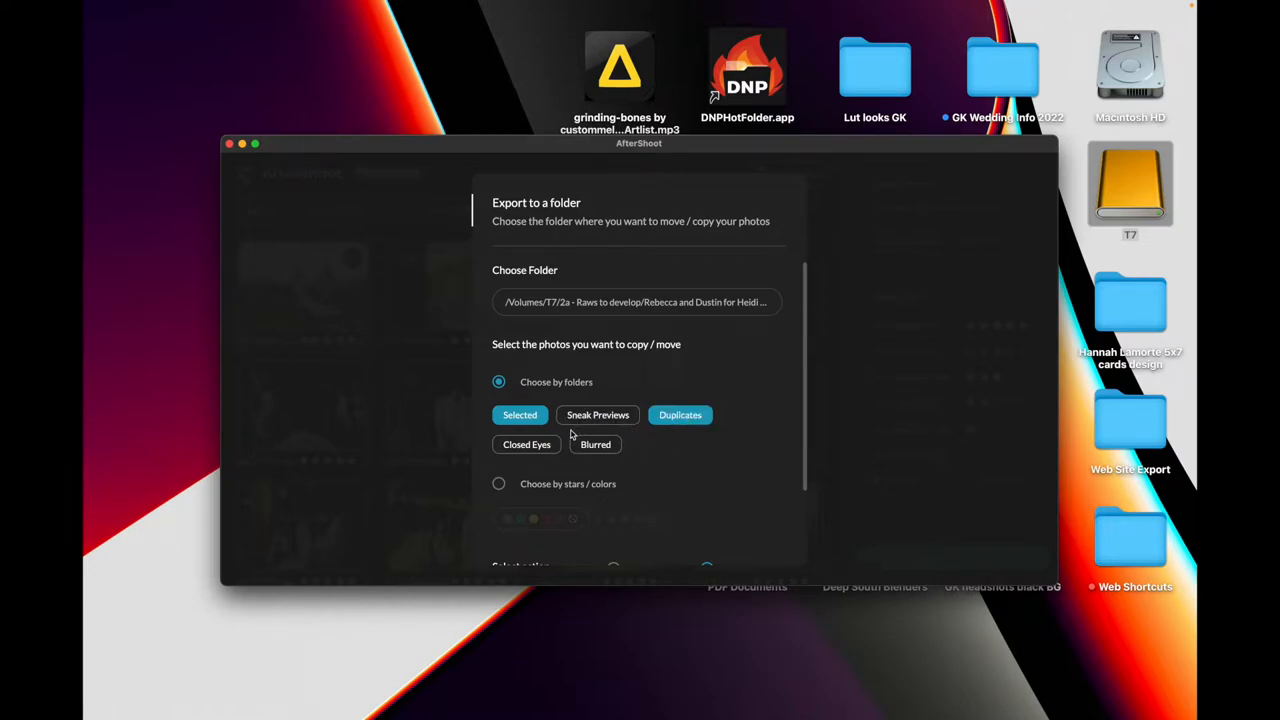
{"action": "left_click", "coordinate": [596, 444]}
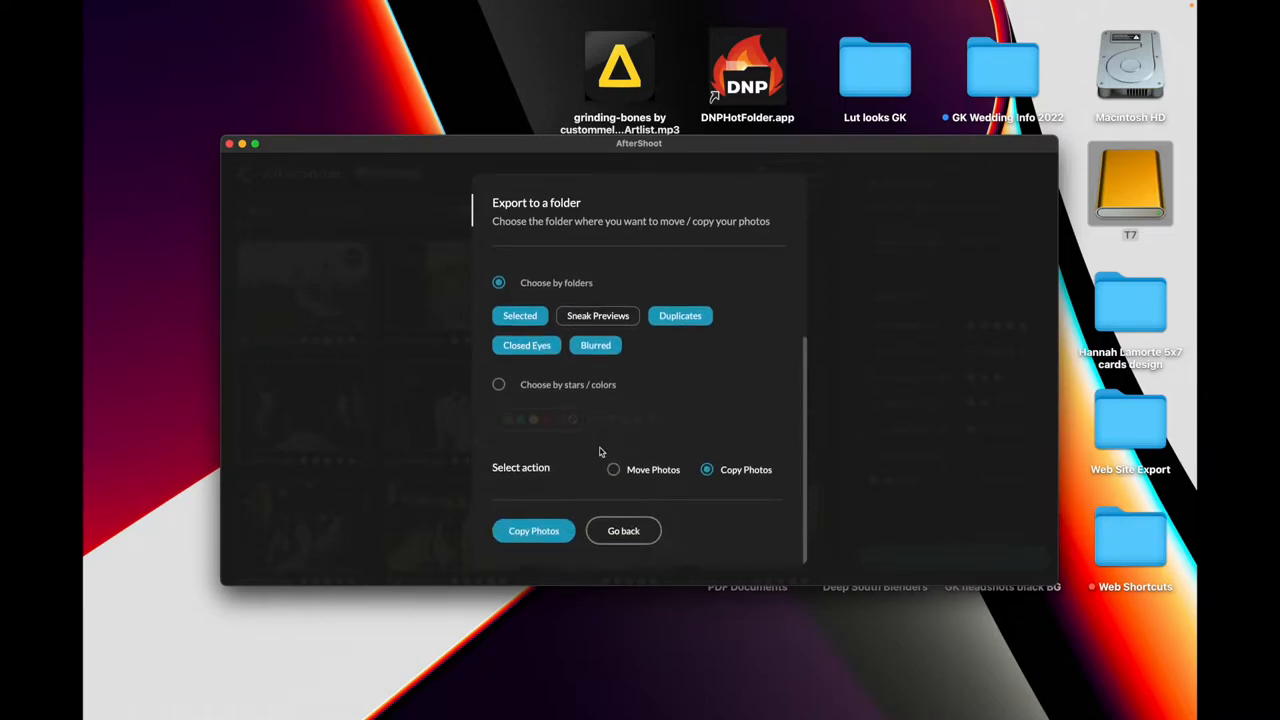
{"action": "mouse_move", "coordinate": [612, 474]}
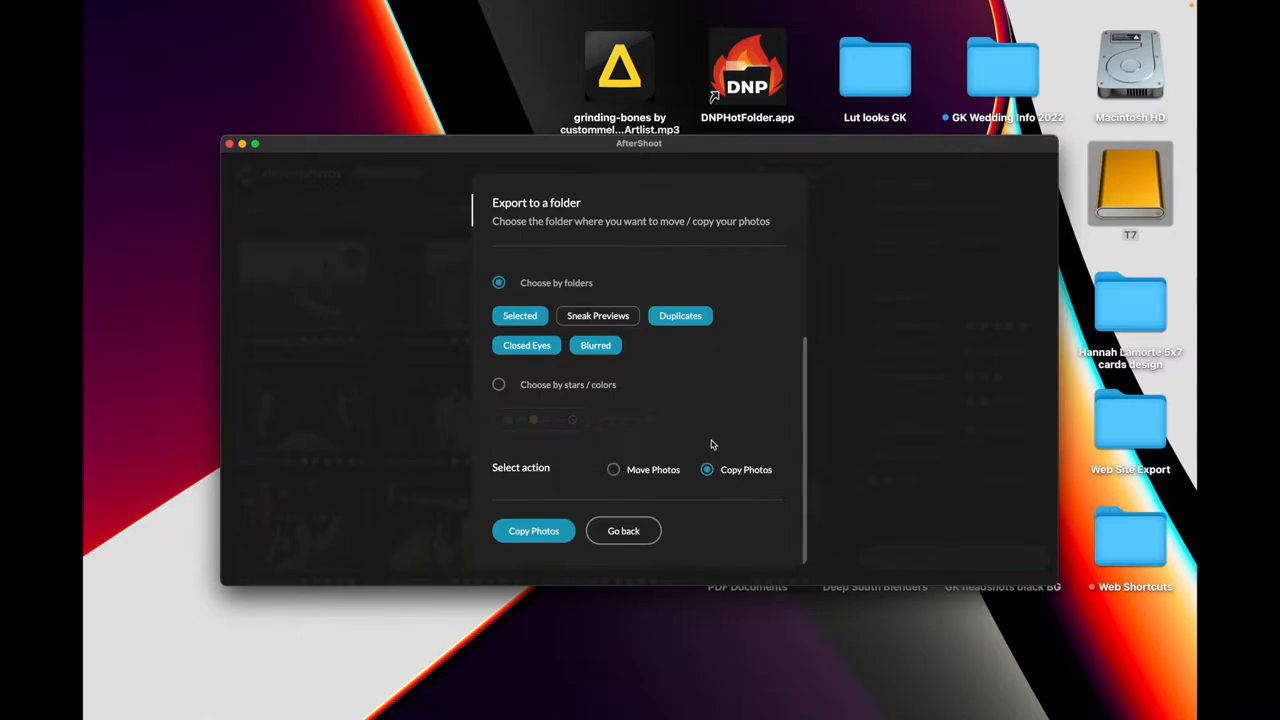
{"action": "mouse_move", "coordinate": [744, 500]}
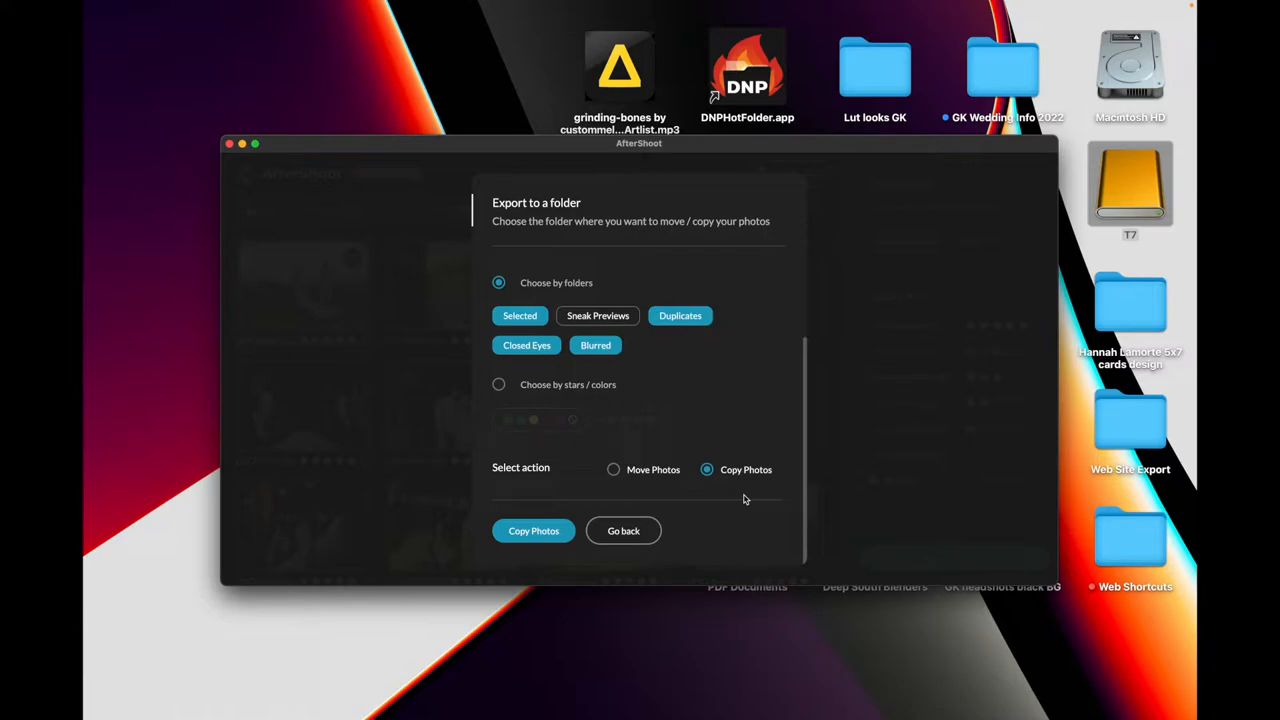
{"action": "mouse_move", "coordinate": [614, 470]}
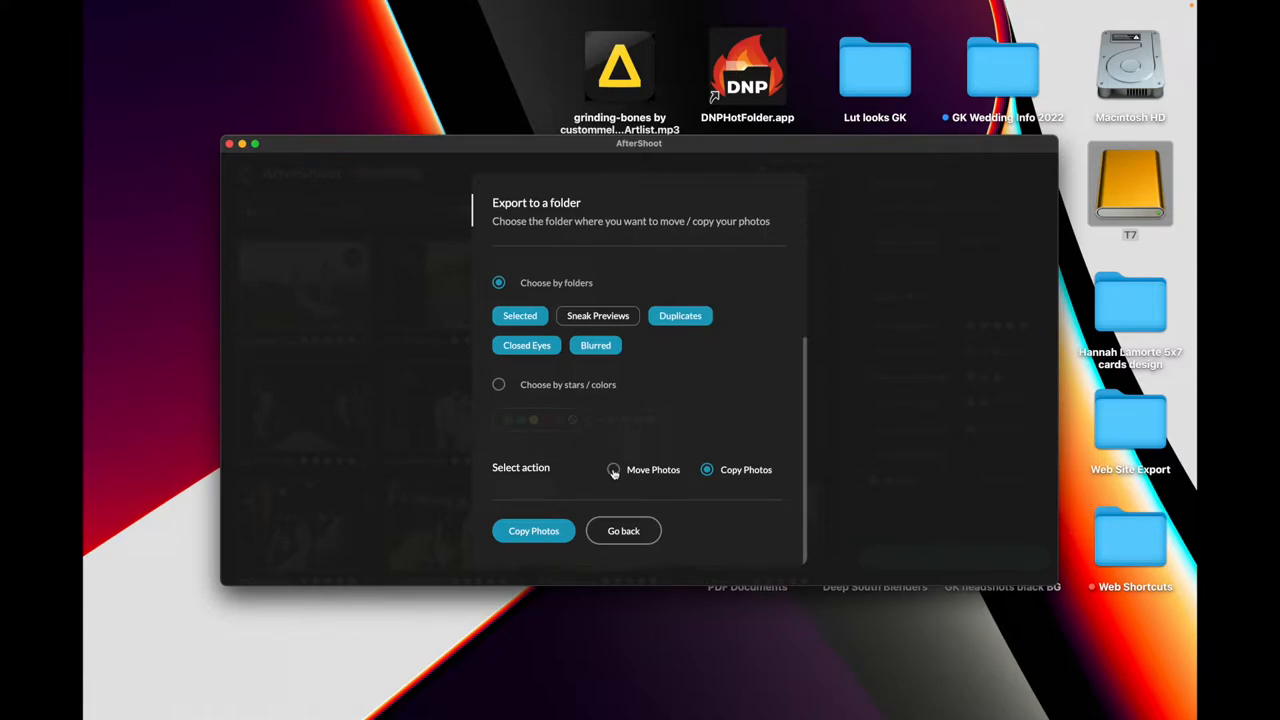
{"action": "left_click", "coordinate": [612, 468]}
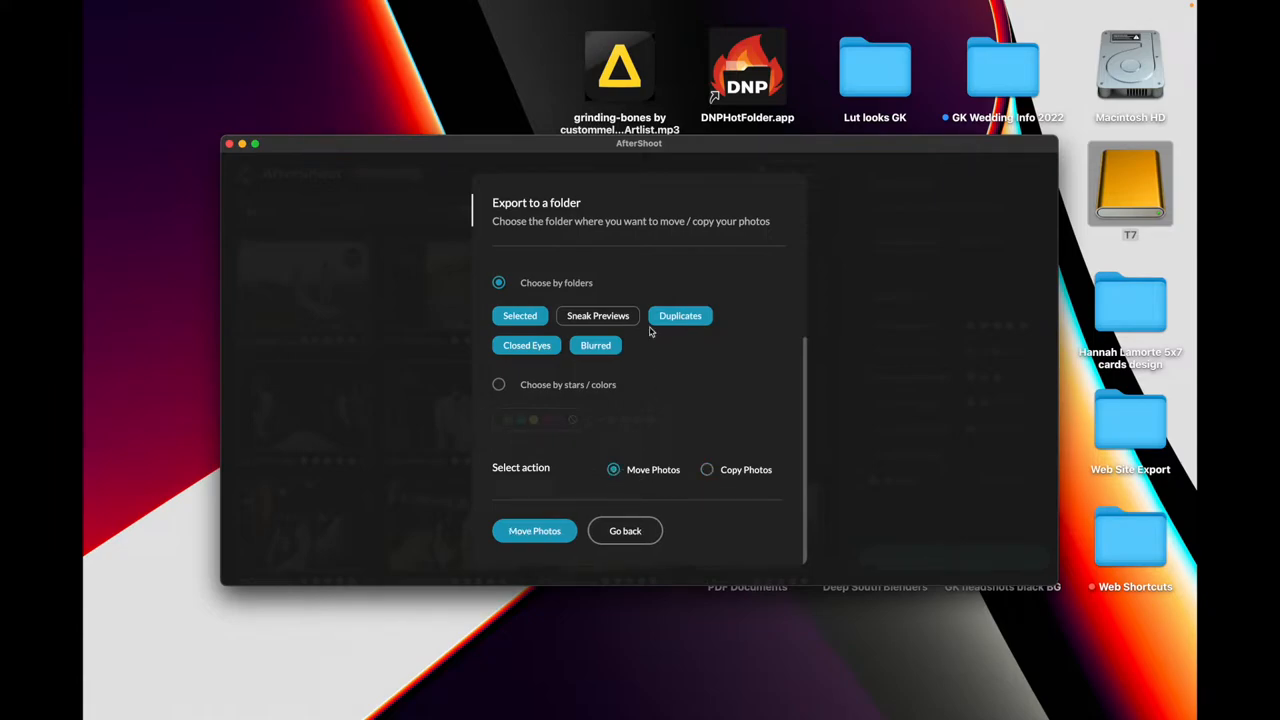
{"action": "mouse_move", "coordinate": [556, 436]}
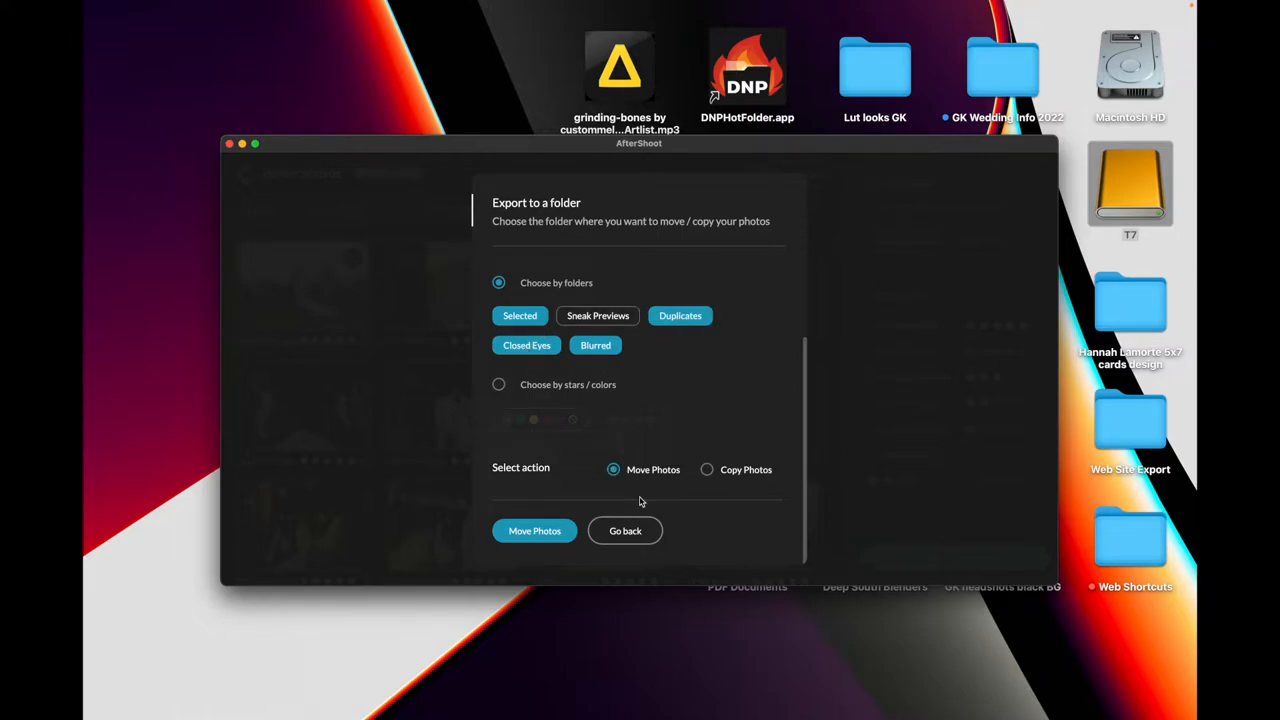
- Move the photos into the wedding folder's subfolders, then launch Capture One from the Dock
{"action": "left_click", "coordinate": [534, 532]}
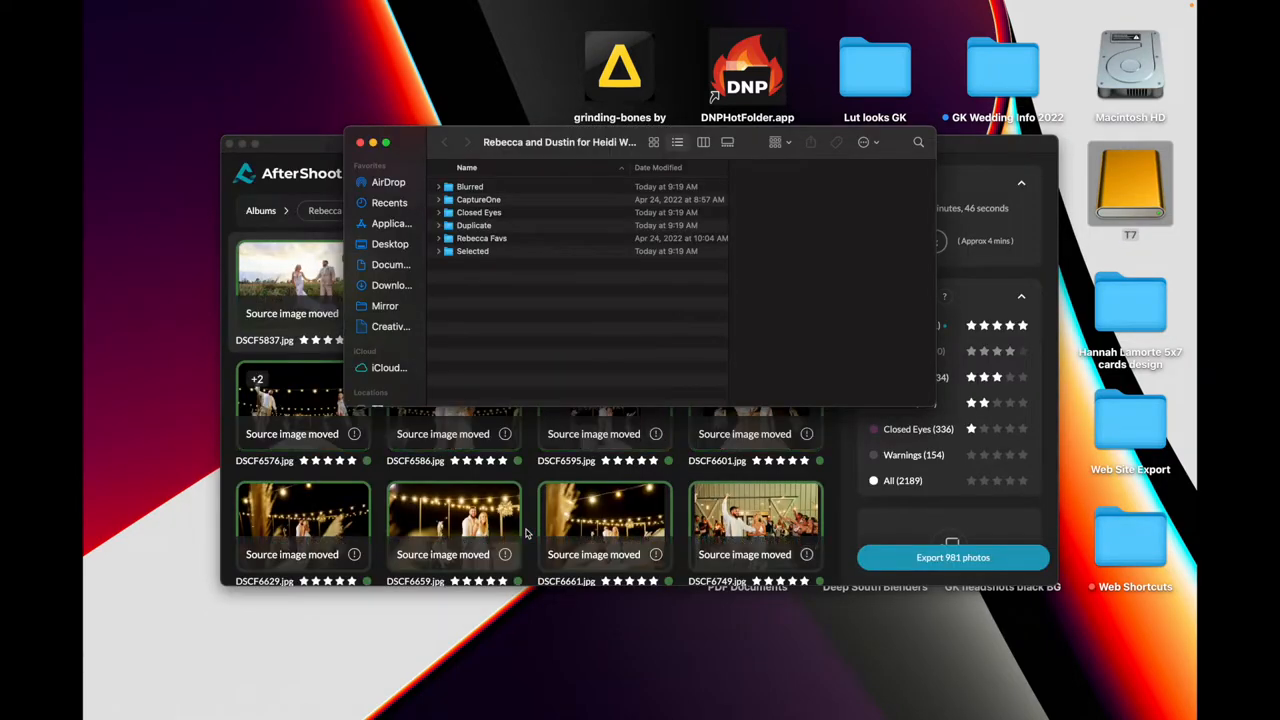
{"action": "mouse_move", "coordinate": [500, 312]}
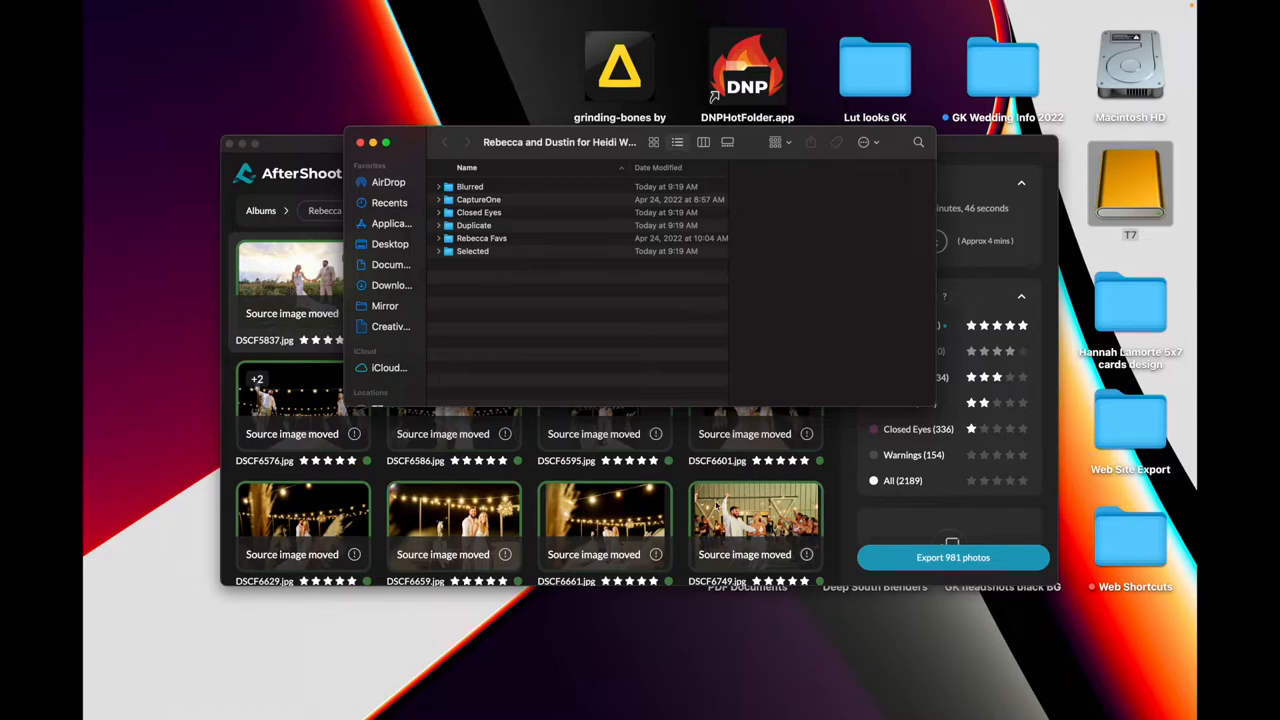
{"action": "mouse_move", "coordinate": [668, 684]}
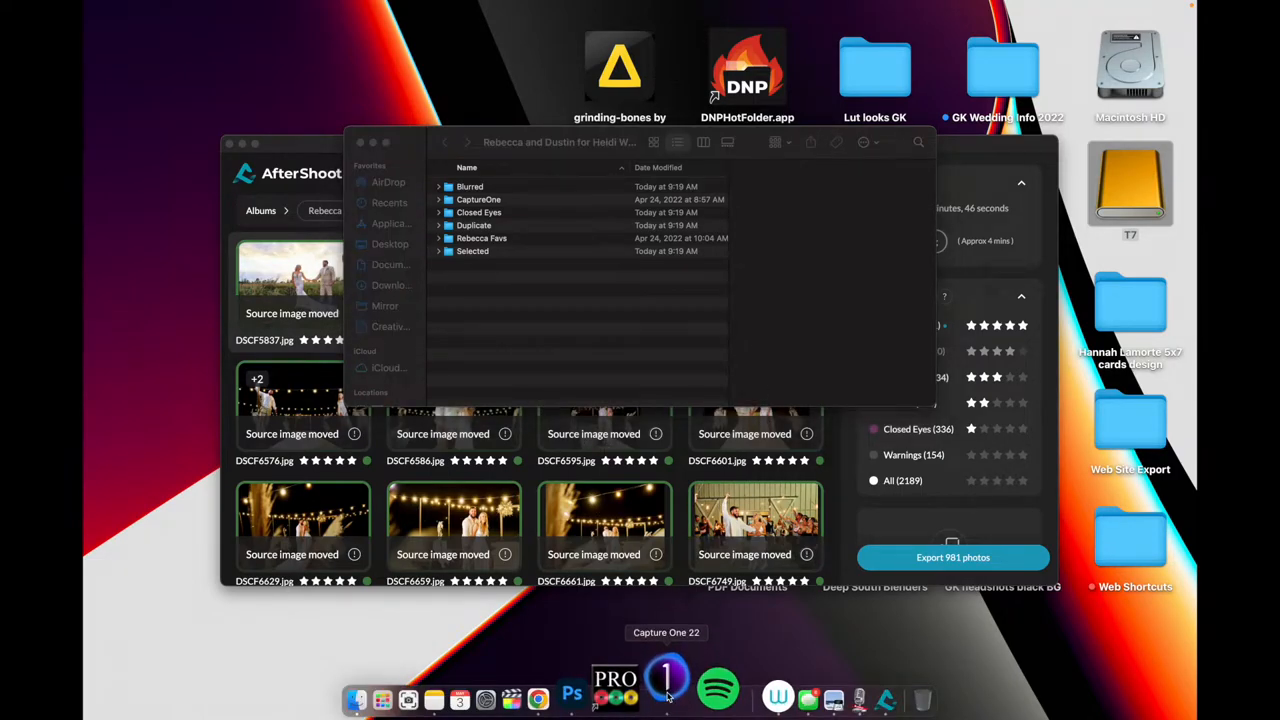
{"action": "left_click", "coordinate": [668, 690]}
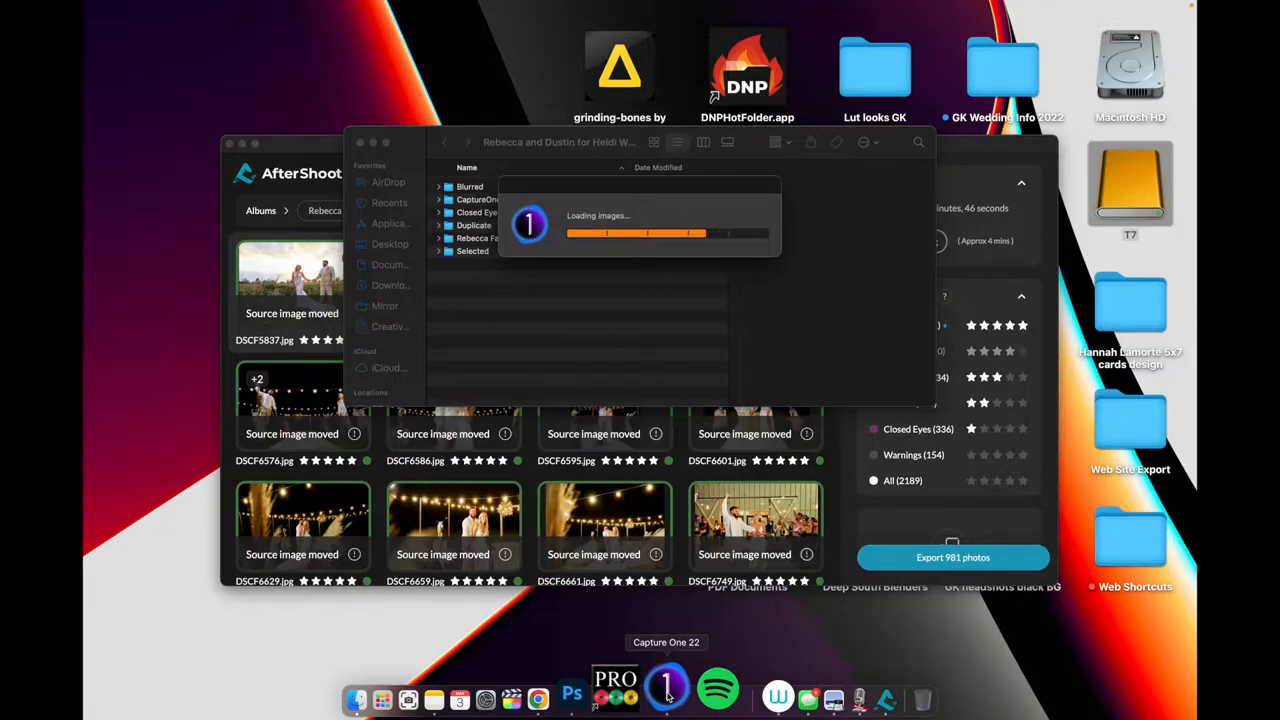
{"action": "left_click", "coordinate": [668, 692]}
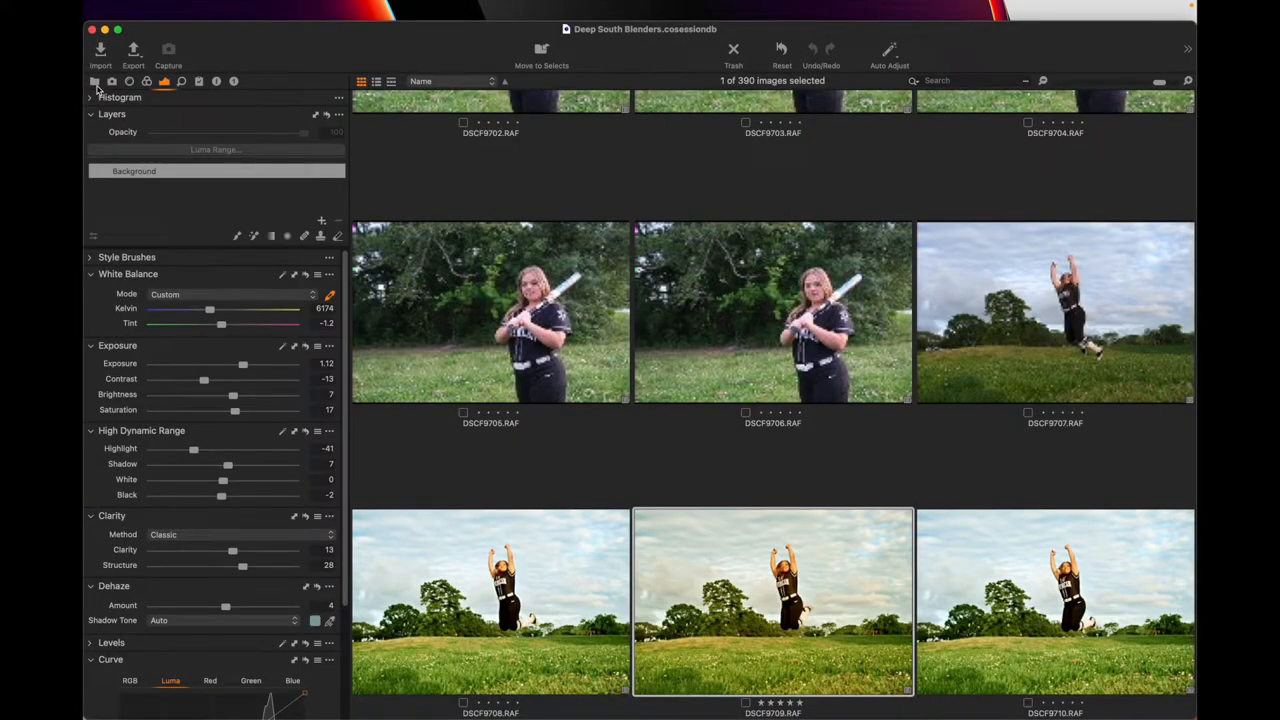
- Browse the Library through Raws to develop and the wedding folder to its Selected subfolder of 981 images
{"action": "left_click", "coordinate": [94, 80]}
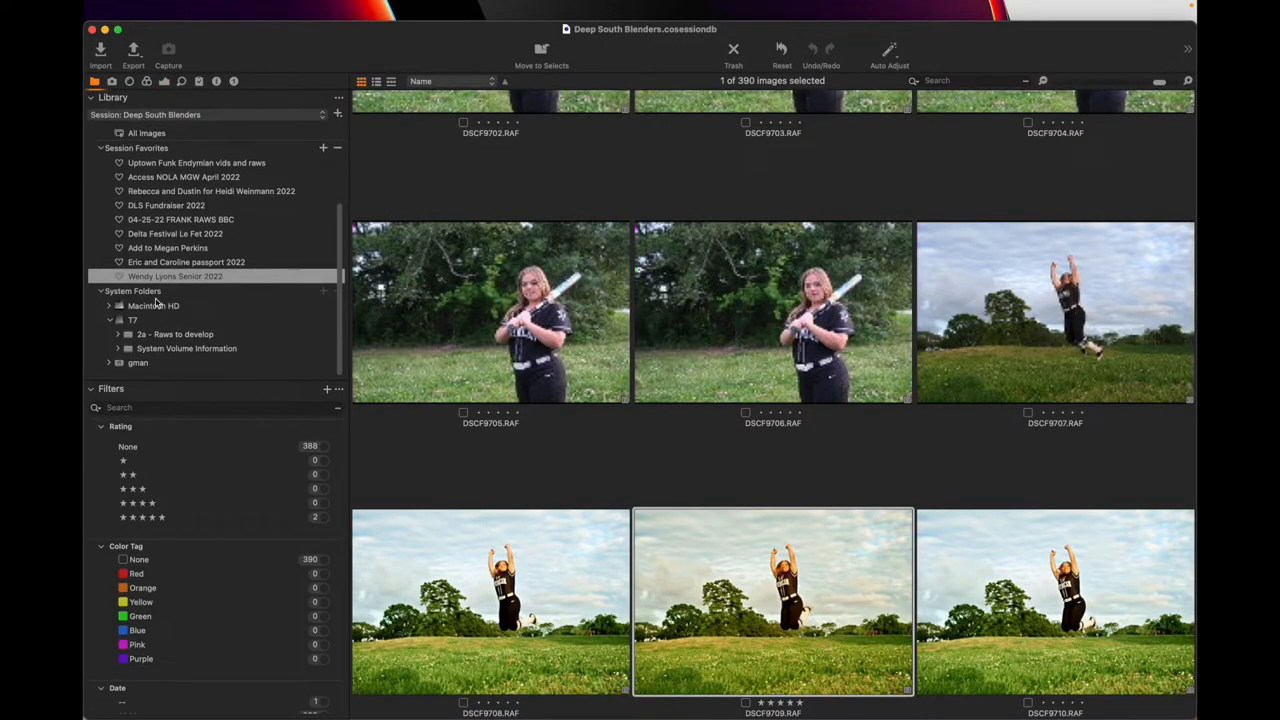
{"action": "left_click", "coordinate": [118, 334]}
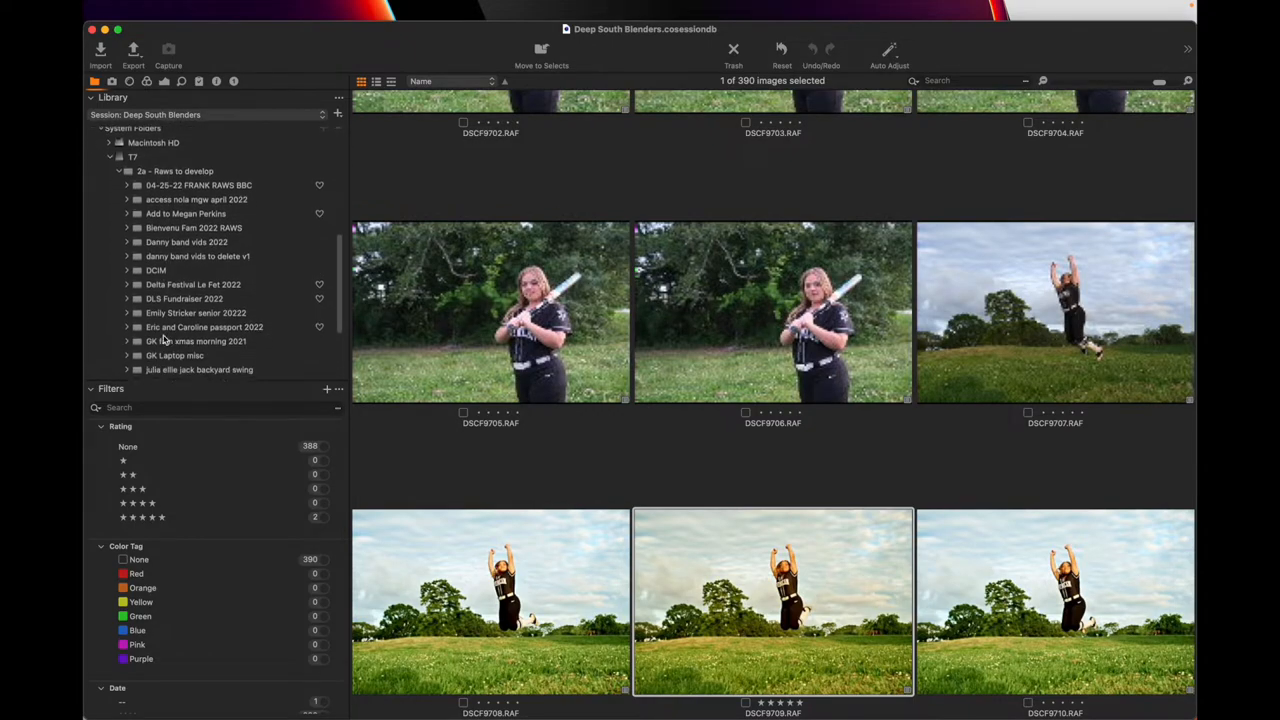
{"action": "scroll", "scroll_direction": "down", "scroll_amount": 3}
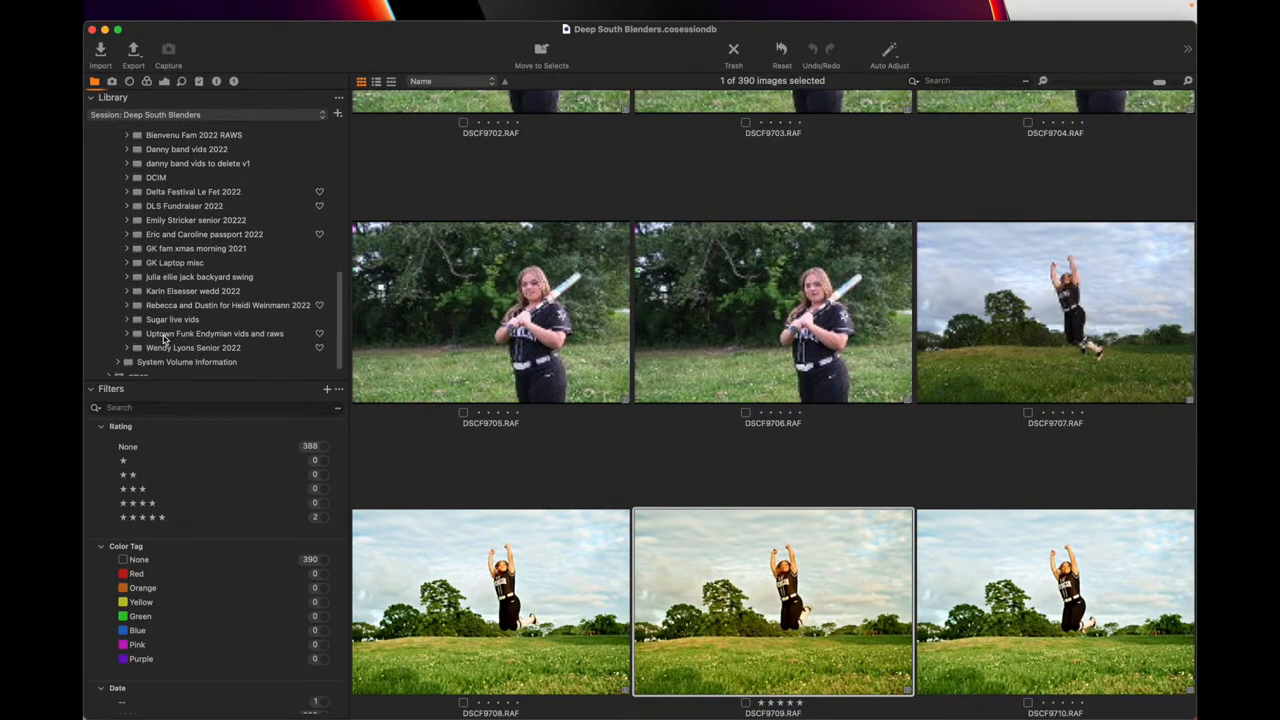
{"action": "left_click", "coordinate": [128, 304]}
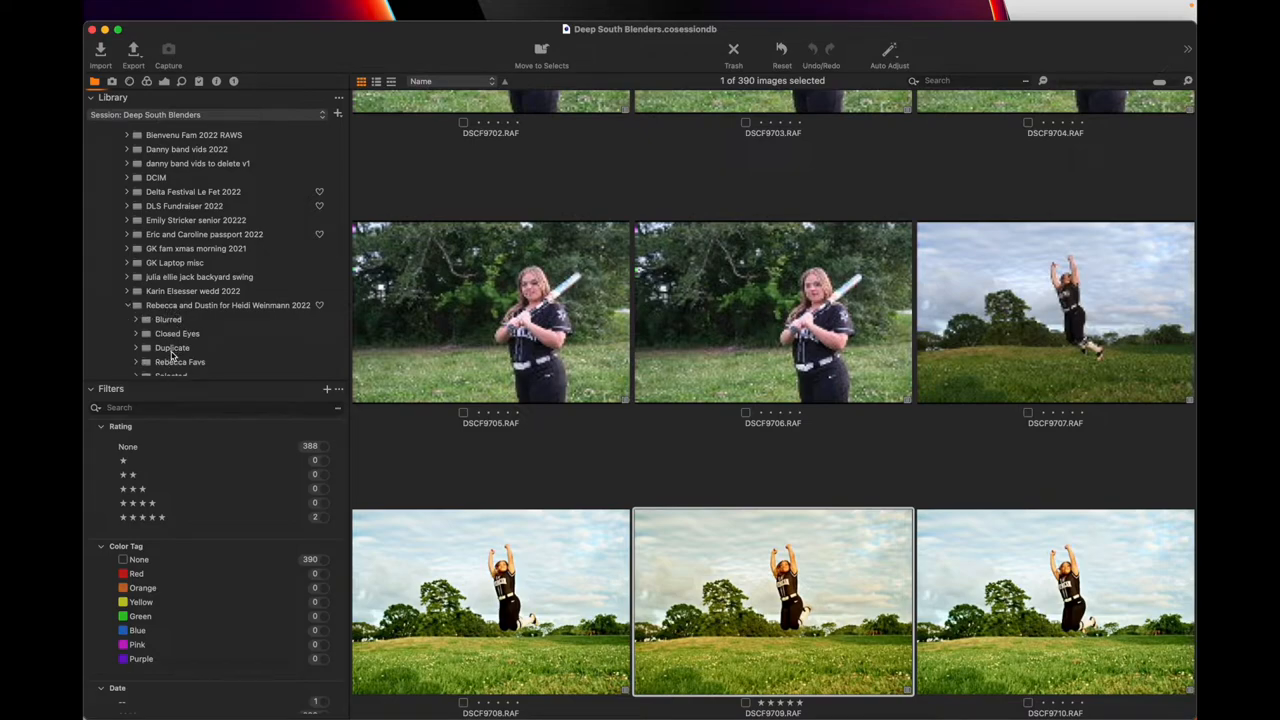
{"action": "scroll", "scroll_direction": "down", "scroll_amount": 3}
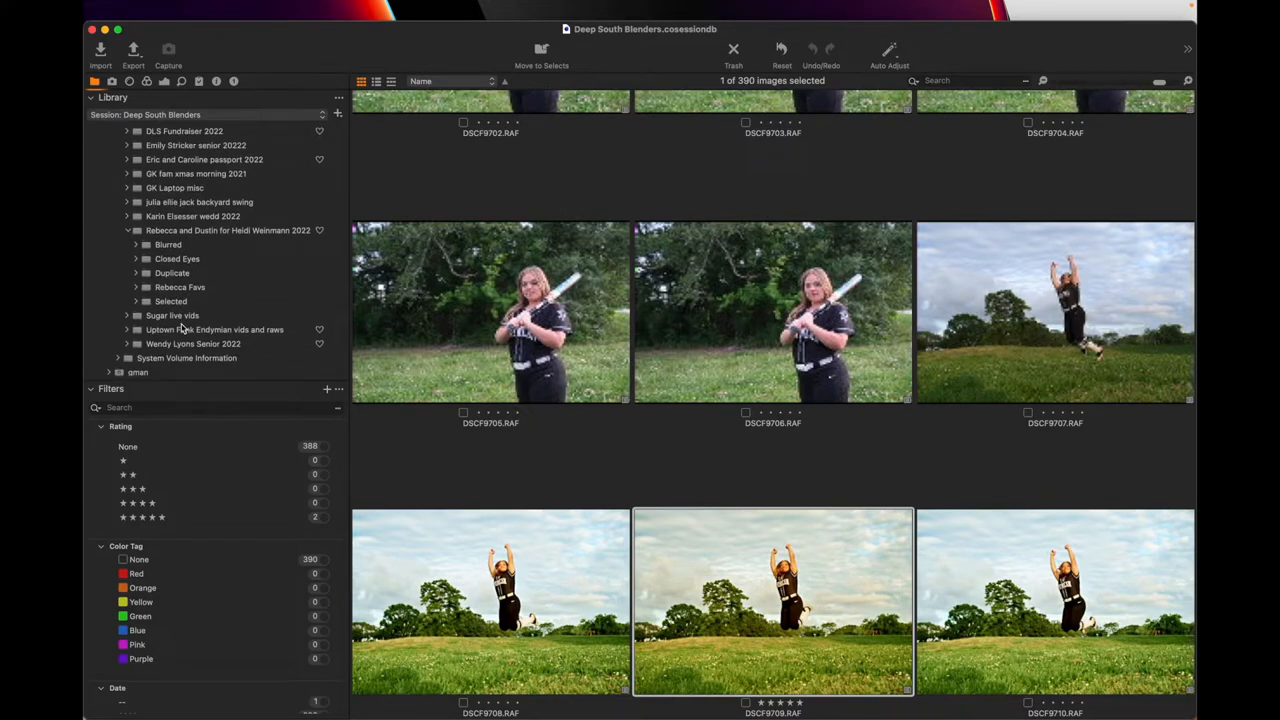
{"action": "left_click", "coordinate": [170, 300]}
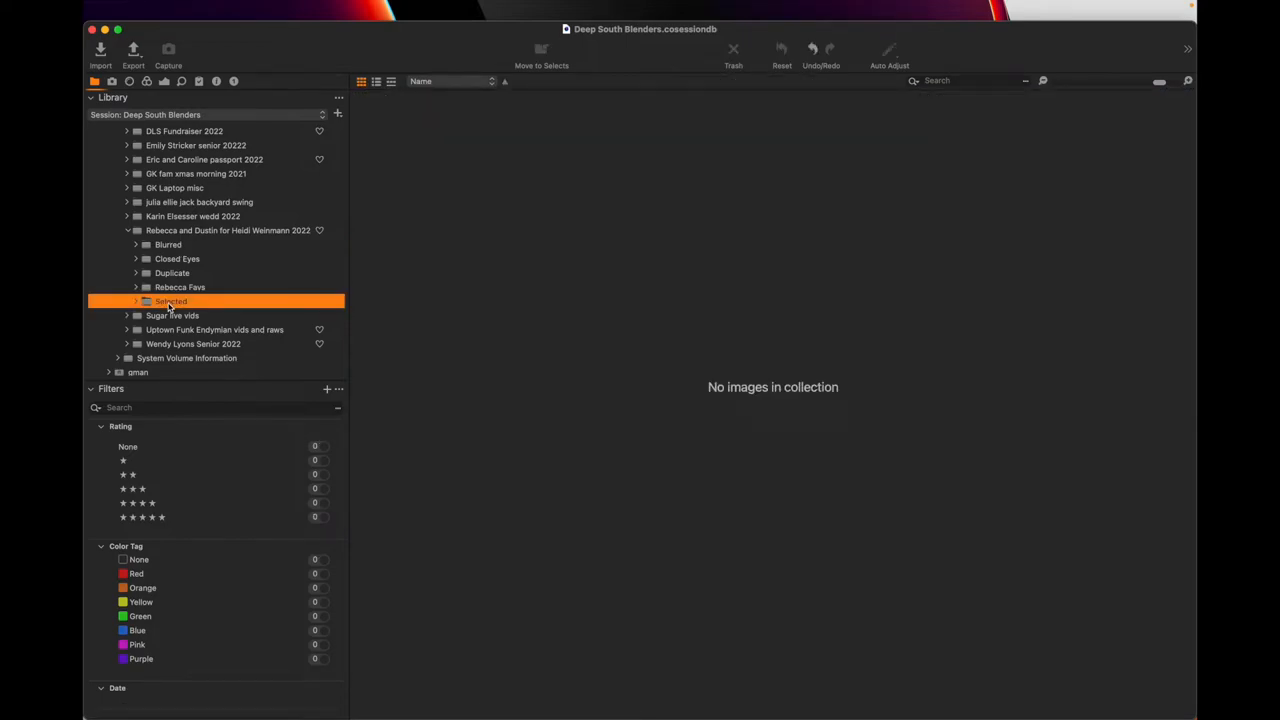
{"action": "left_click", "coordinate": [172, 300]}
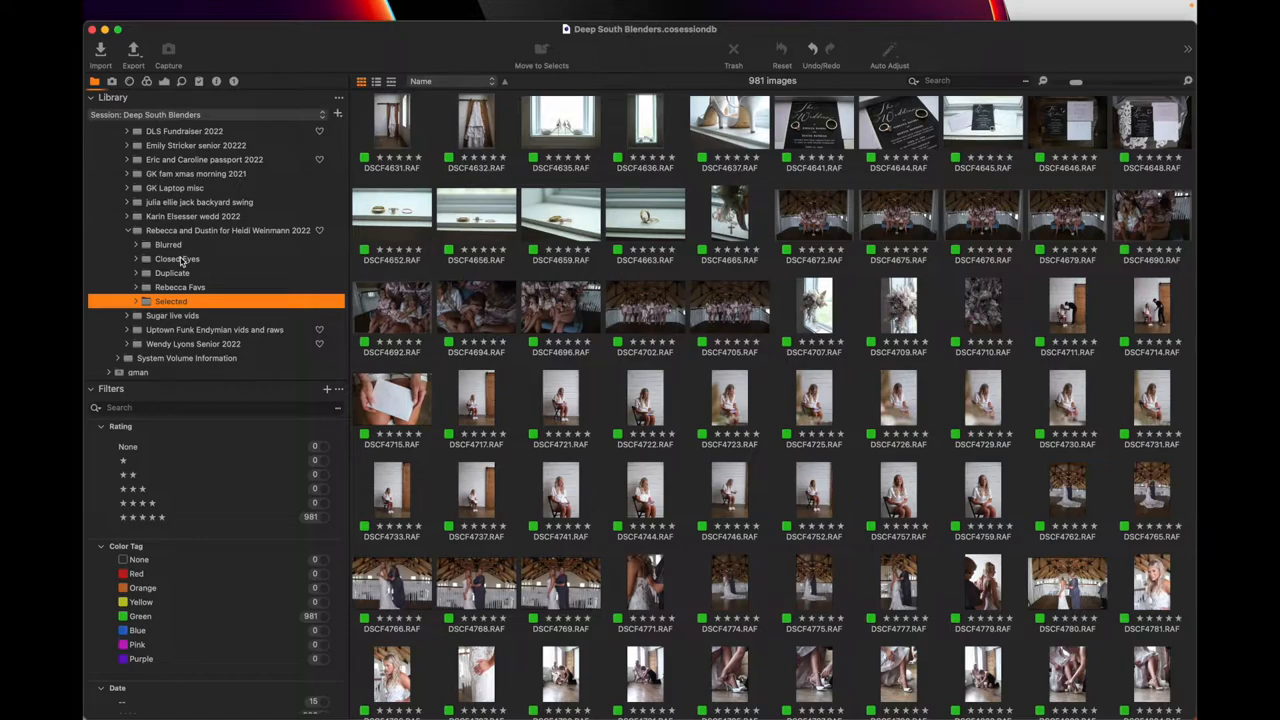
- Browse the Closed Eyes subfolder's 336 purple-tagged images and view a bridesmaids group shot full size
{"action": "left_click", "coordinate": [178, 260]}
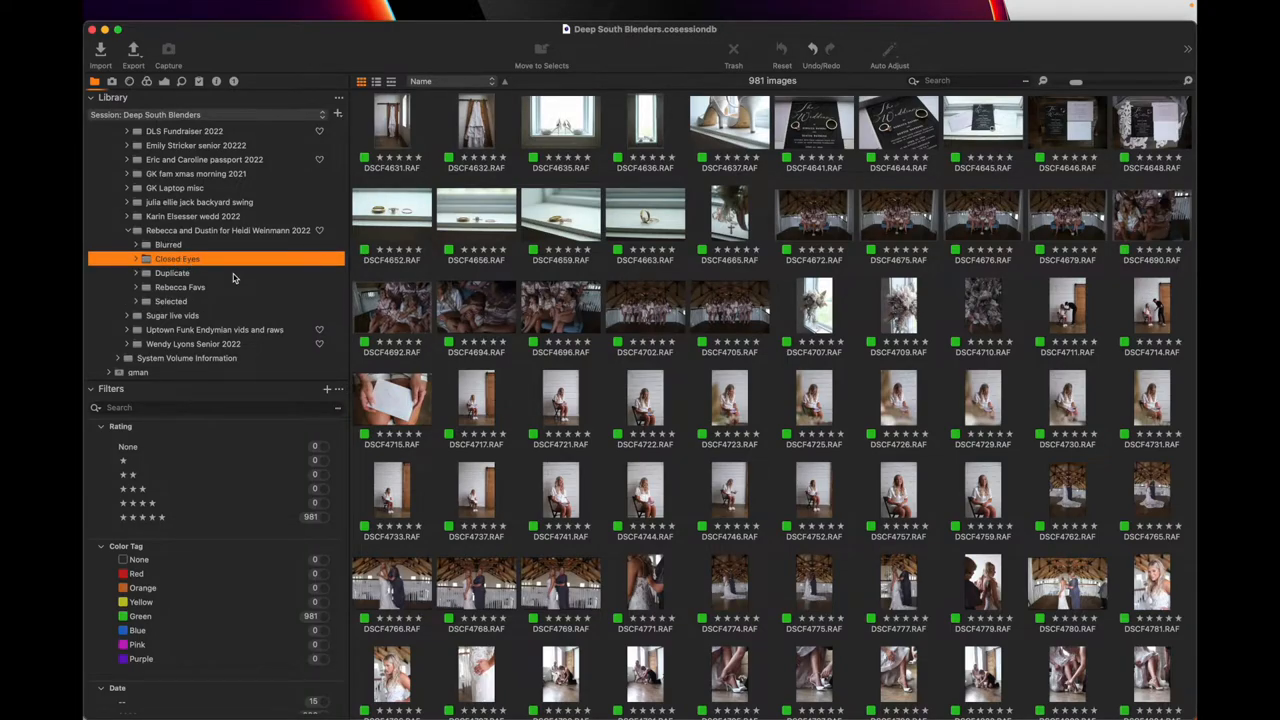
{"action": "left_click", "coordinate": [172, 272]}
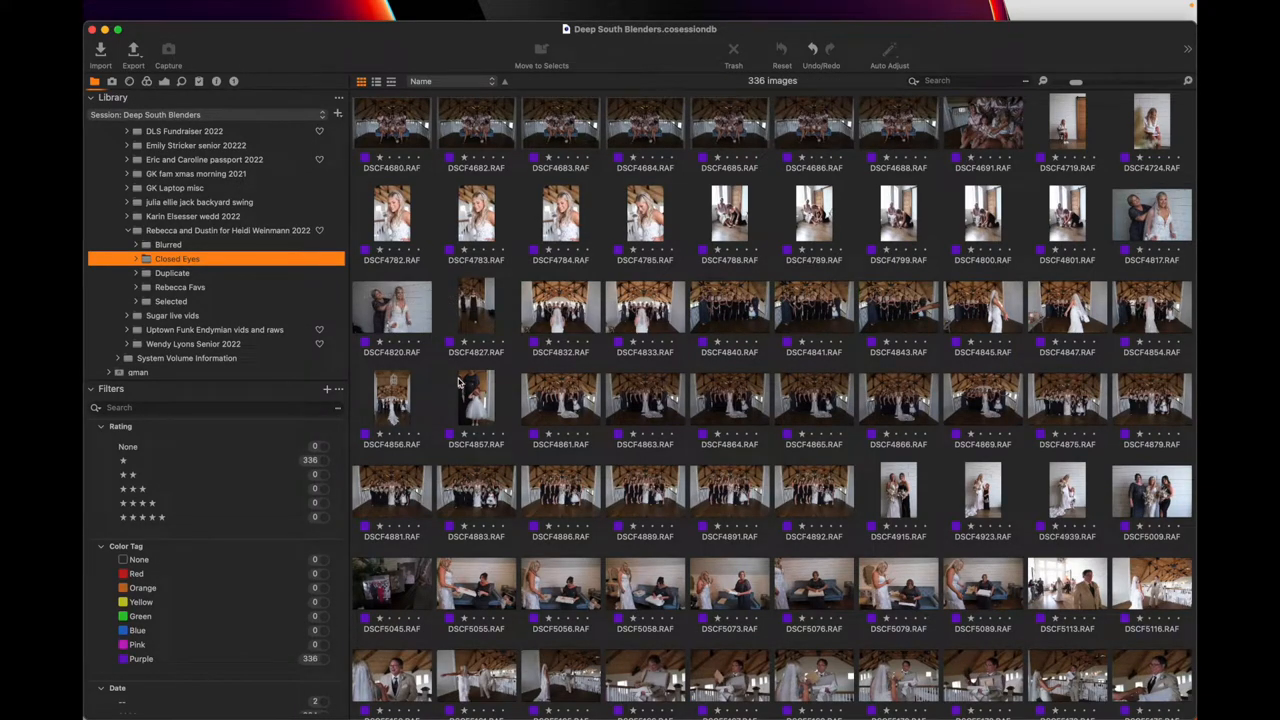
{"action": "left_click", "coordinate": [560, 398]}
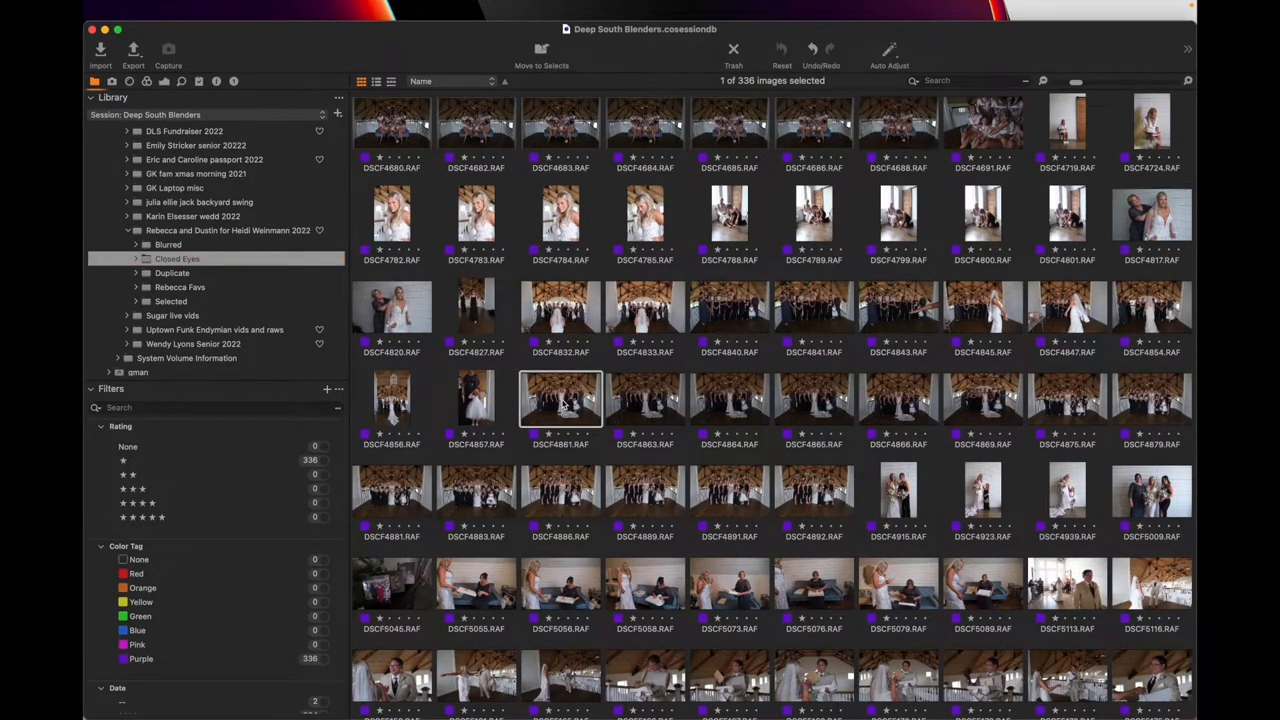
{"action": "double_click", "coordinate": [560, 398]}
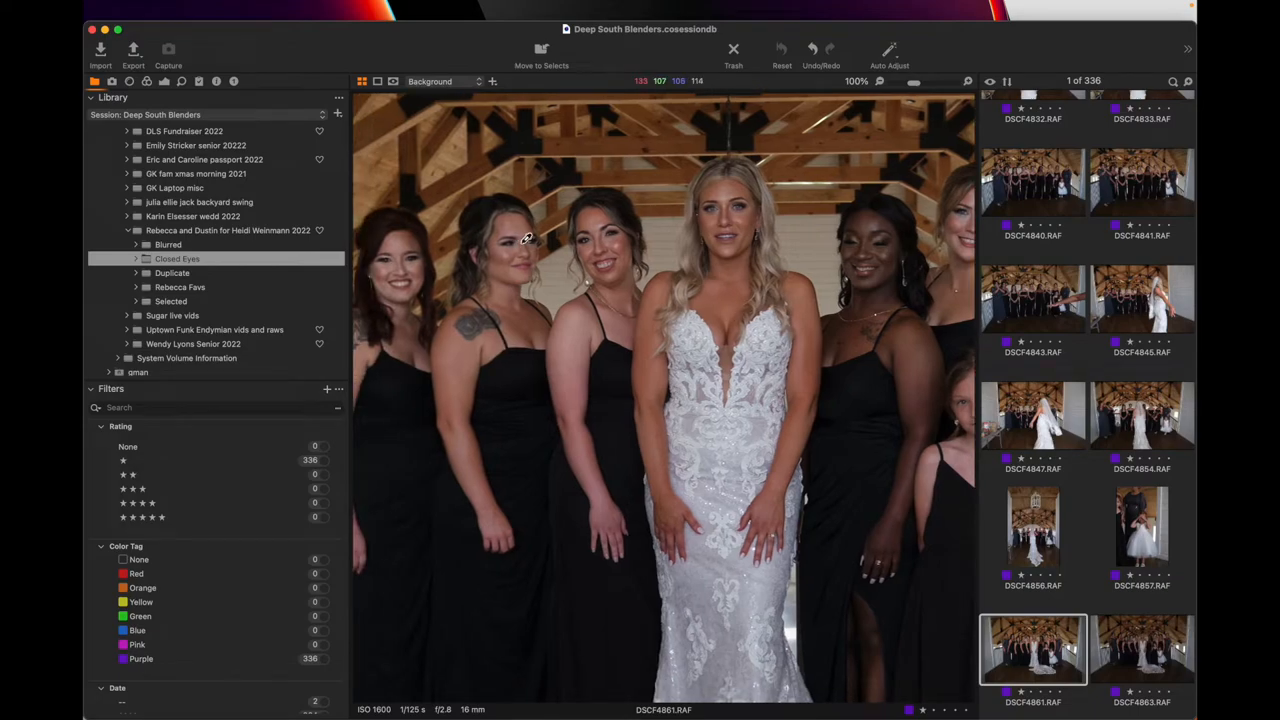
{"action": "left_click", "coordinate": [862, 80]}
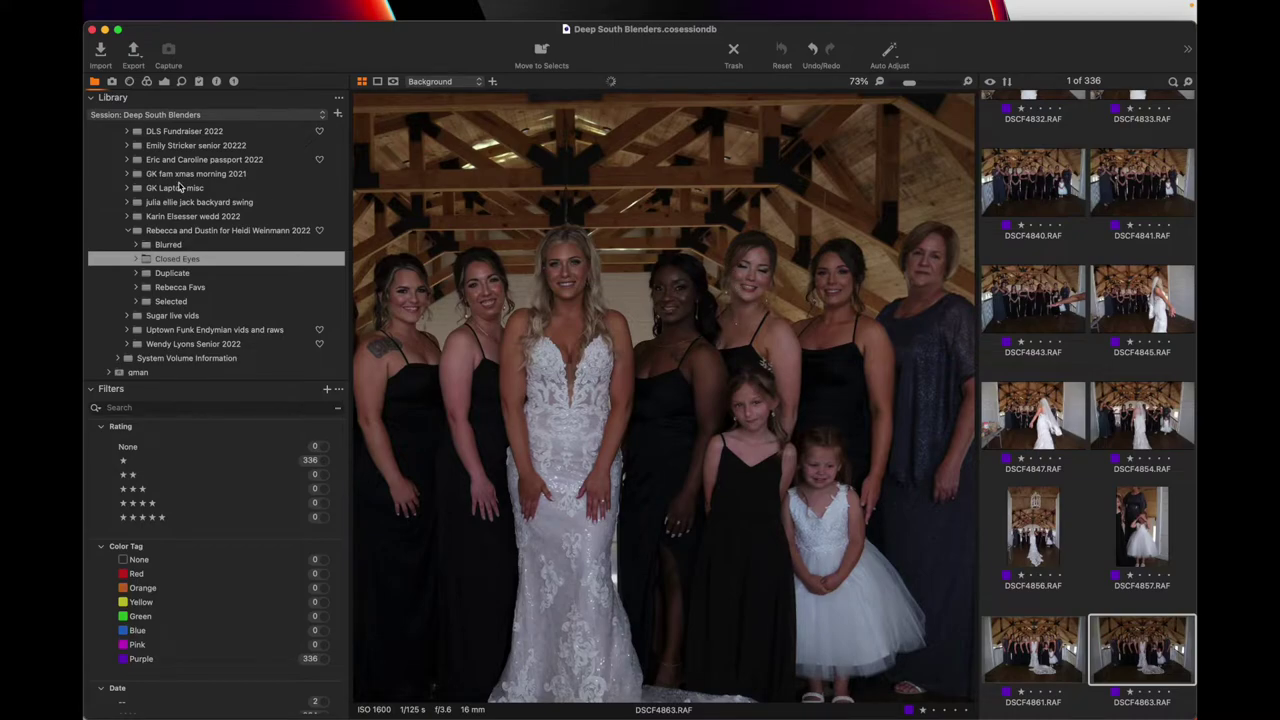
- Return to the Selected subfolder and show a balcony group photo in the viewer
{"action": "left_click", "coordinate": [170, 300]}
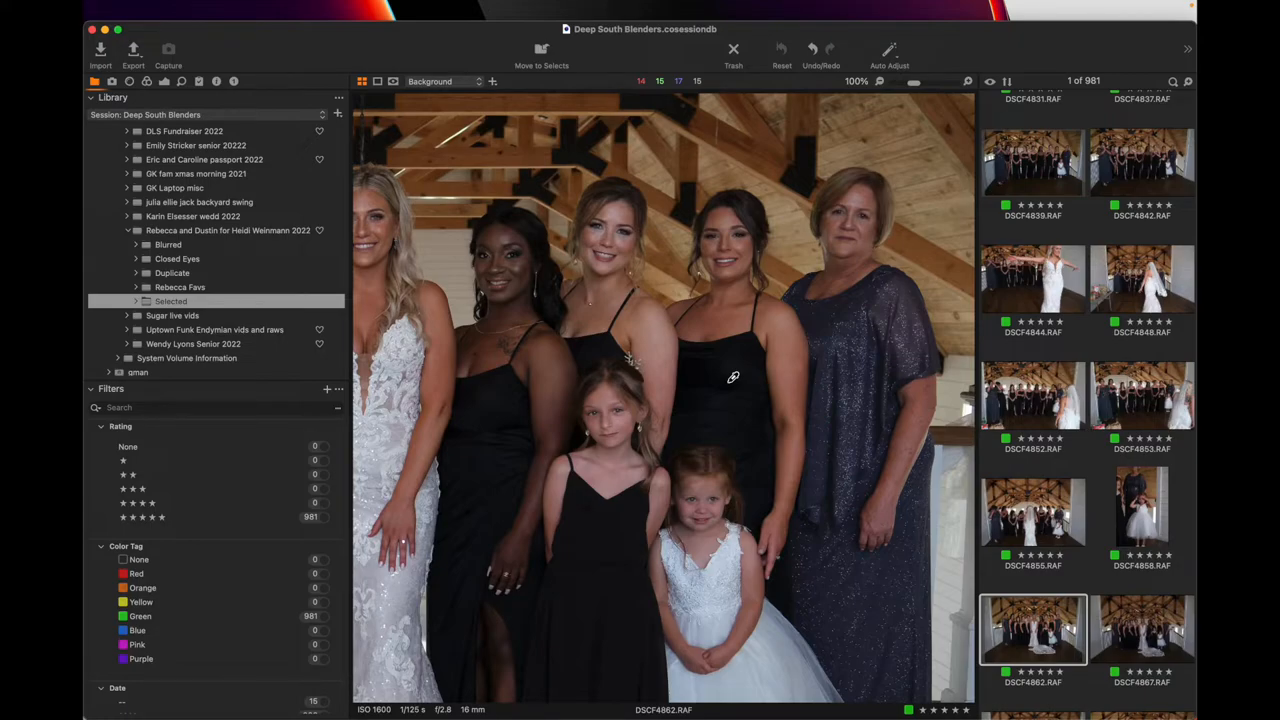
{"action": "mouse_move", "coordinate": [776, 364]}
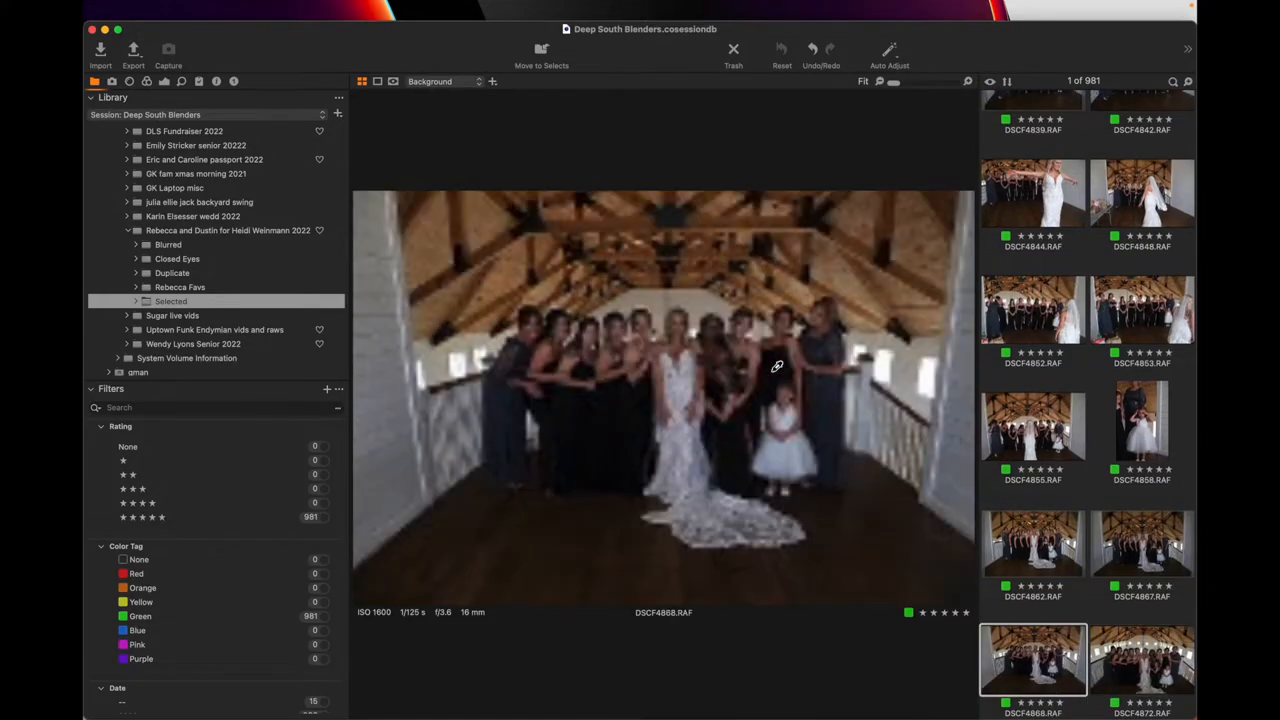
- Apply the GK - Glossy Sharp Indoor custom style to the bridal party group photo
{"action": "left_click", "coordinate": [200, 80]}
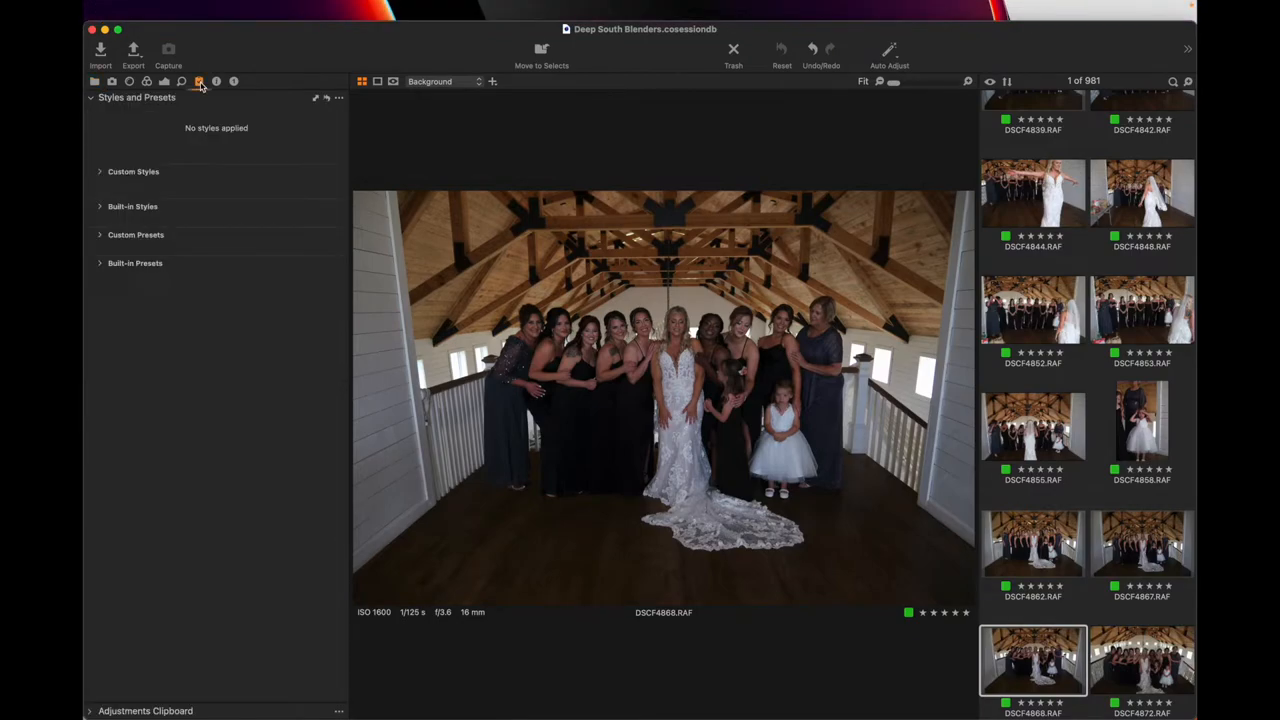
{"action": "left_click", "coordinate": [132, 172]}
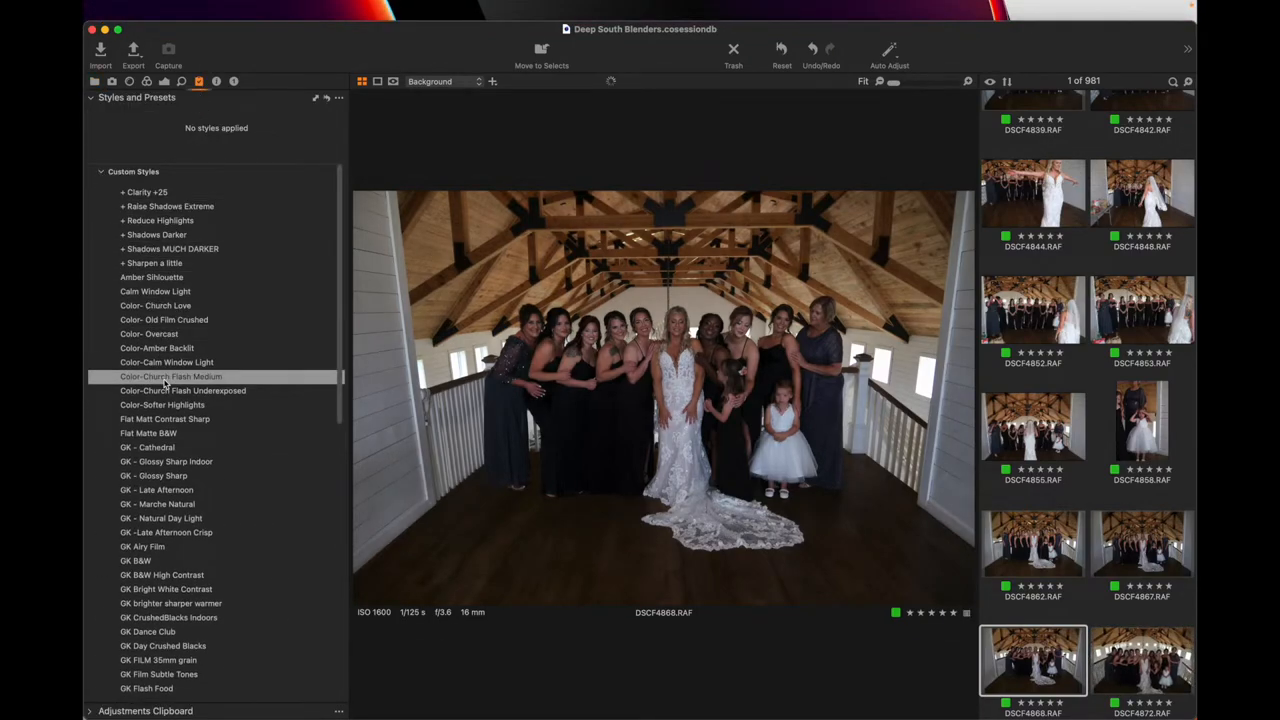
{"action": "left_click", "coordinate": [166, 460]}
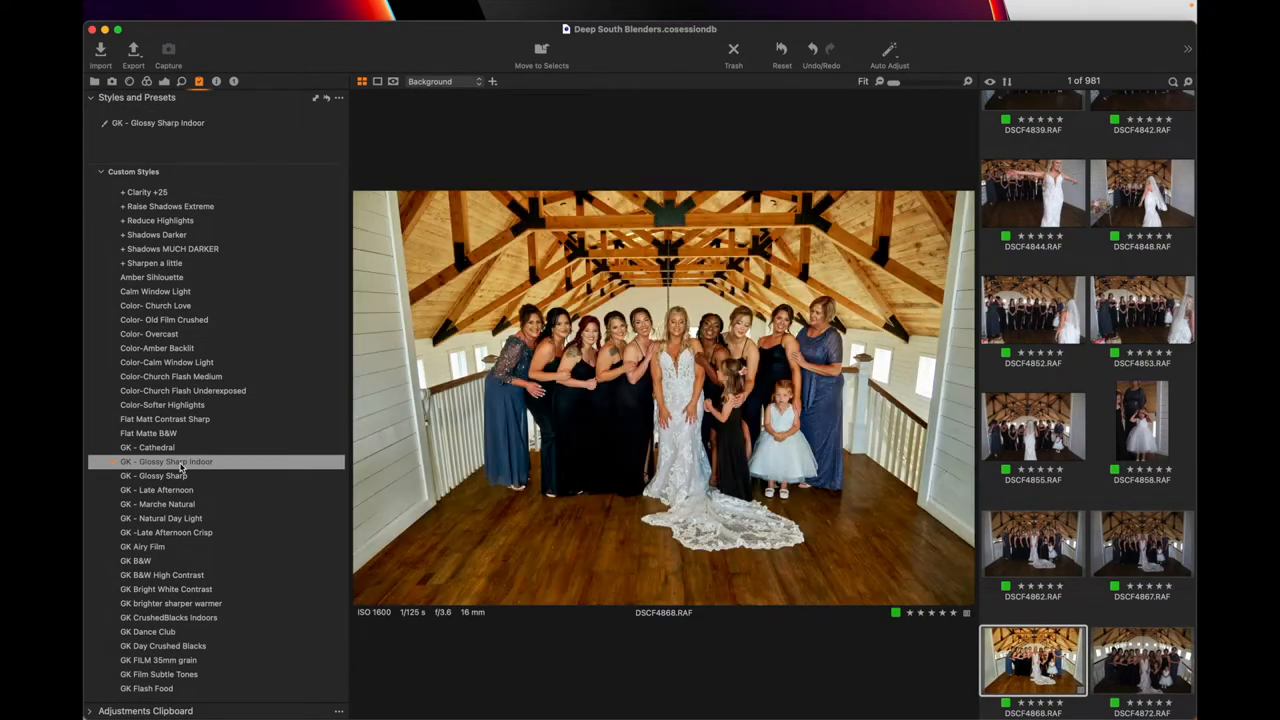
{"action": "left_click", "coordinate": [166, 460]}
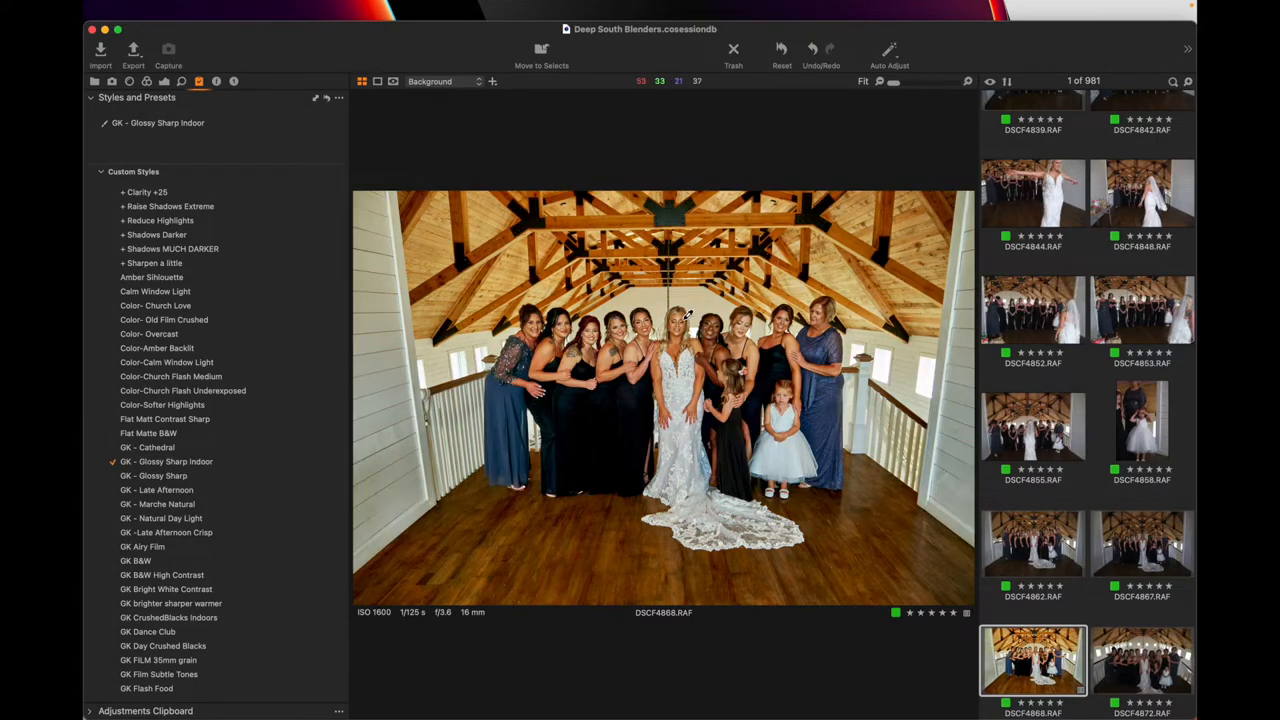
{"action": "mouse_move", "coordinate": [772, 336]}
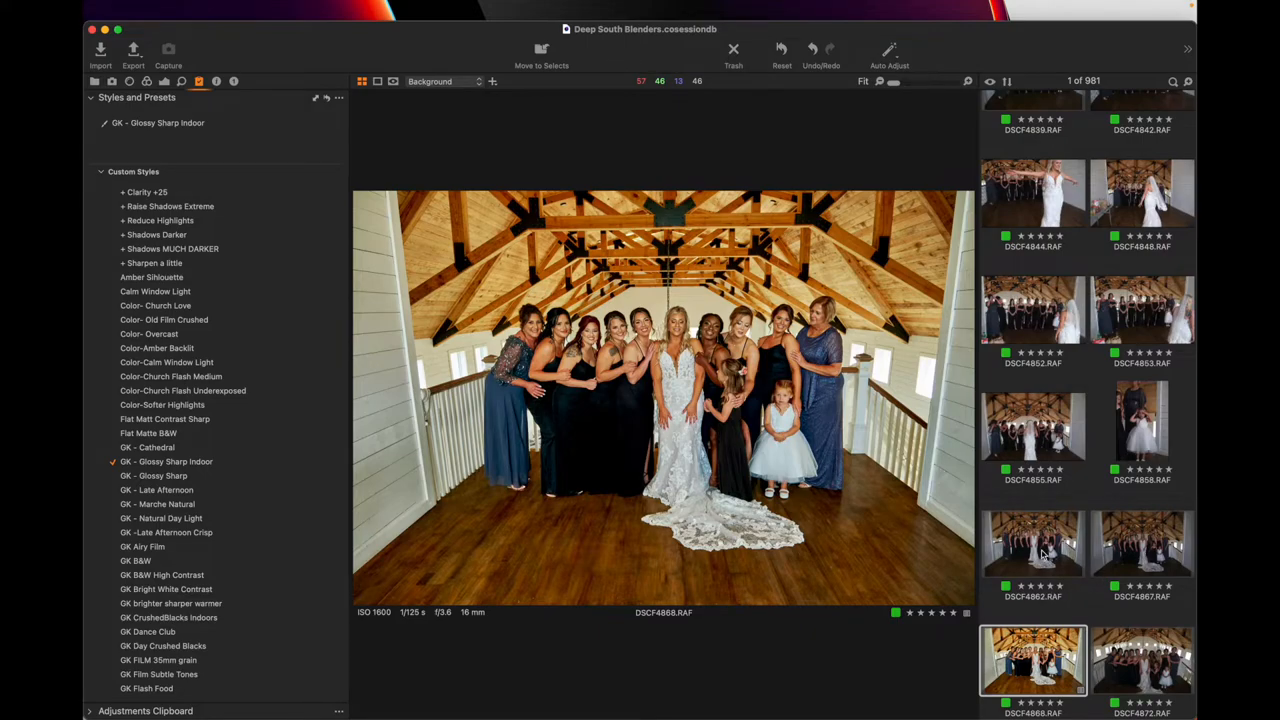
{"action": "left_click", "coordinate": [1032, 544]}
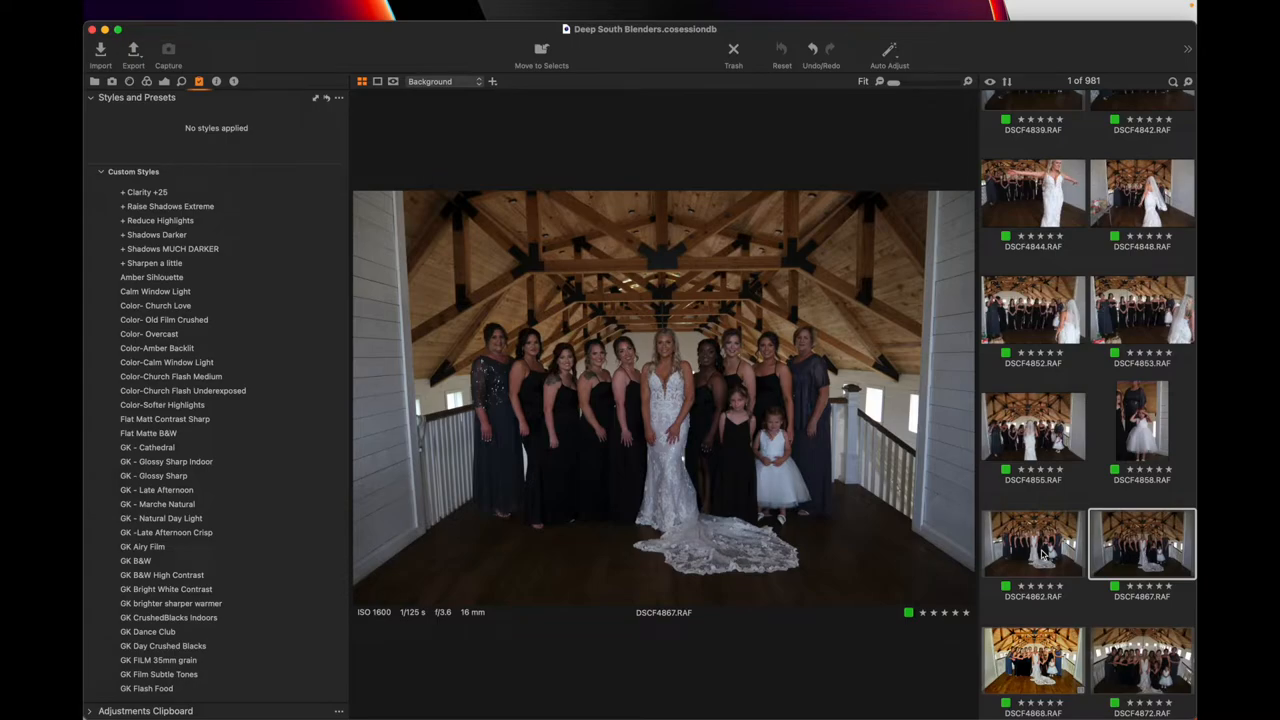
{"action": "mouse_move", "coordinate": [550, 336]}
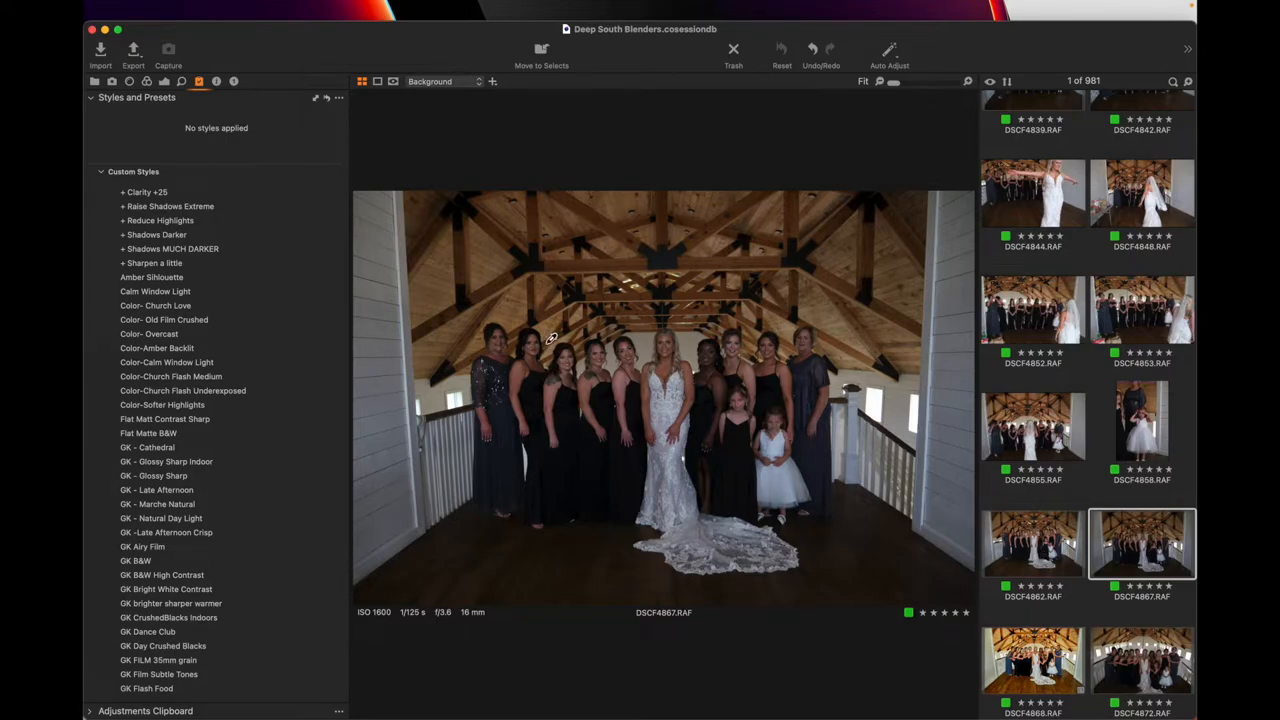
{"action": "left_click", "coordinate": [166, 460]}
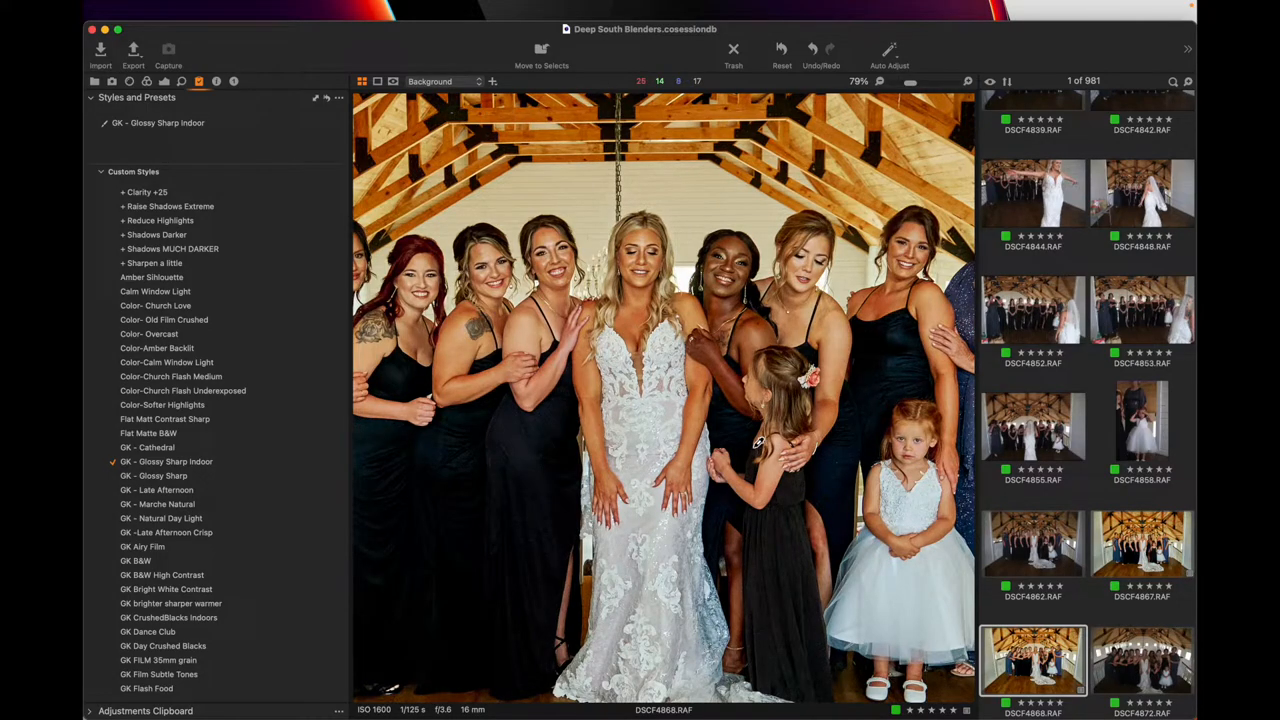
{"action": "mouse_move", "coordinate": [816, 284]}
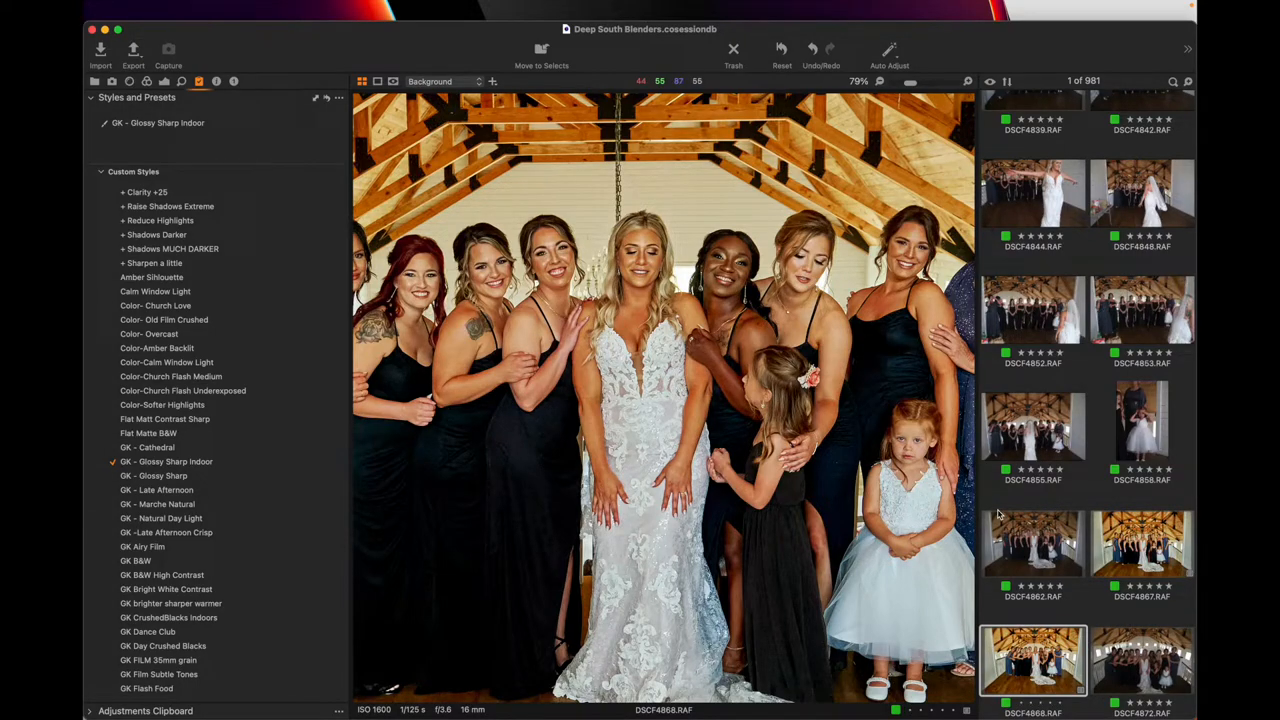
{"action": "mouse_move", "coordinate": [1030, 680]}
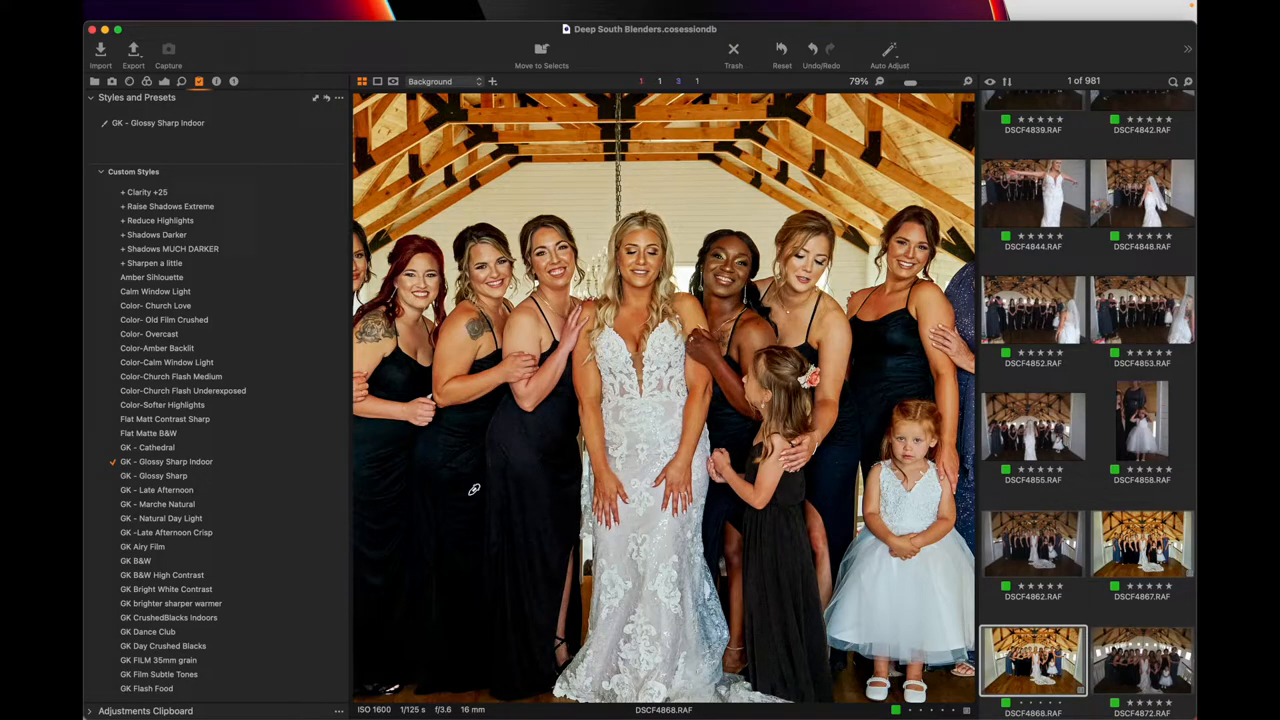
- Show the session library and preview the bride reveal and bridal party group photos from Selected
{"action": "left_click", "coordinate": [112, 80]}
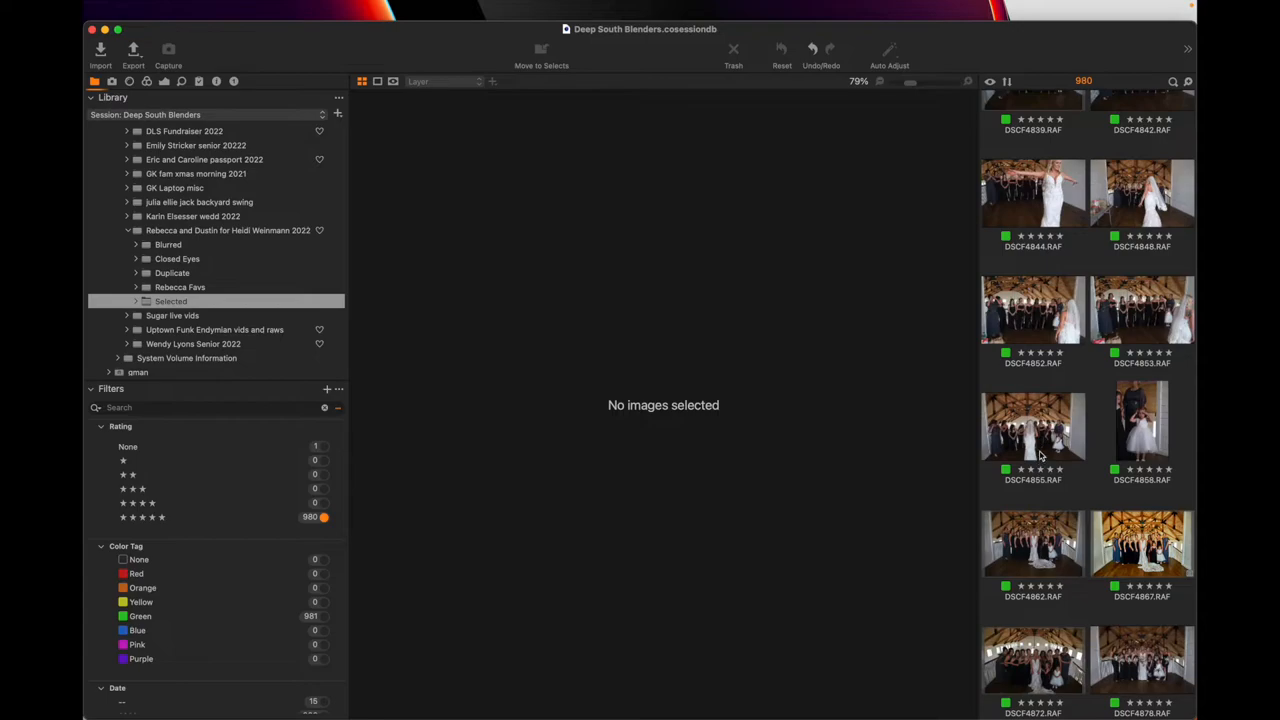
{"action": "left_click", "coordinate": [1032, 310]}
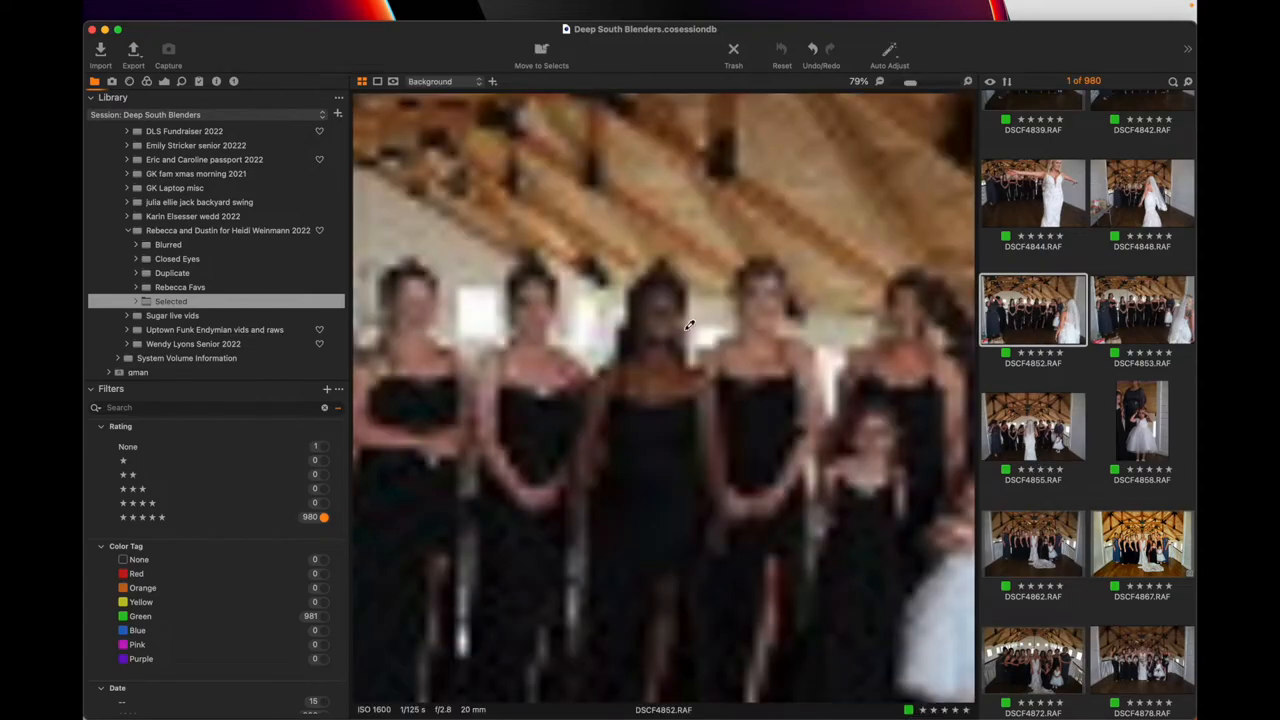
{"action": "left_click", "coordinate": [862, 80]}
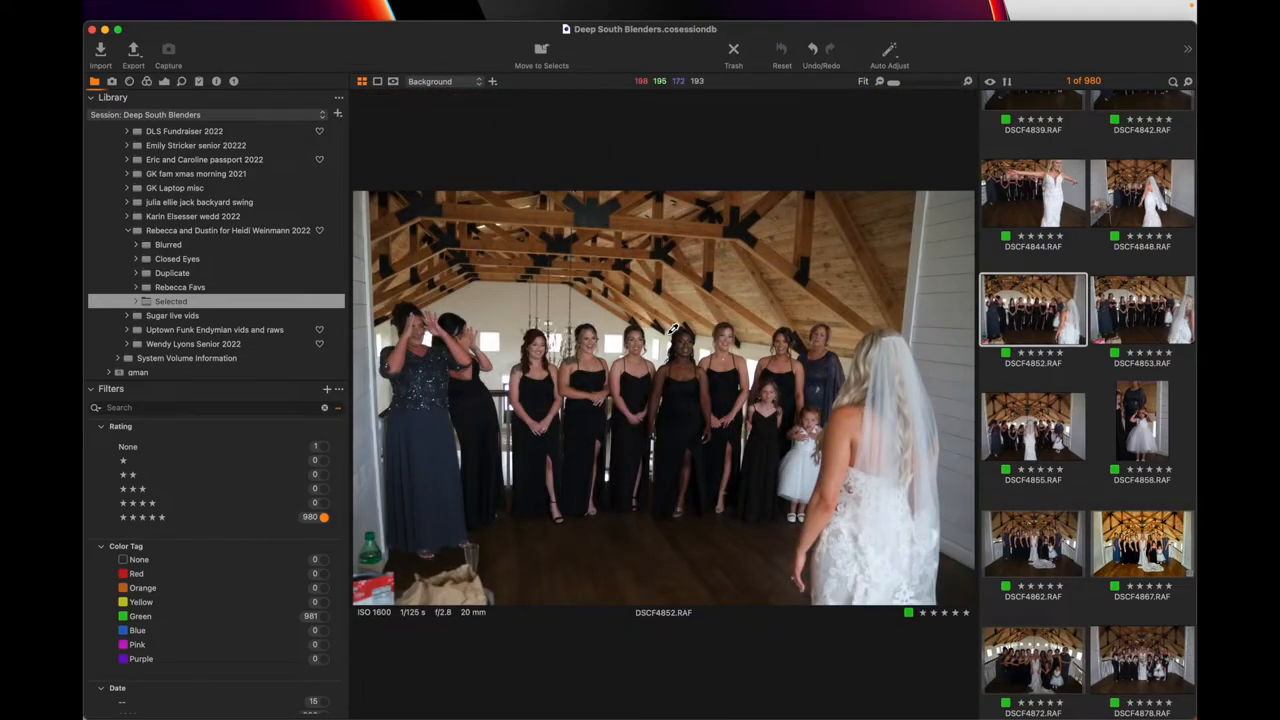
{"action": "left_click", "coordinate": [1140, 310]}
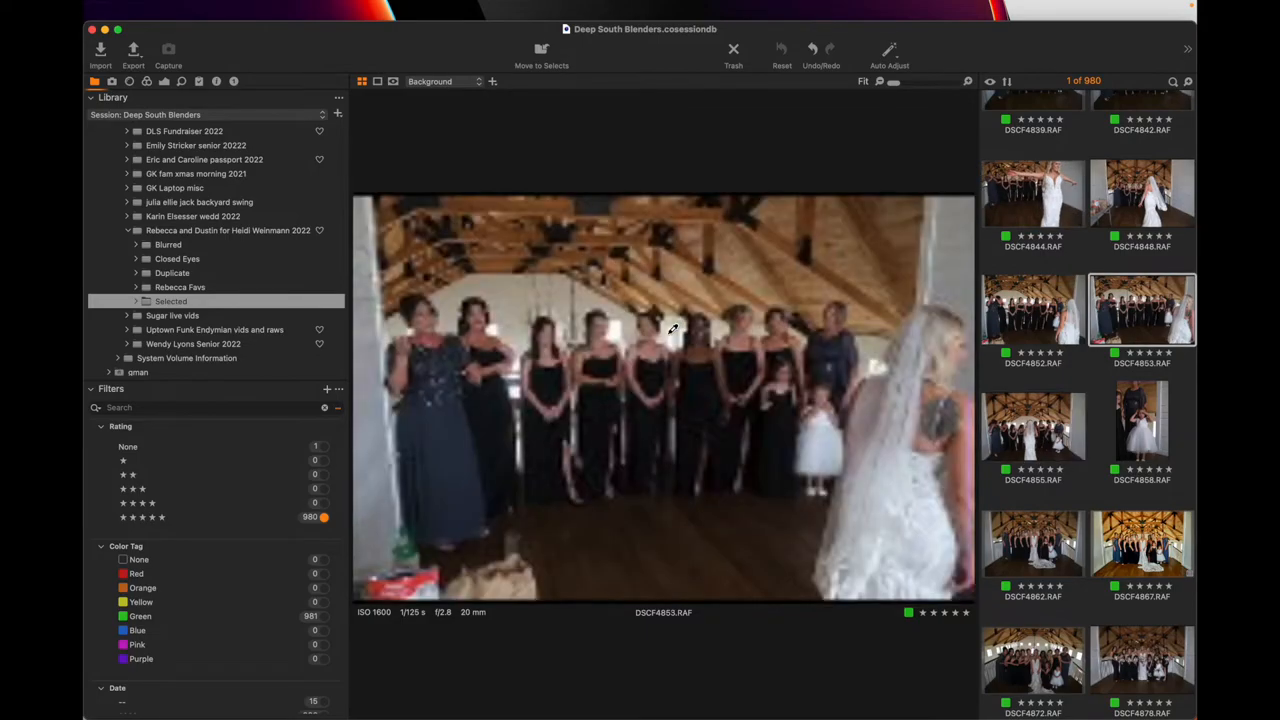
{"action": "left_click", "coordinate": [1140, 544]}
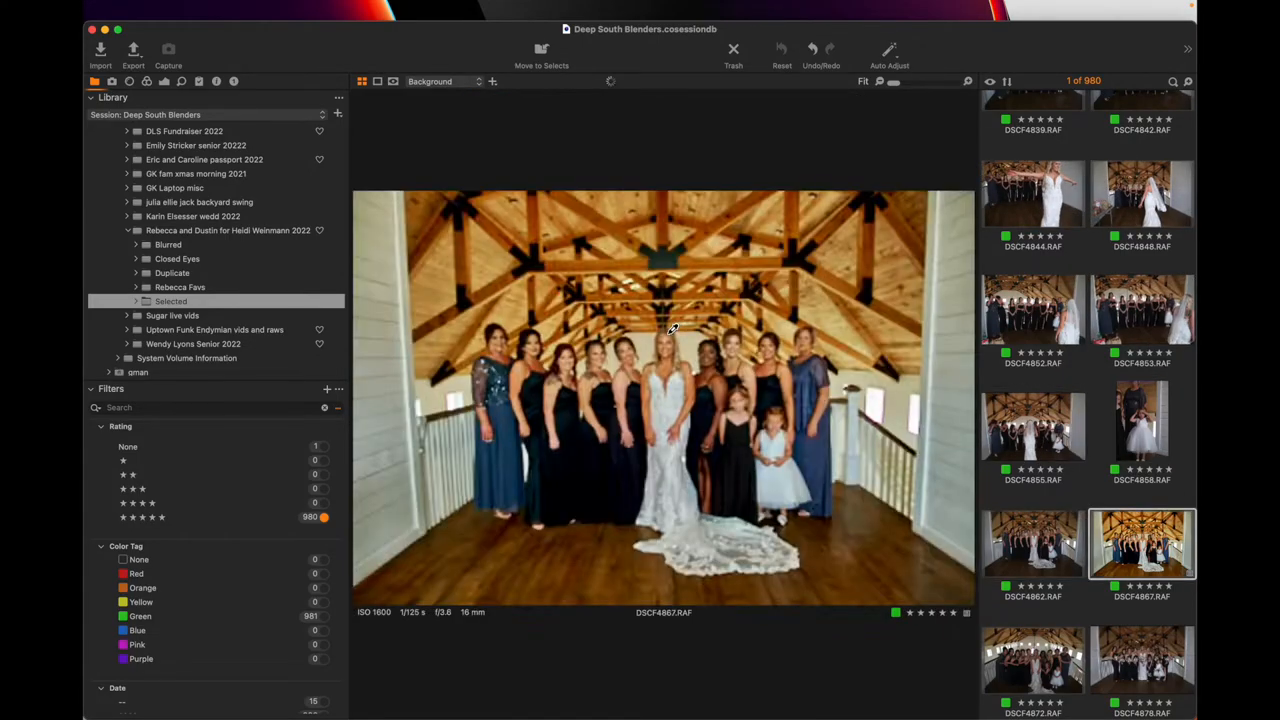
{"action": "left_click", "coordinate": [1032, 660]}
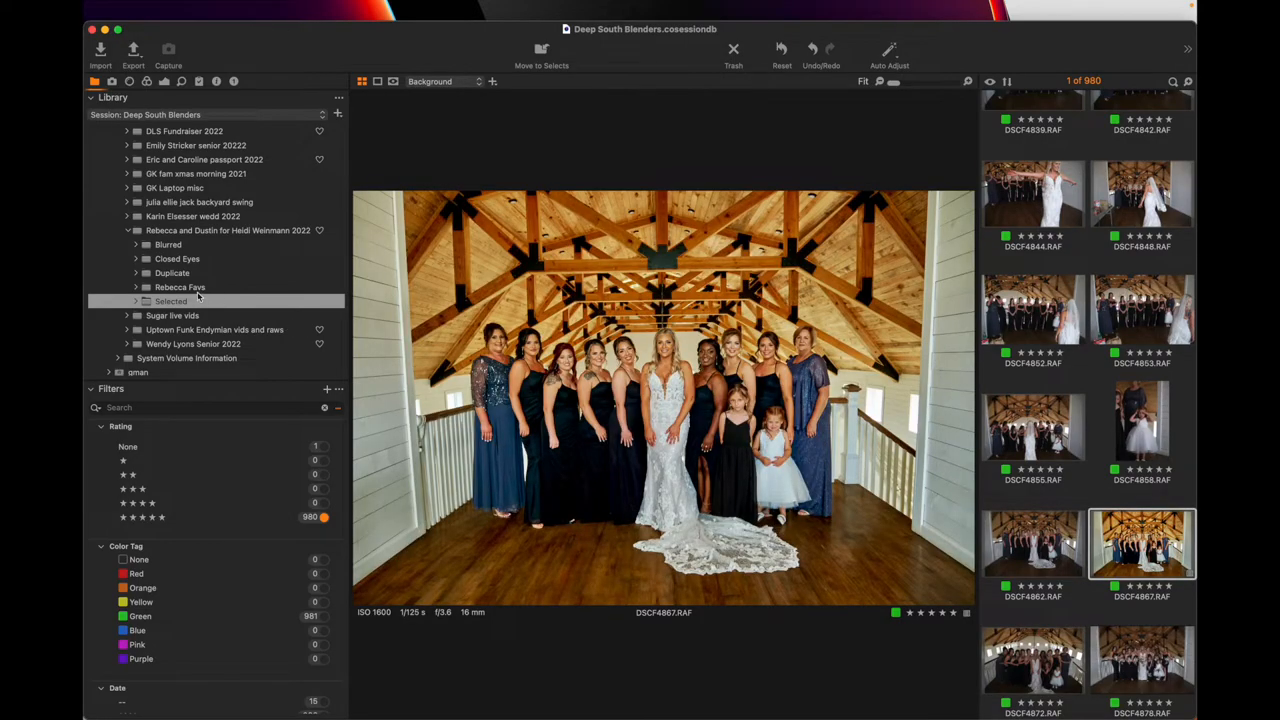
- Show the Duplicate folder's yellow-tagged rejects as a thumbnail grid and browse them
{"action": "left_click", "coordinate": [172, 272]}
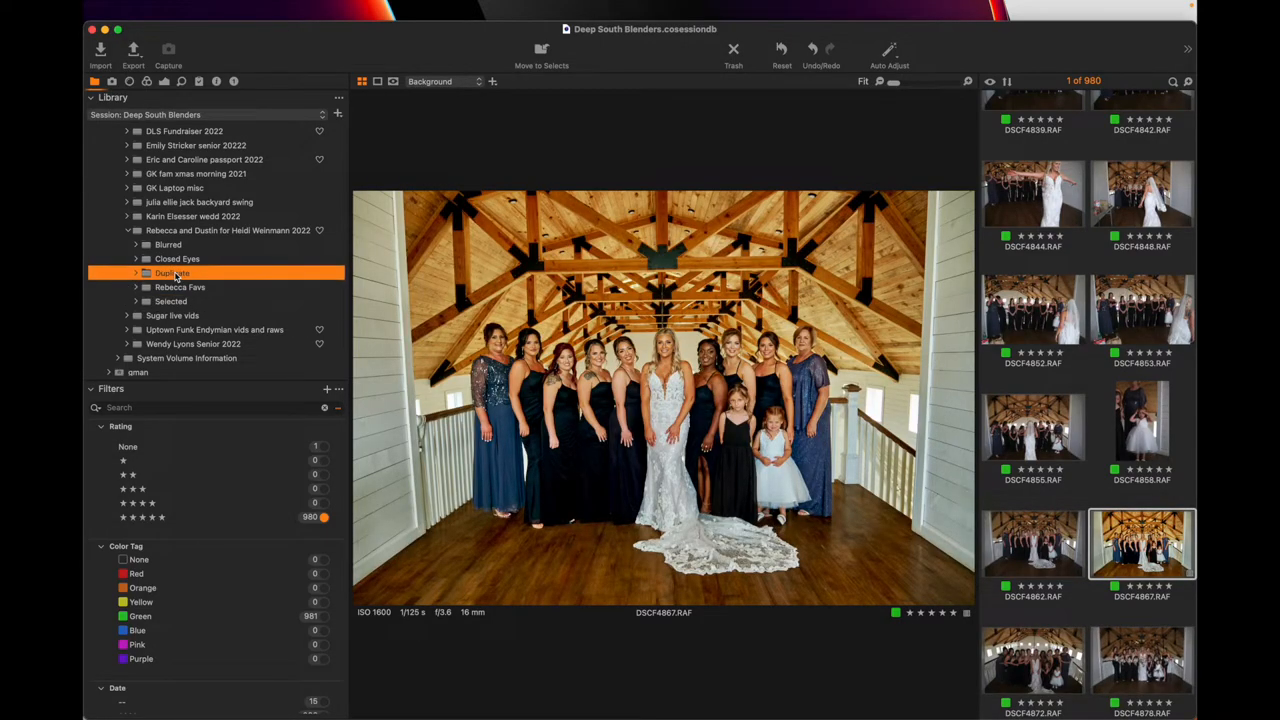
{"action": "left_click", "coordinate": [172, 272]}
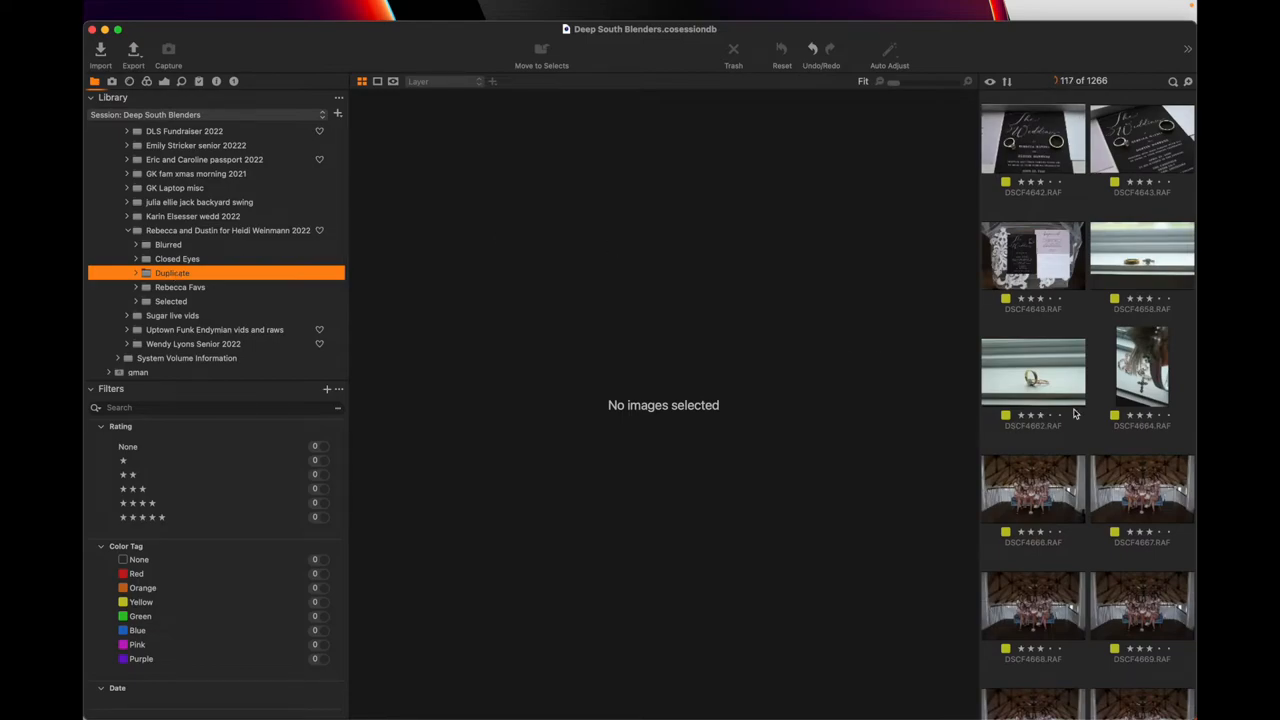
{"action": "left_click", "coordinate": [392, 80]}
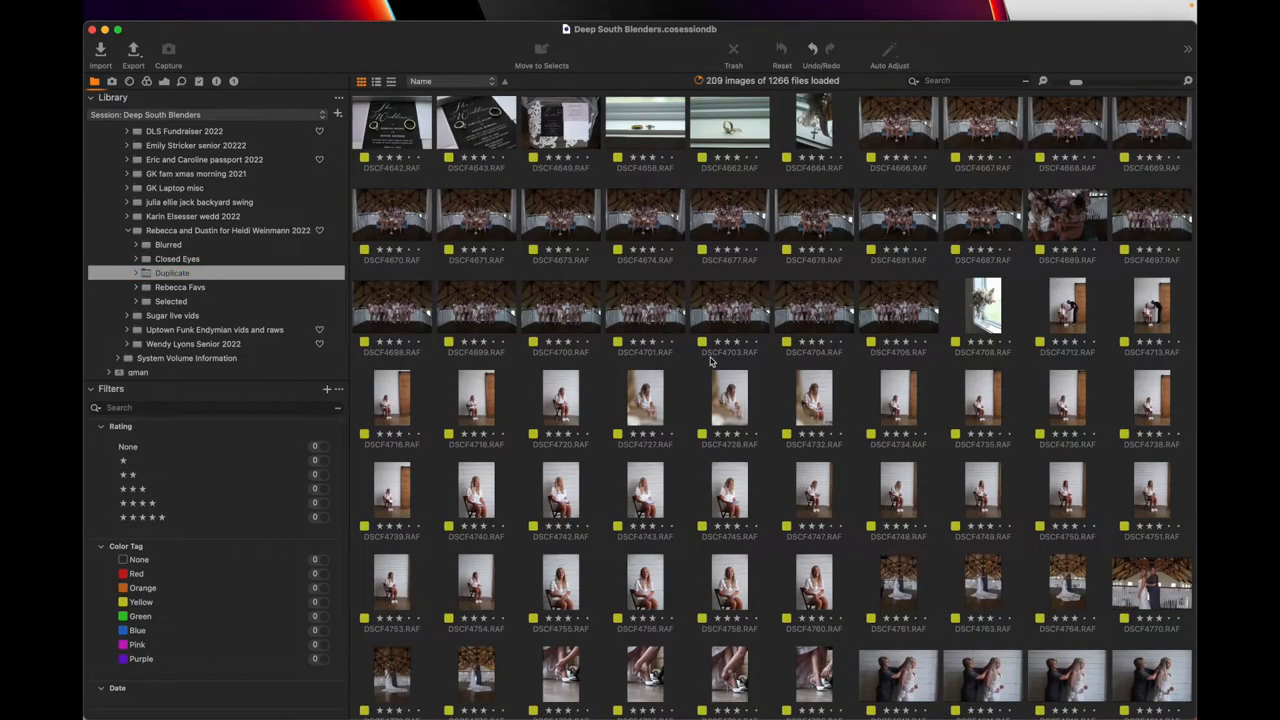
{"action": "scroll", "scroll_direction": "down", "scroll_amount": 3}
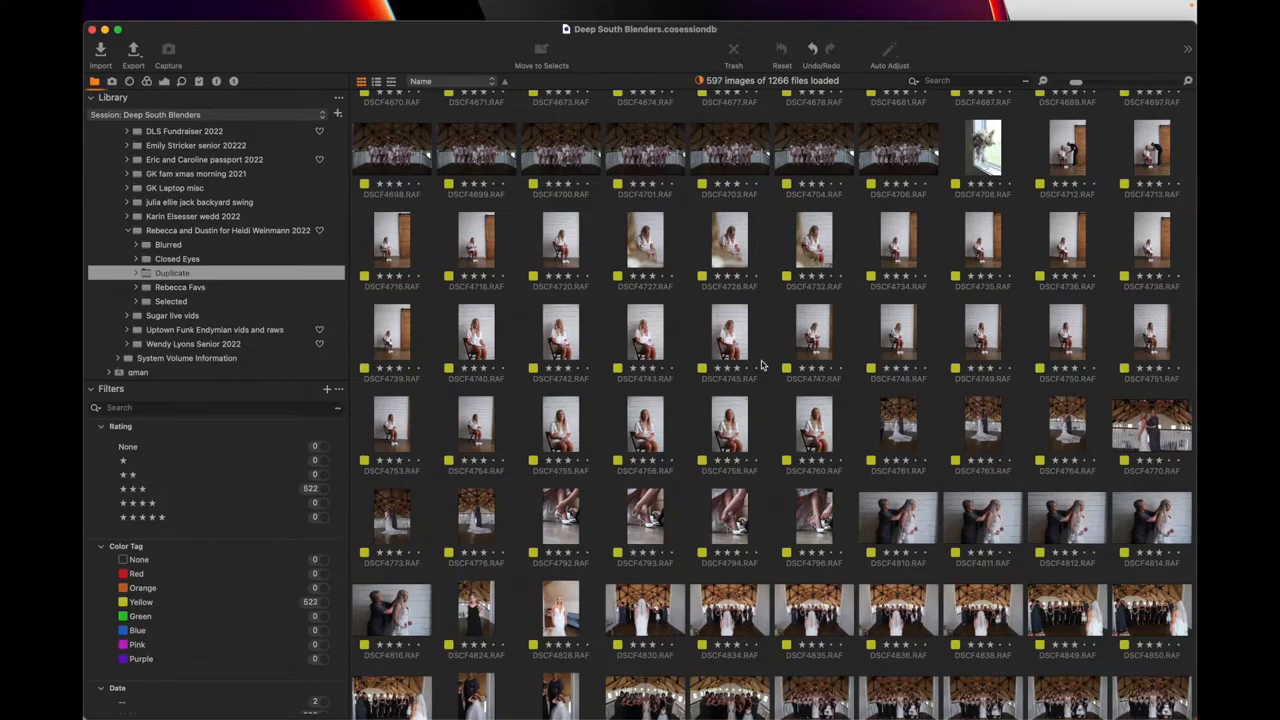
- View two of the seated bride-in-white portraits enlarged in the viewer
{"action": "left_click", "coordinate": [644, 340]}
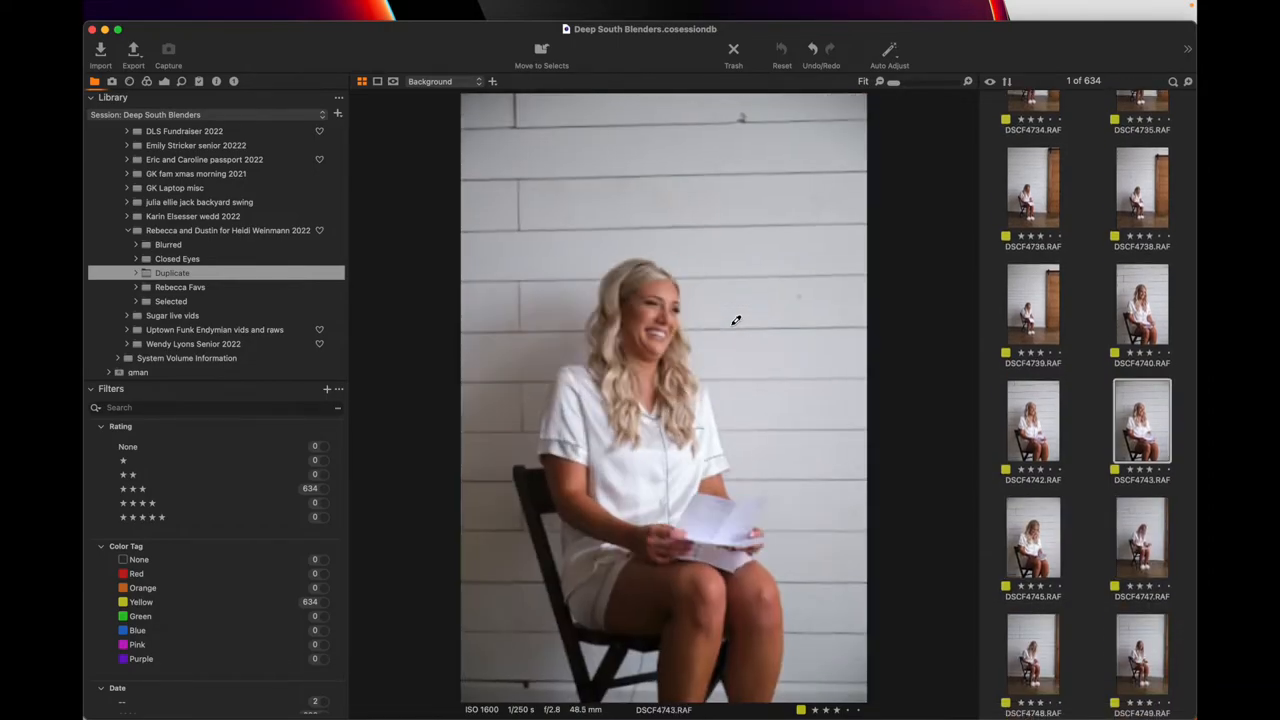
{"action": "left_click", "coordinate": [1032, 308]}
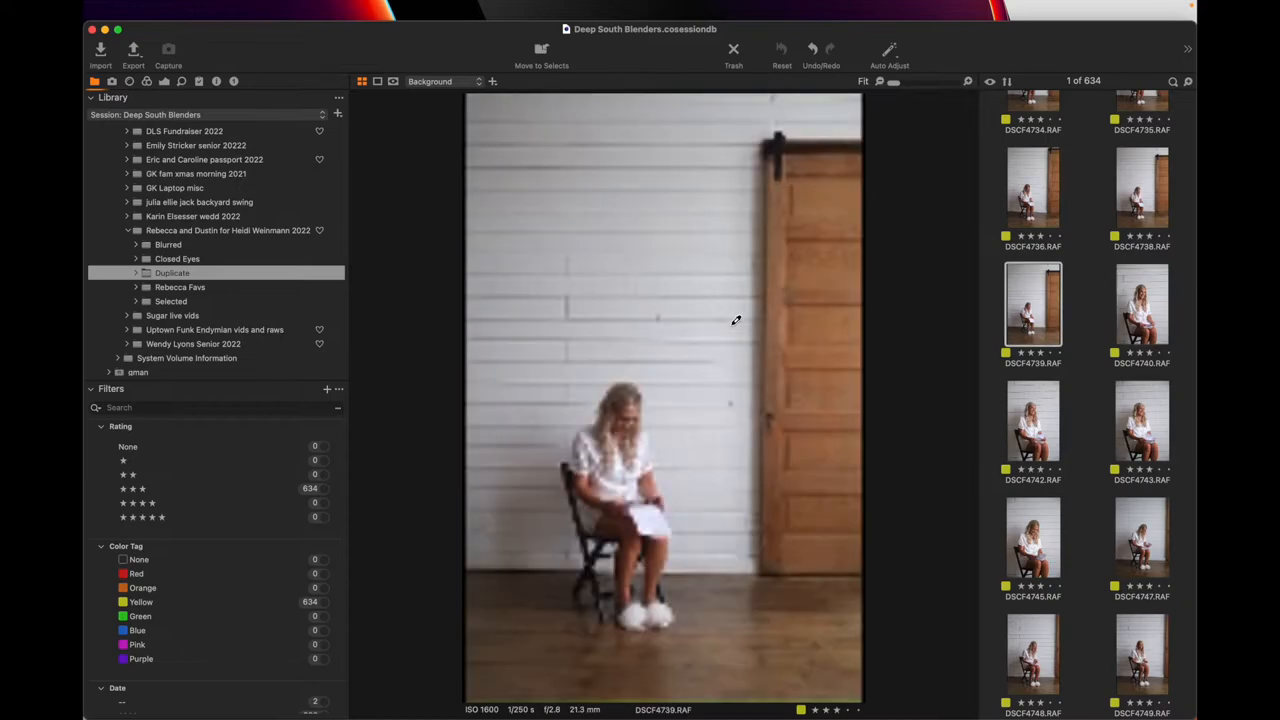
- Switch to the Selected folder and show its keepers as larger thumbnails
{"action": "left_click", "coordinate": [172, 300]}
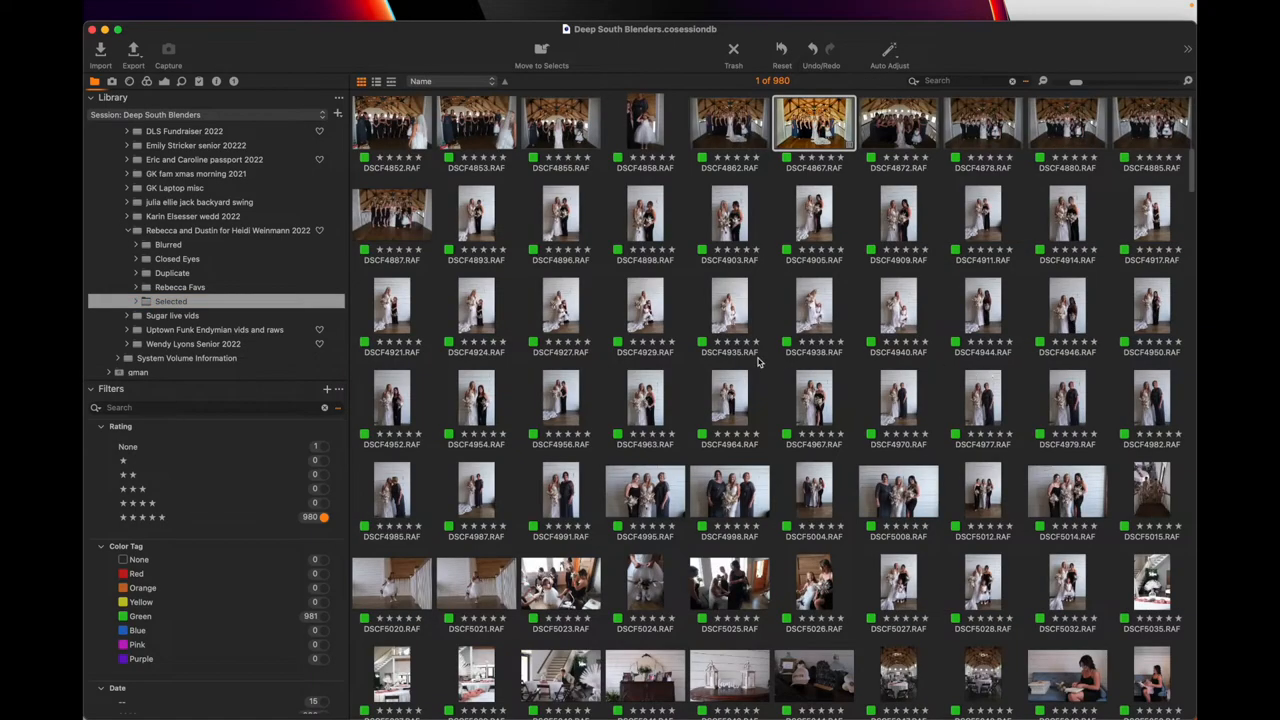
{"action": "scroll", "scroll_direction": "up", "scroll_amount": 3}
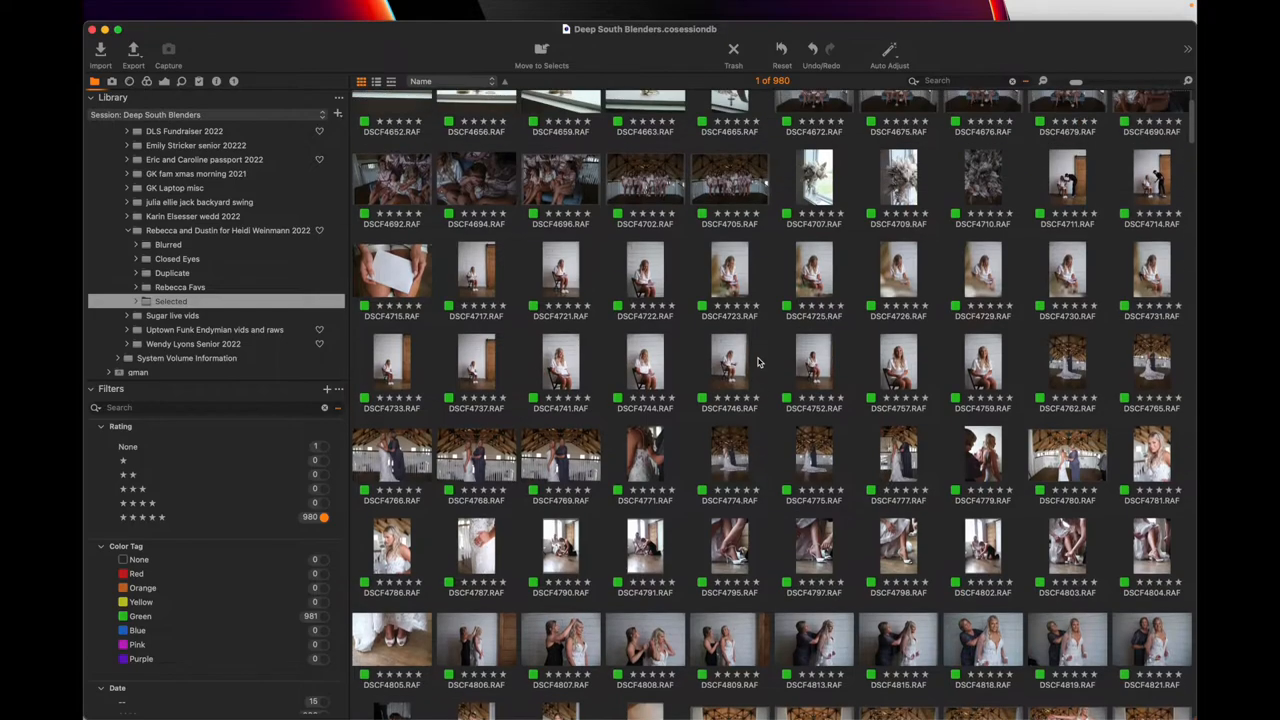
{"action": "left_click", "coordinate": [644, 270]}
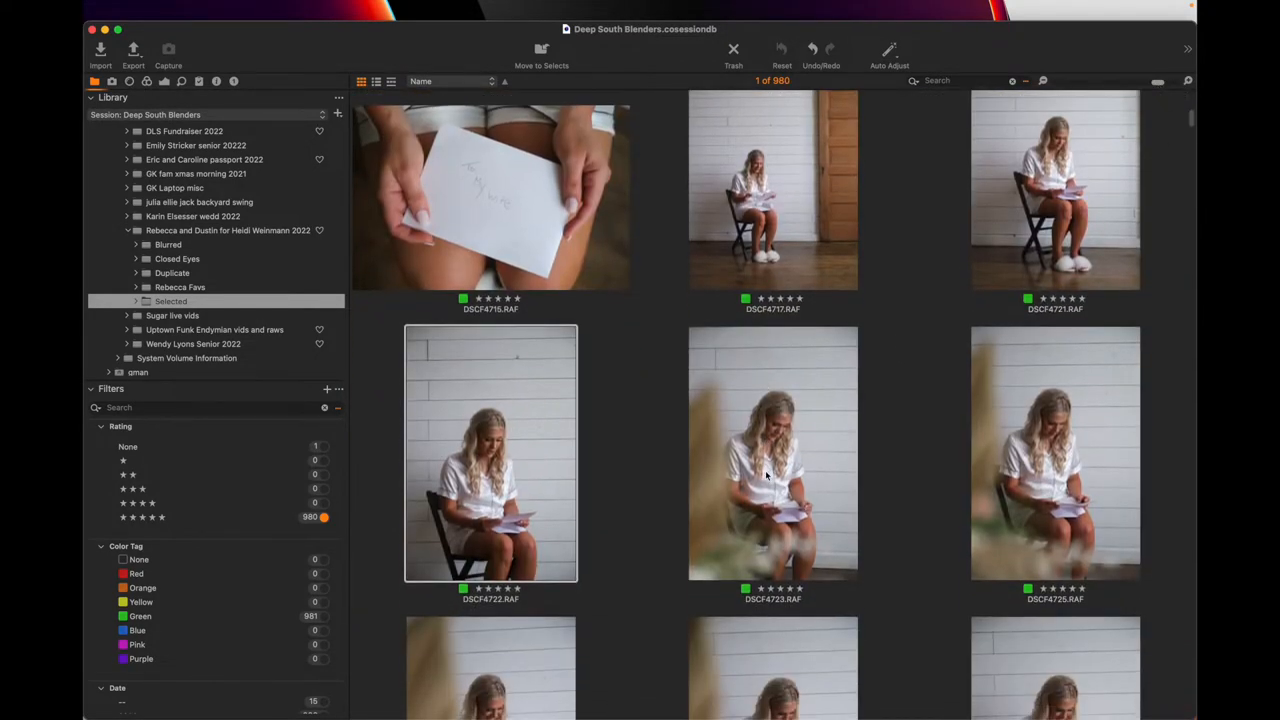
- Browse through the seated portraits and bride-with-mother shots, ending on the grid
{"action": "scroll", "scroll_direction": "down", "scroll_amount": 3}
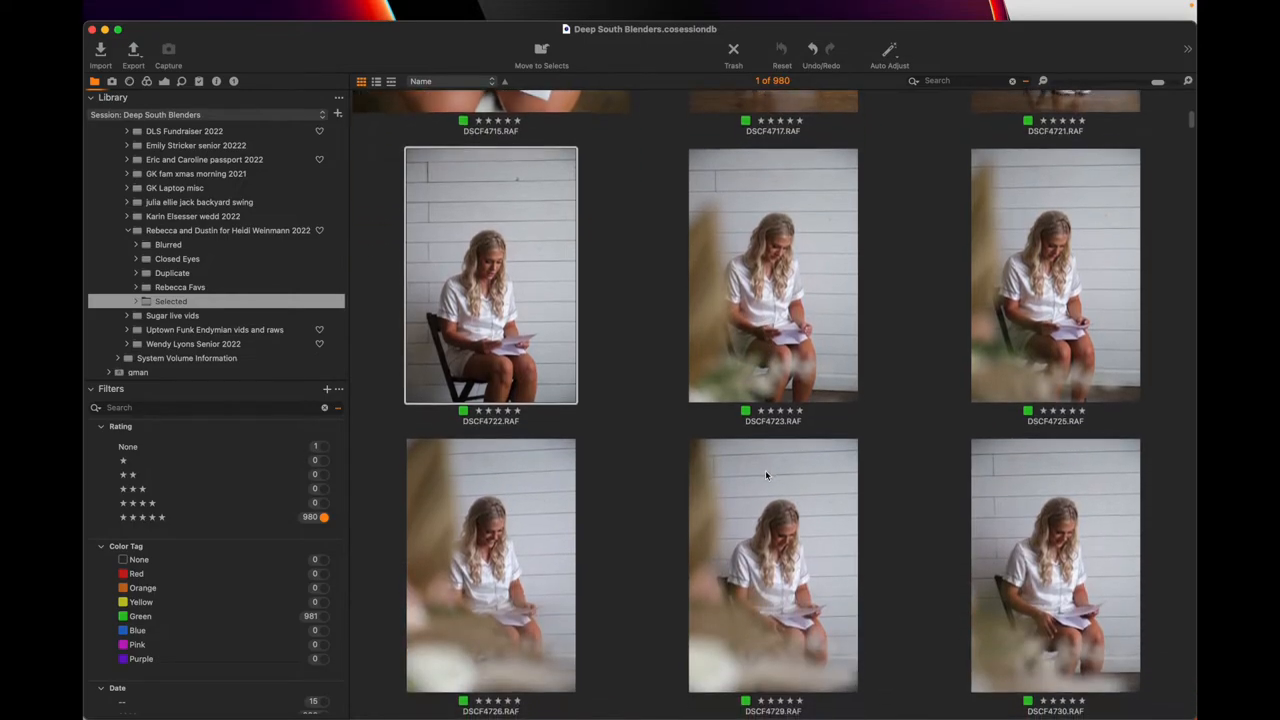
{"action": "scroll", "scroll_direction": "down", "scroll_amount": 3}
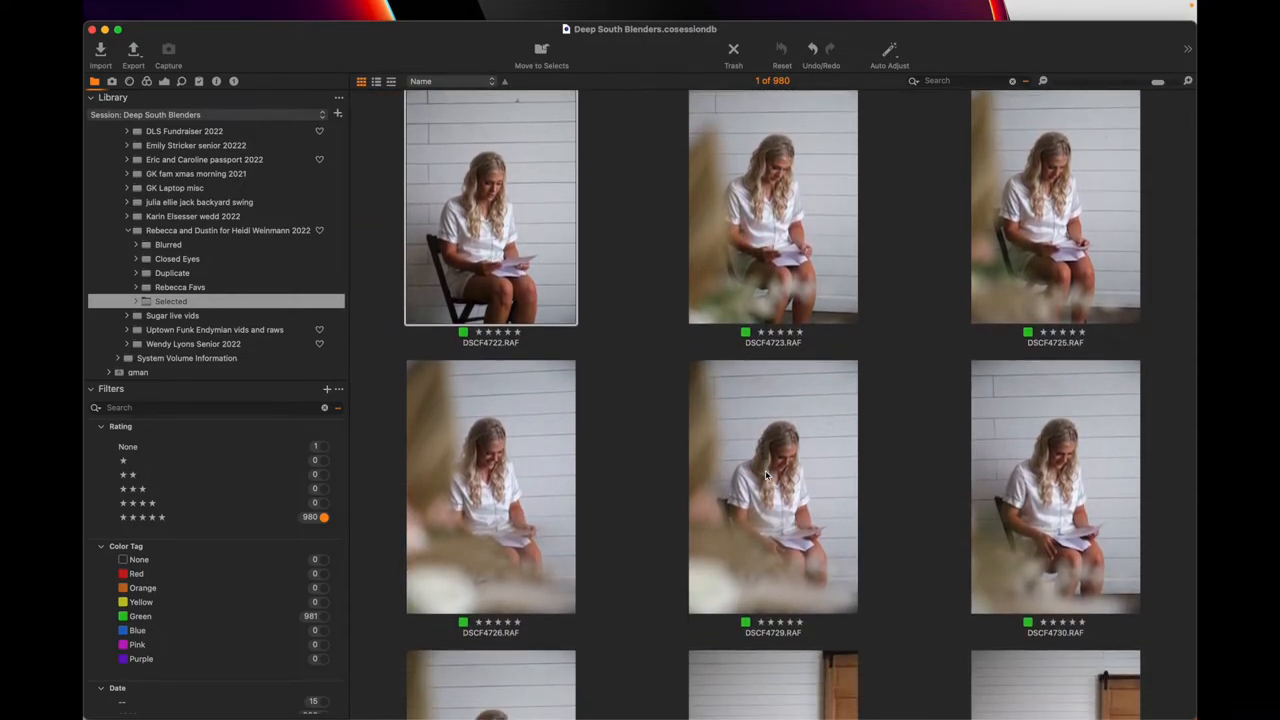
{"action": "scroll", "scroll_direction": "down", "scroll_amount": 3}
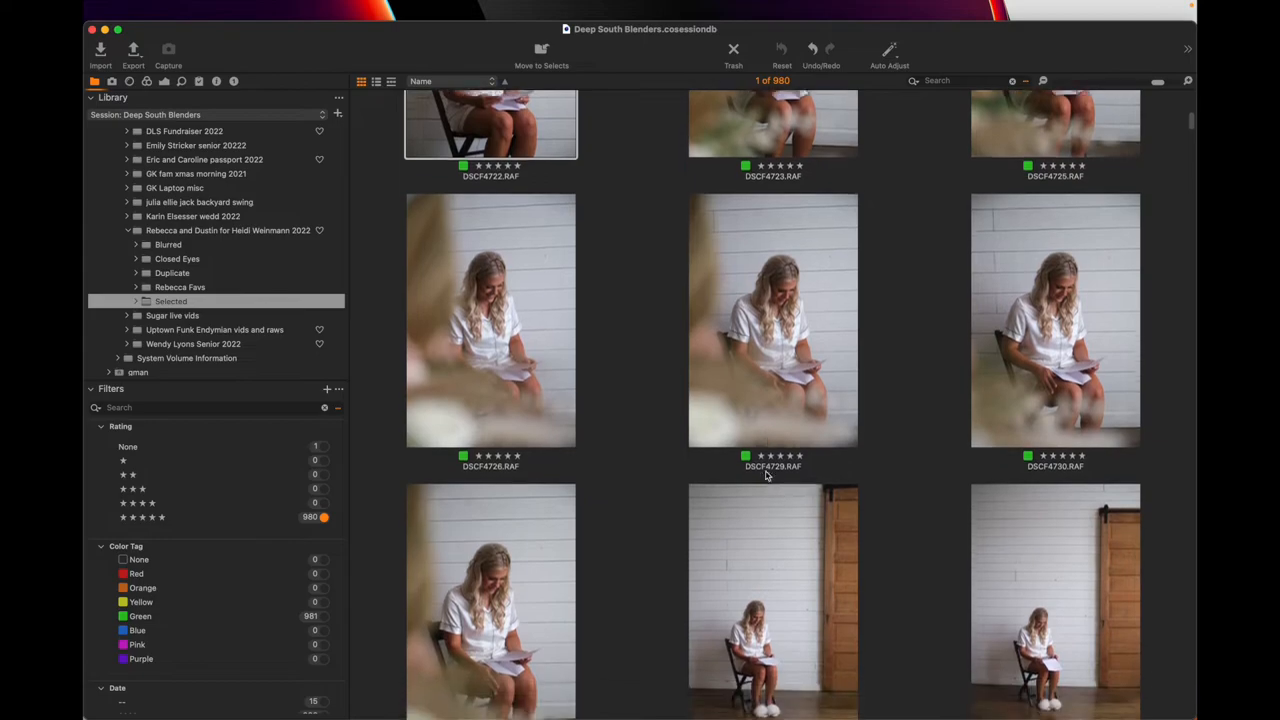
{"action": "scroll", "scroll_direction": "down", "scroll_amount": 3}
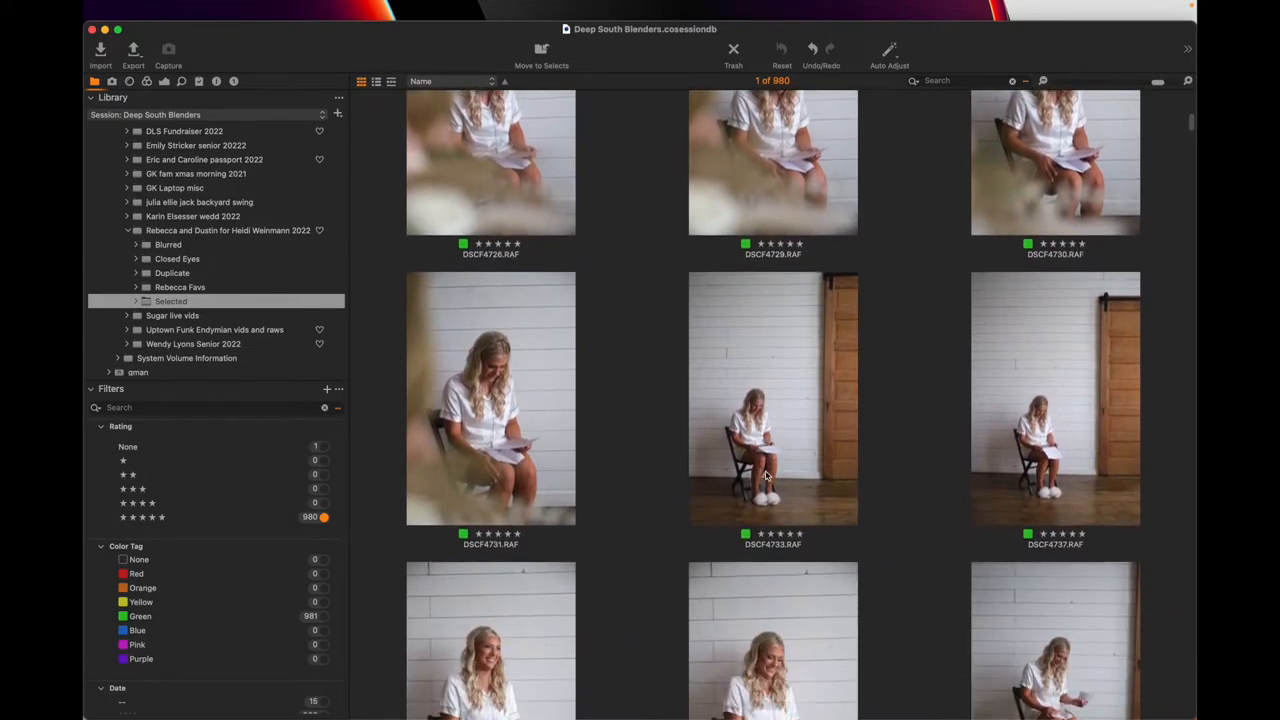
{"action": "scroll", "scroll_direction": "down", "scroll_amount": 3}
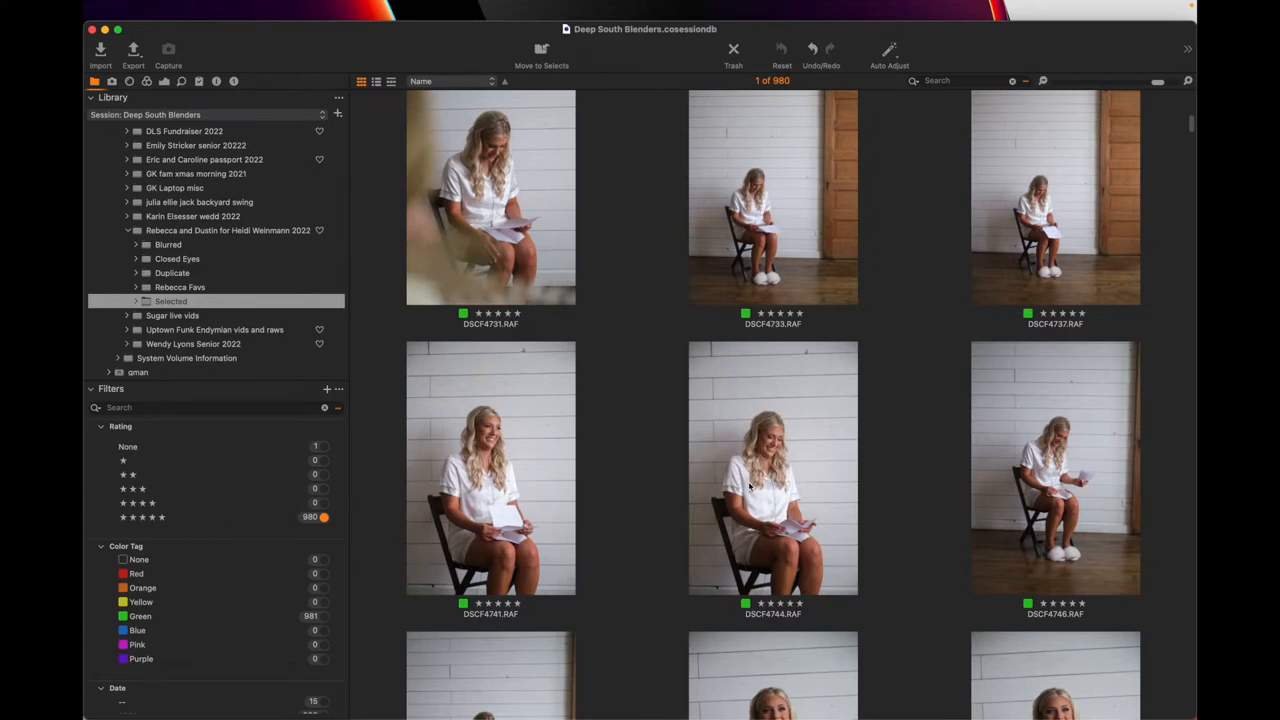
{"action": "scroll", "scroll_direction": "down", "scroll_amount": 3}
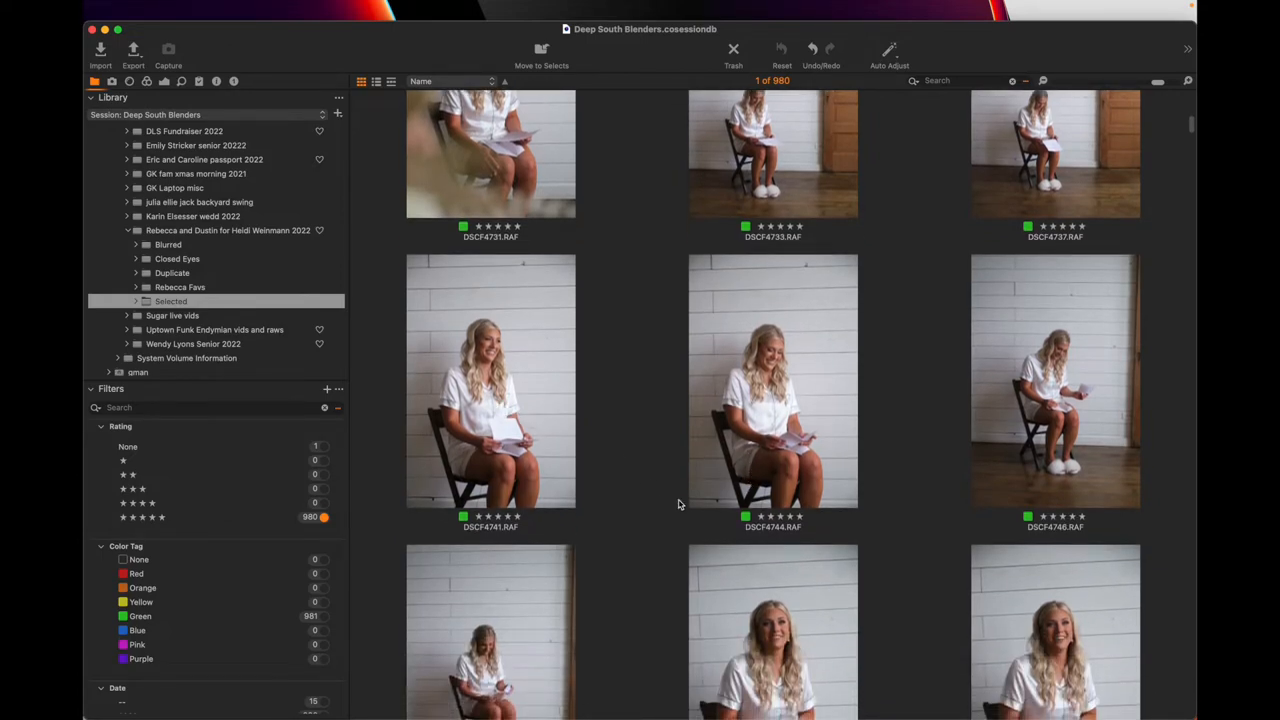
{"action": "scroll", "scroll_direction": "down", "scroll_amount": 3}
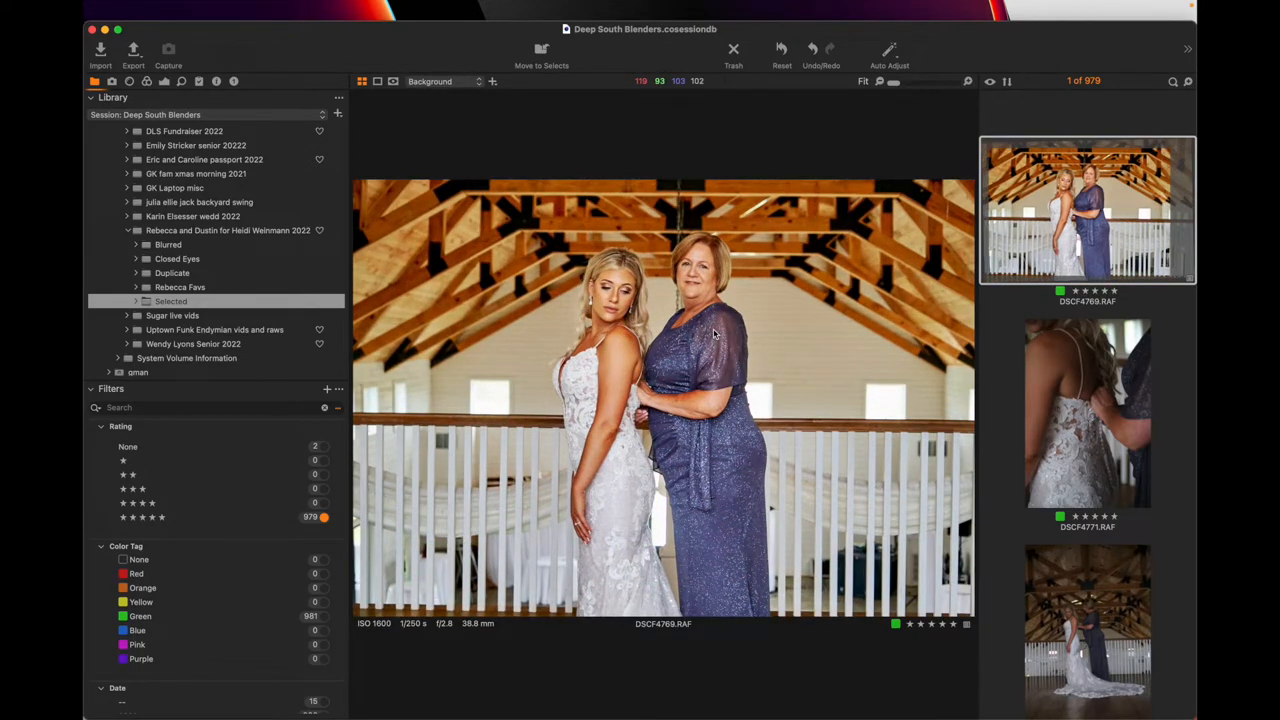
{"action": "left_click", "coordinate": [376, 80]}
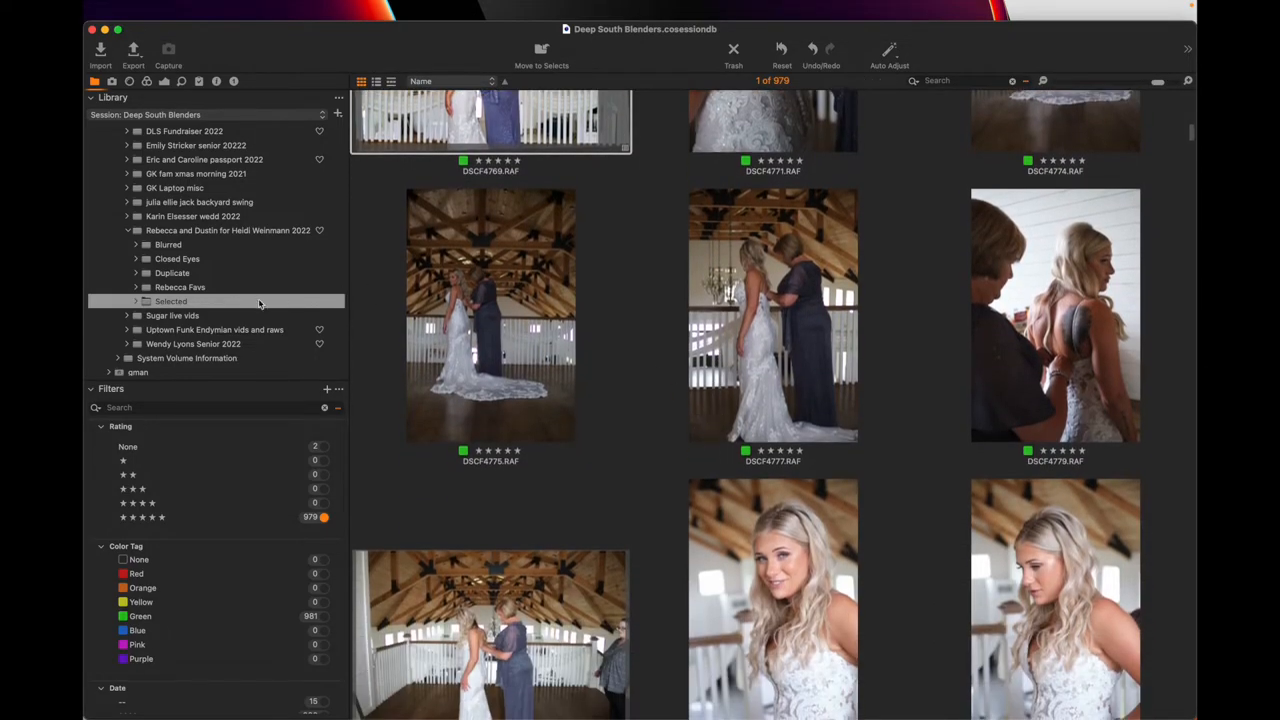
{"action": "mouse_move", "coordinate": [172, 270]}
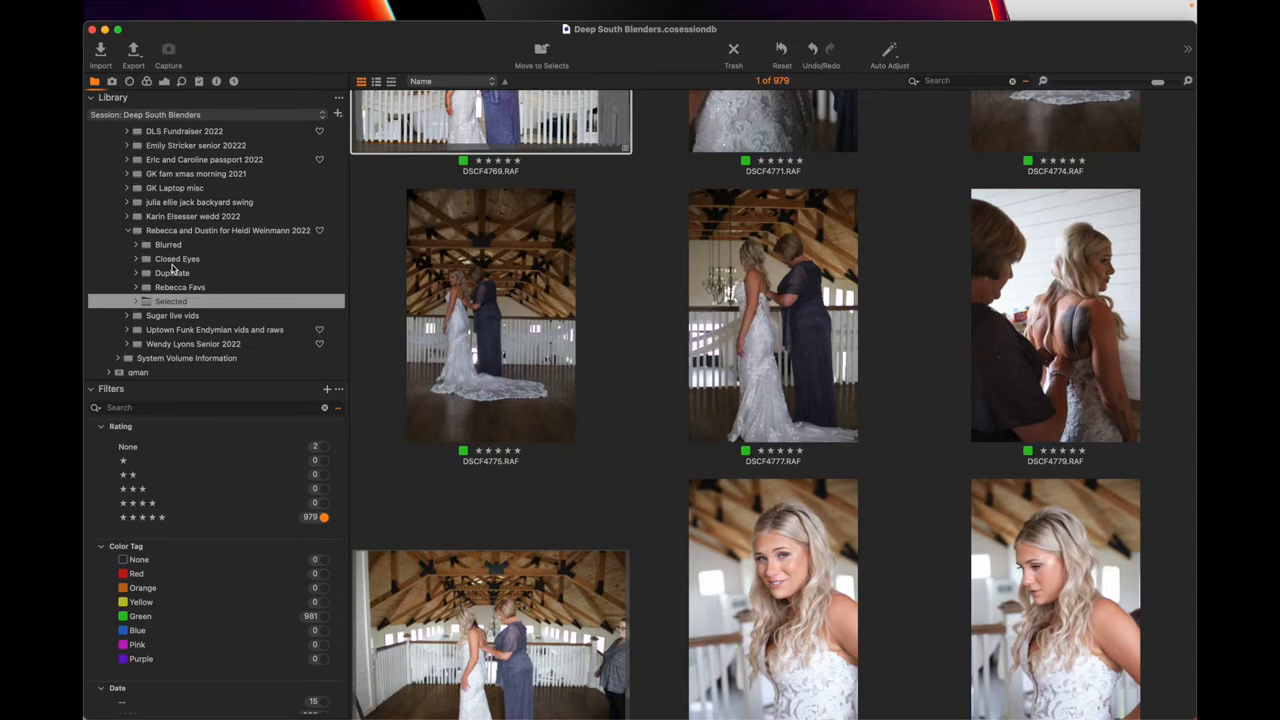
{"action": "left_click", "coordinate": [176, 260]}
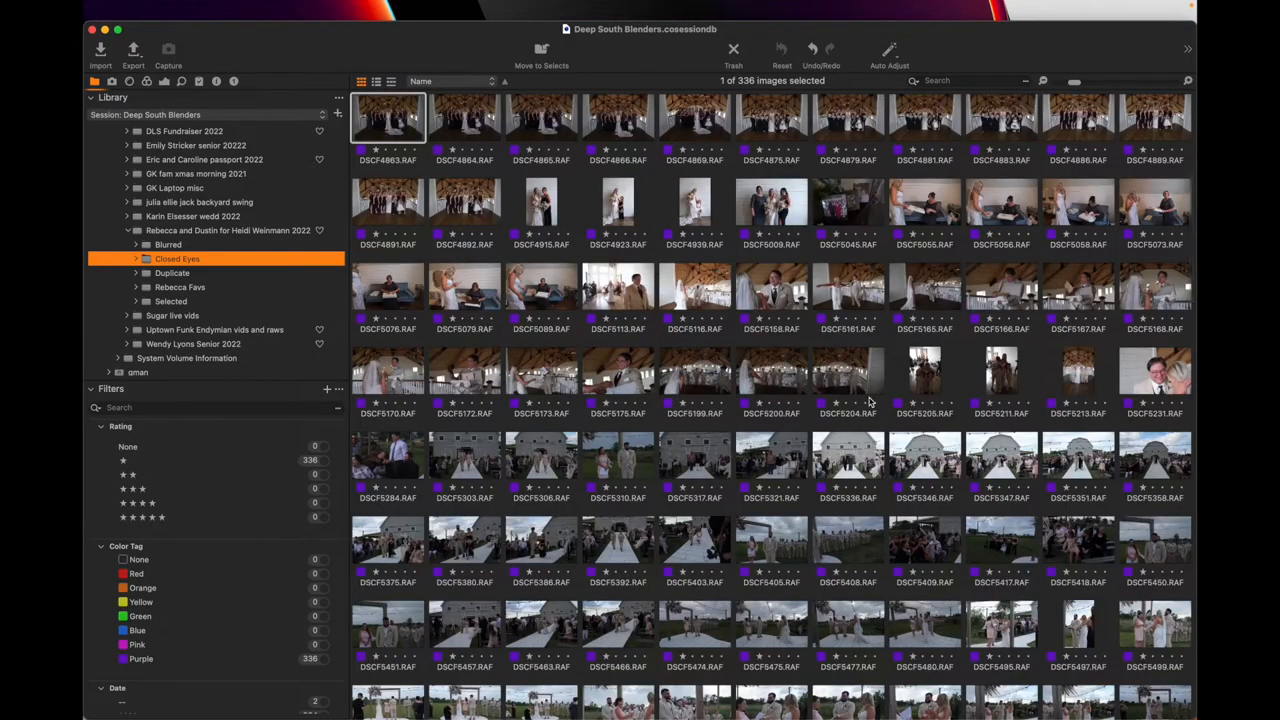
{"action": "scroll", "scroll_direction": "down", "scroll_amount": 3}
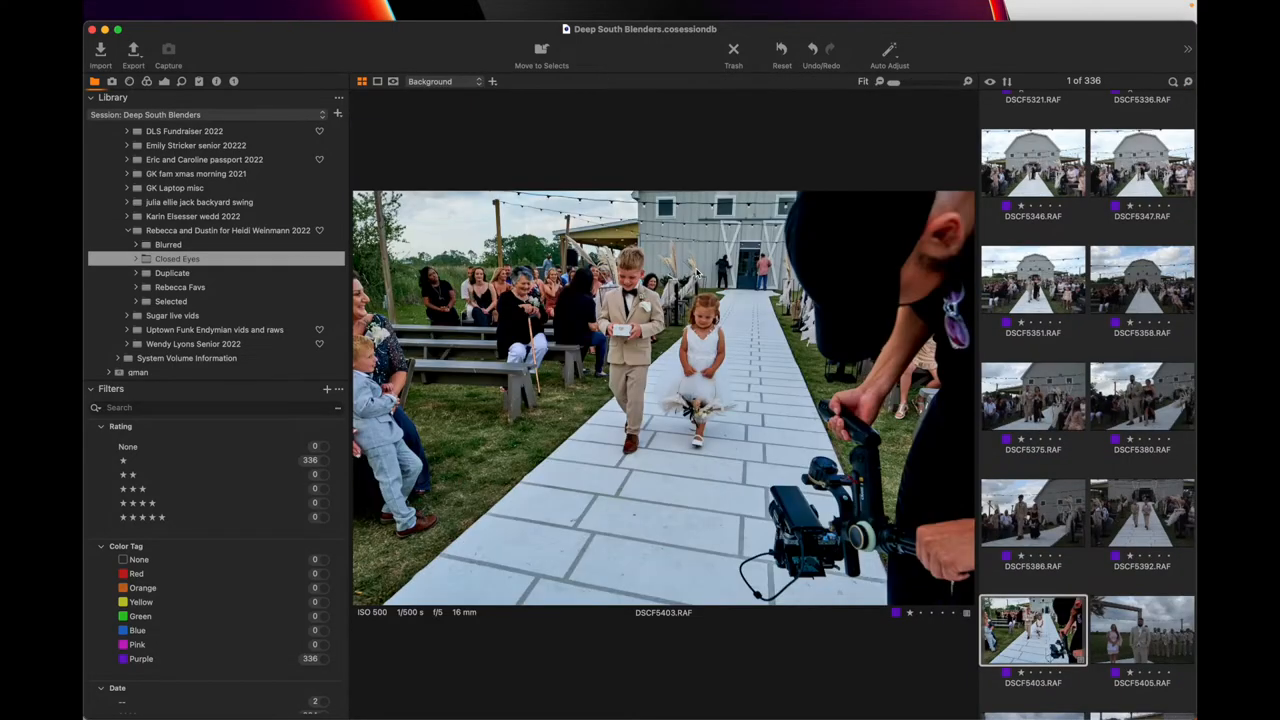
{"action": "mouse_move", "coordinate": [710, 338]}
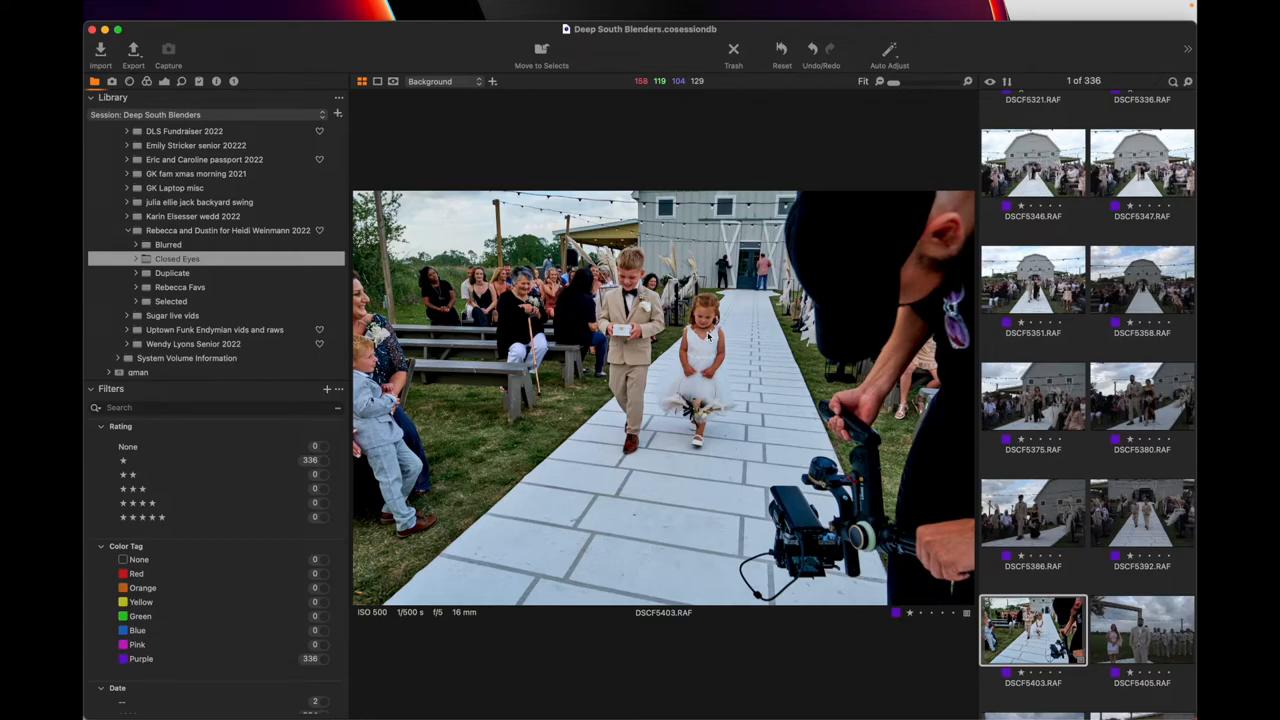
{"action": "left_click", "coordinate": [376, 80]}
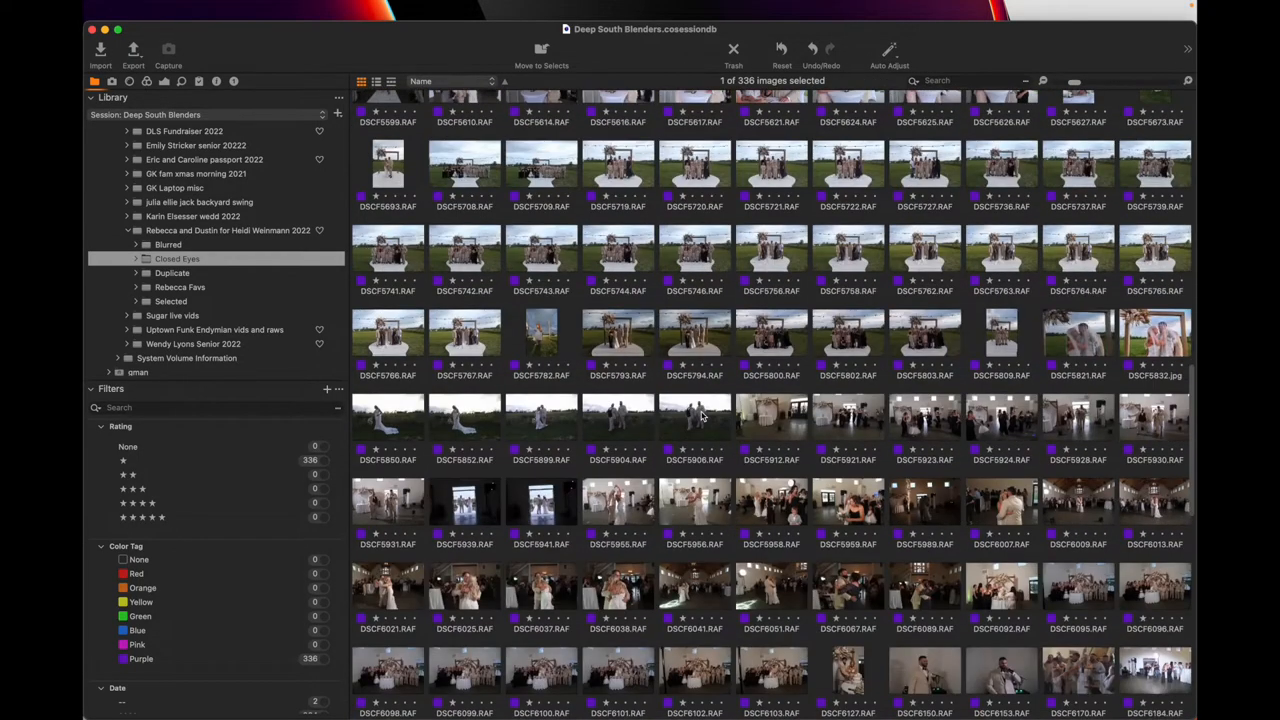
{"action": "scroll", "scroll_direction": "down", "scroll_amount": 3}
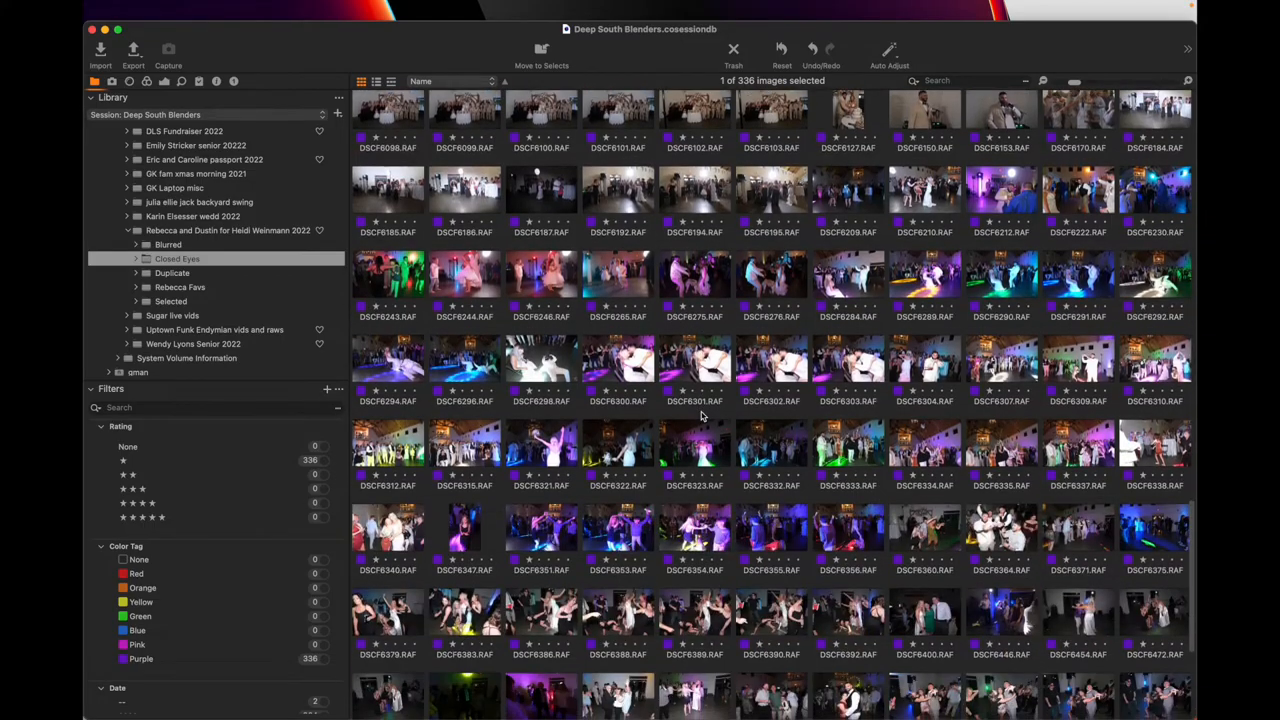
{"action": "scroll", "scroll_direction": "down", "scroll_amount": 3}
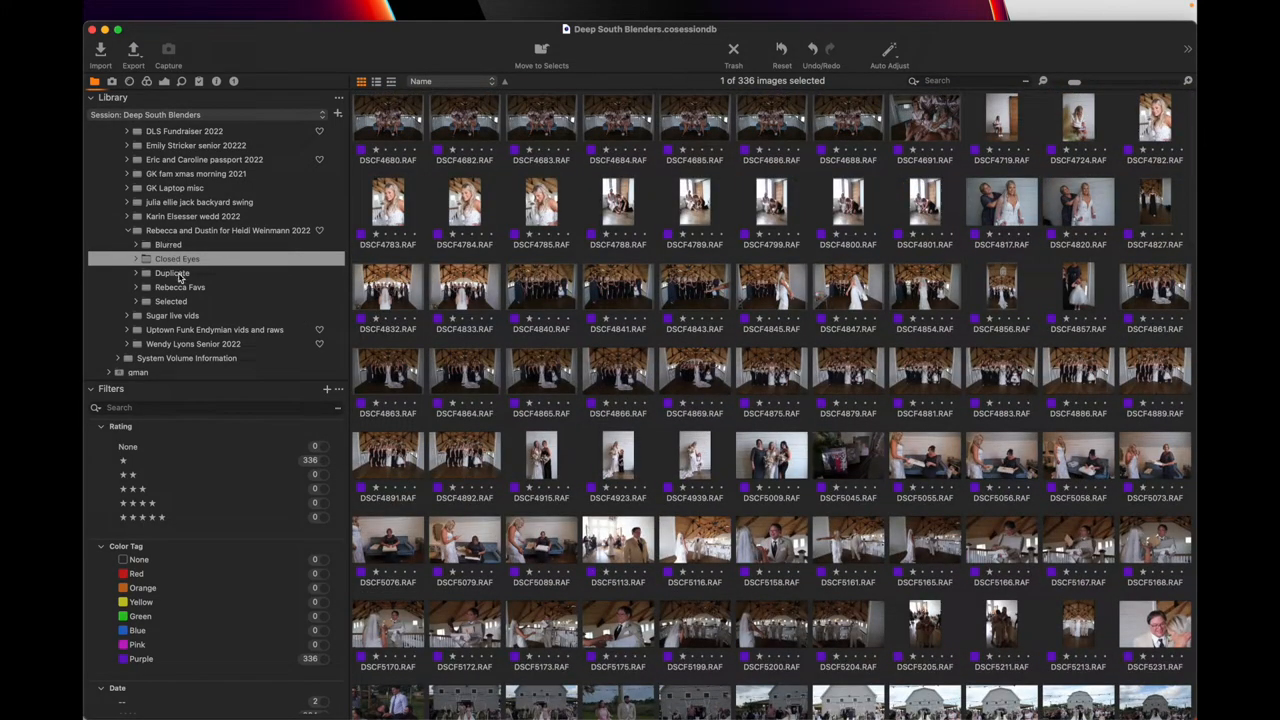
{"action": "mouse_move", "coordinate": [172, 272]}
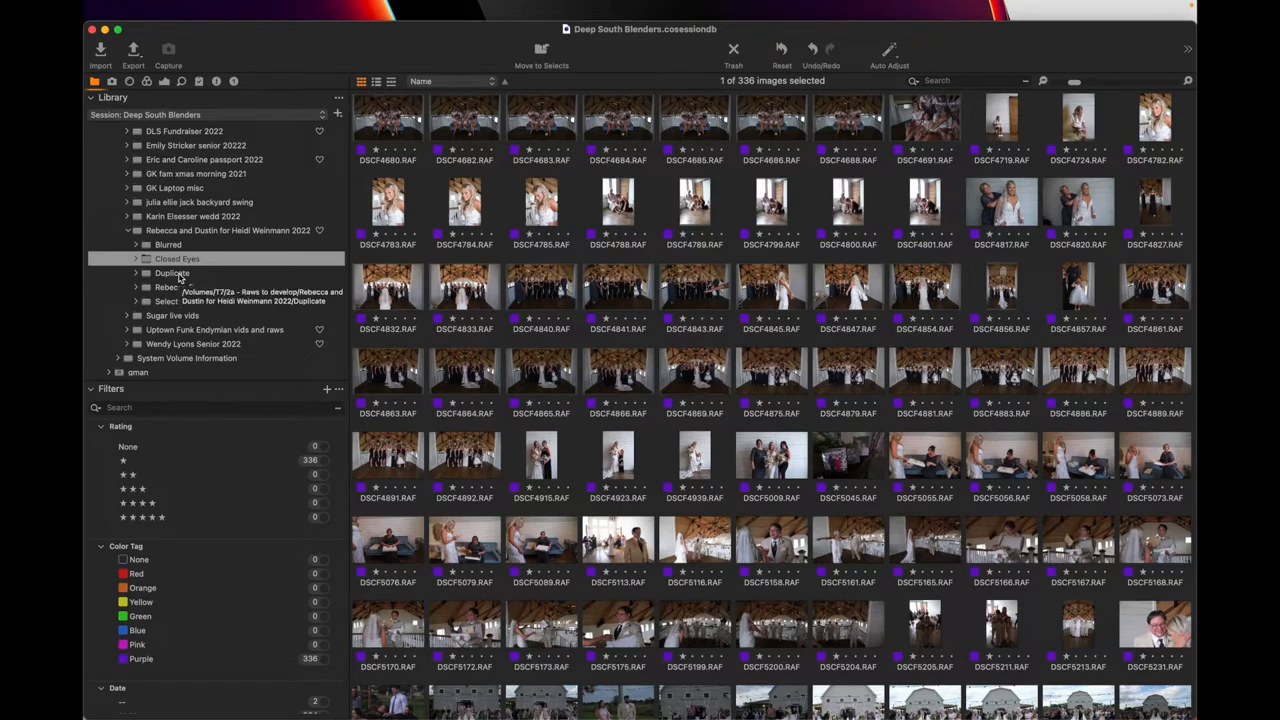
- Browse the Blurred folder's red-tagged rejects and view the night couple under string lights full size
{"action": "left_click", "coordinate": [168, 244]}
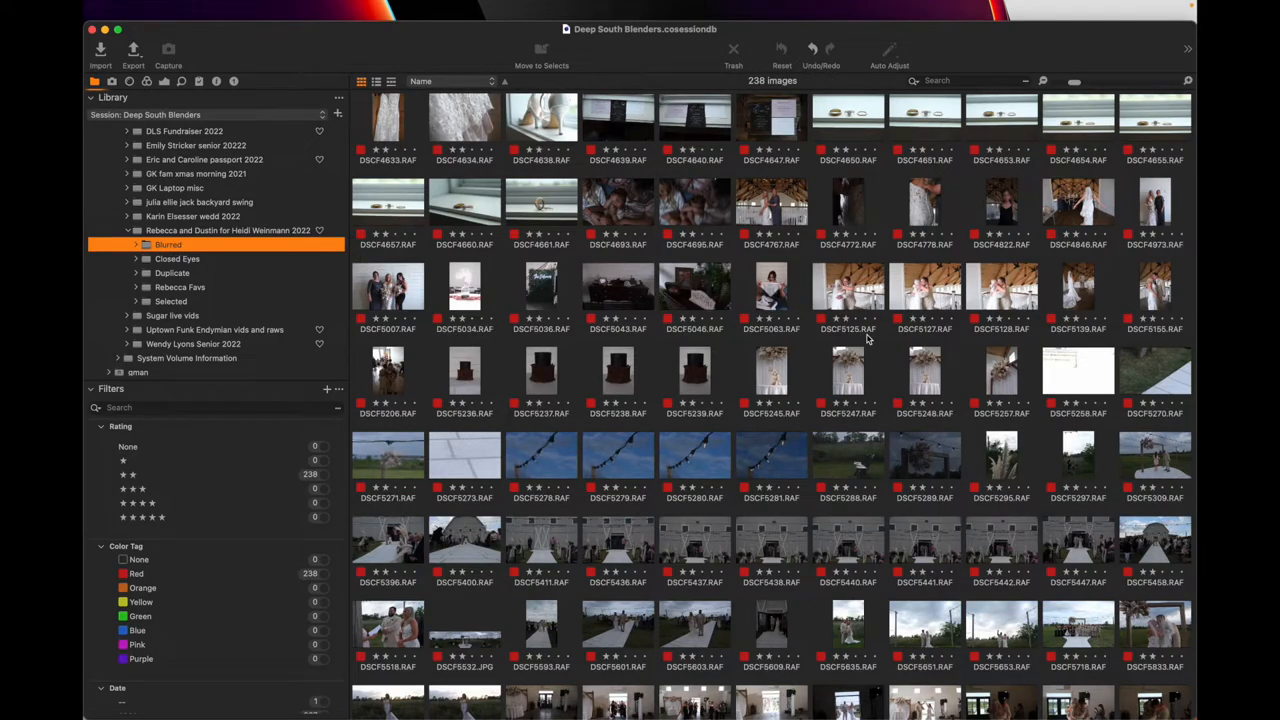
{"action": "mouse_move", "coordinate": [800, 418]}
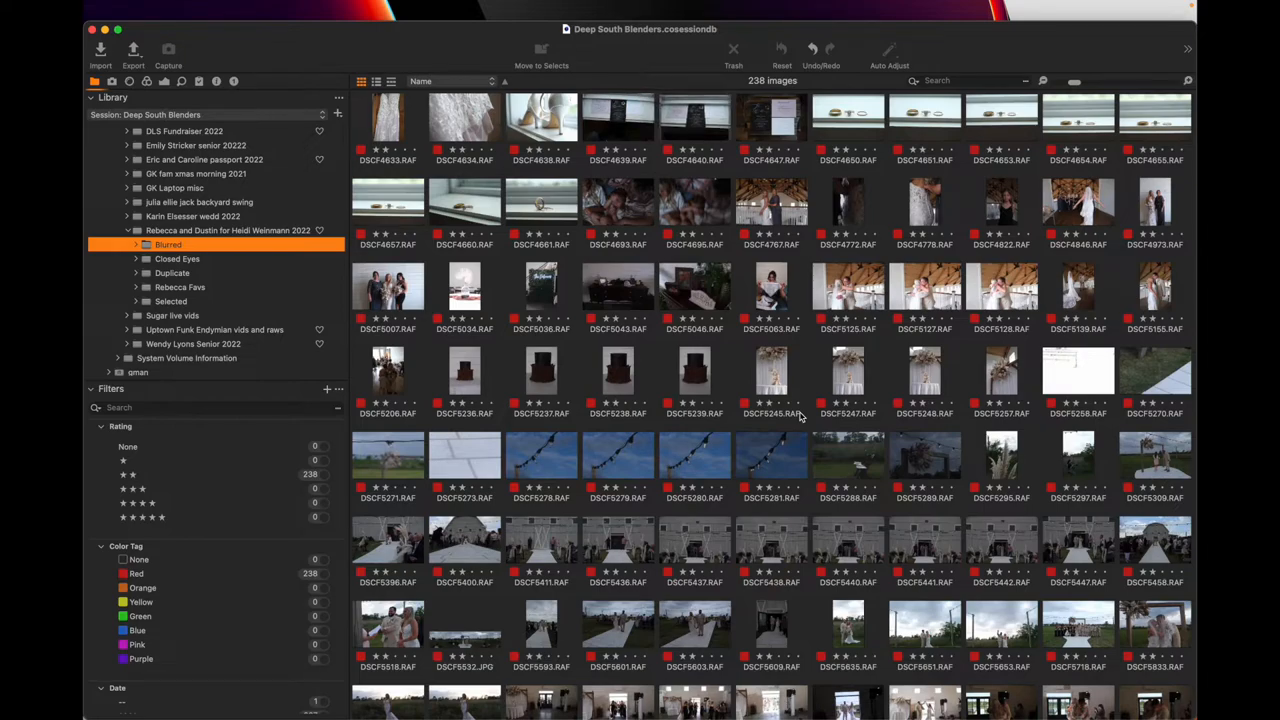
{"action": "scroll", "scroll_direction": "down", "scroll_amount": 3}
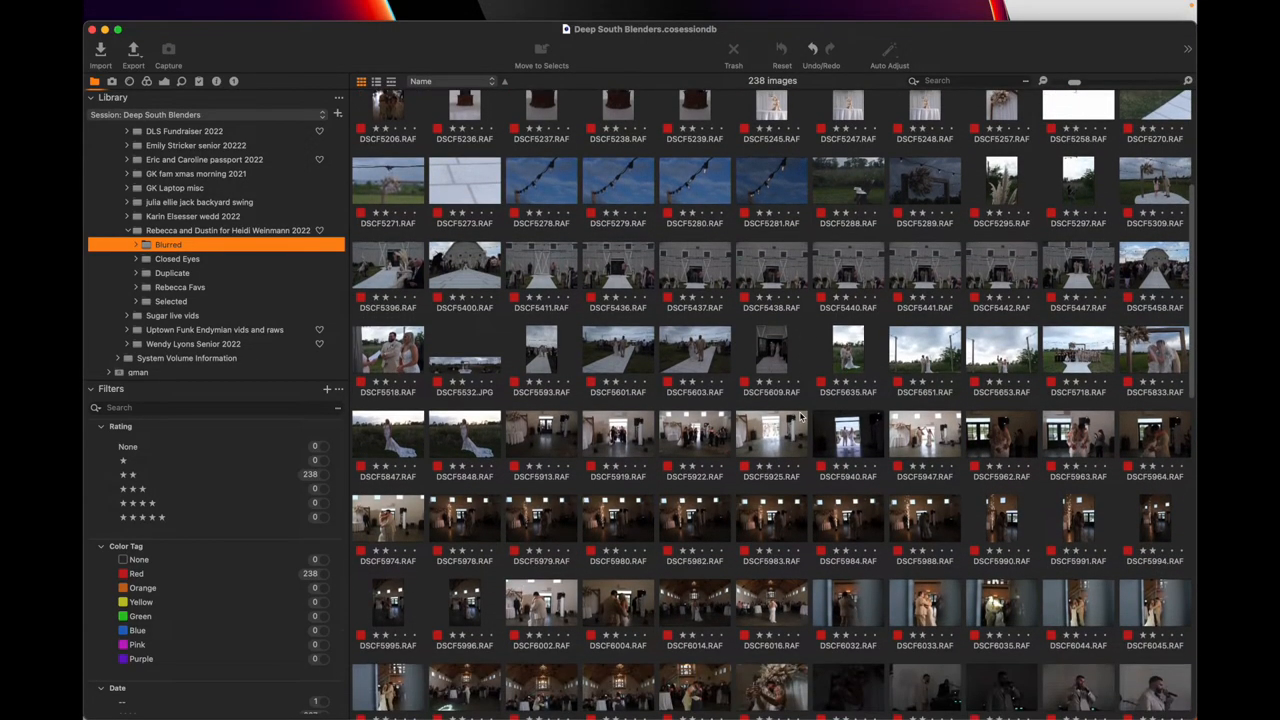
{"action": "scroll", "scroll_direction": "down", "scroll_amount": 3}
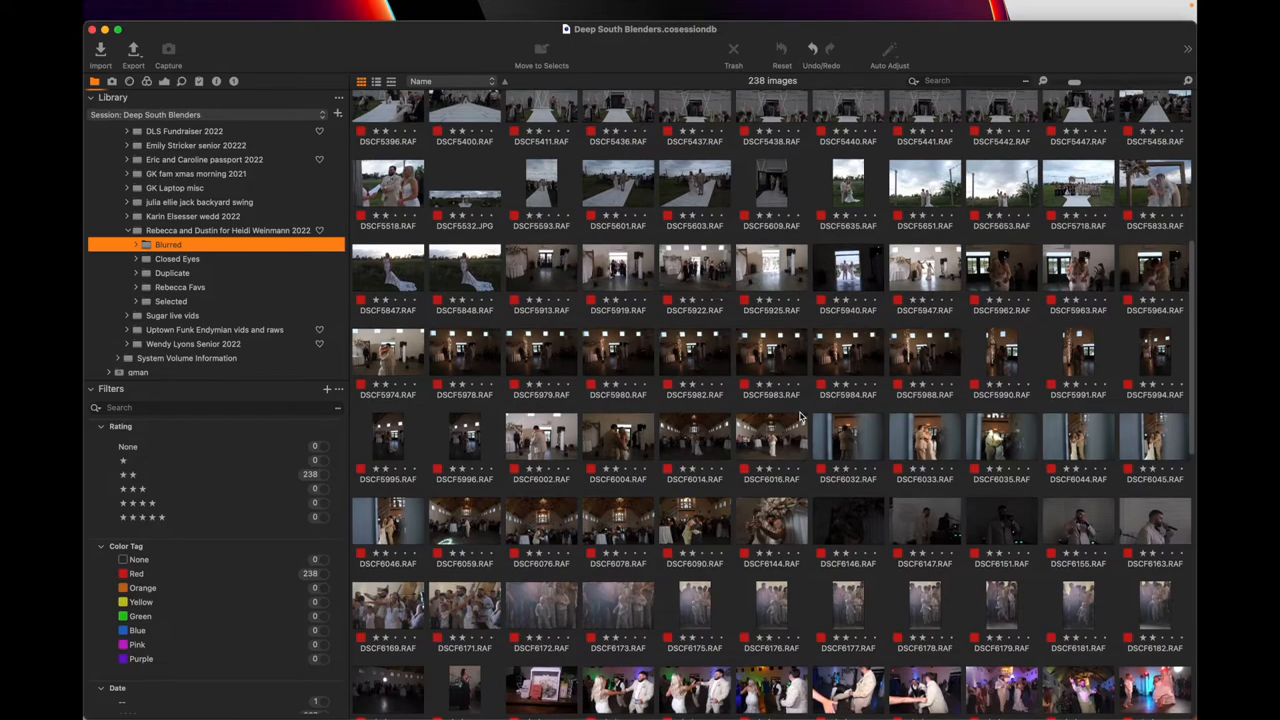
{"action": "scroll", "scroll_direction": "down", "scroll_amount": 3}
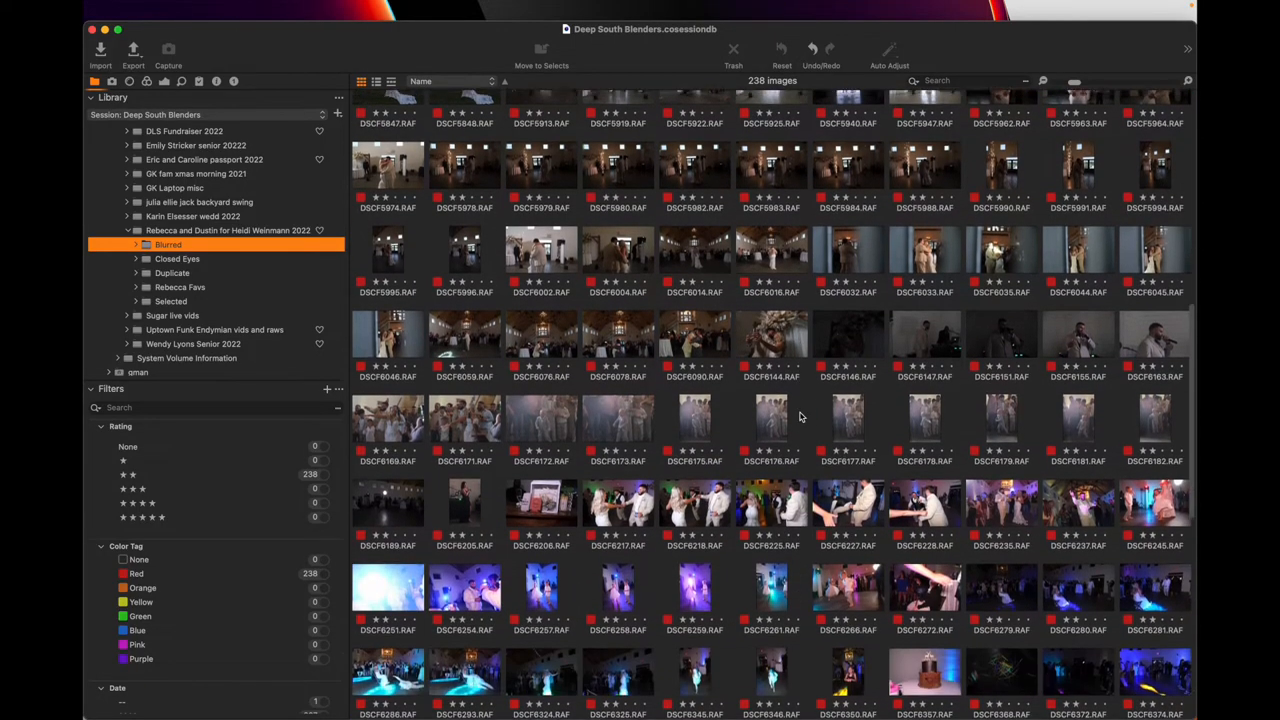
{"action": "scroll", "scroll_direction": "down", "scroll_amount": 3}
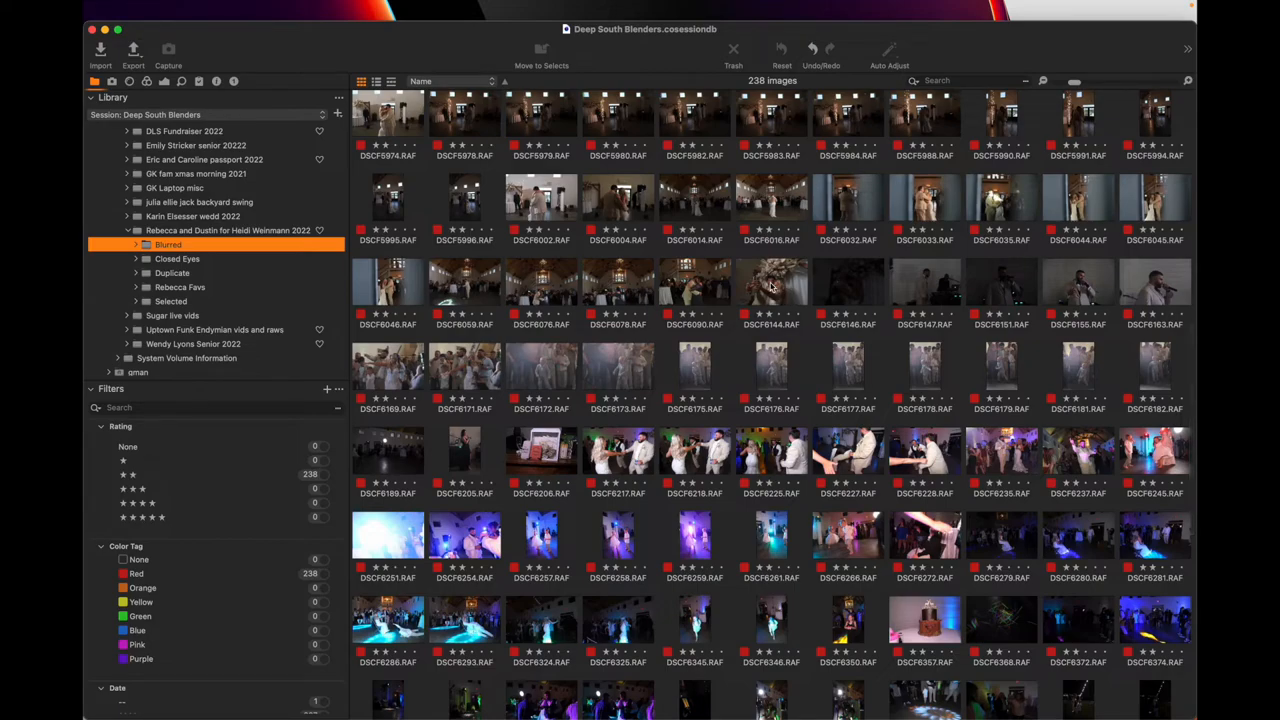
{"action": "scroll", "scroll_direction": "down", "scroll_amount": 3}
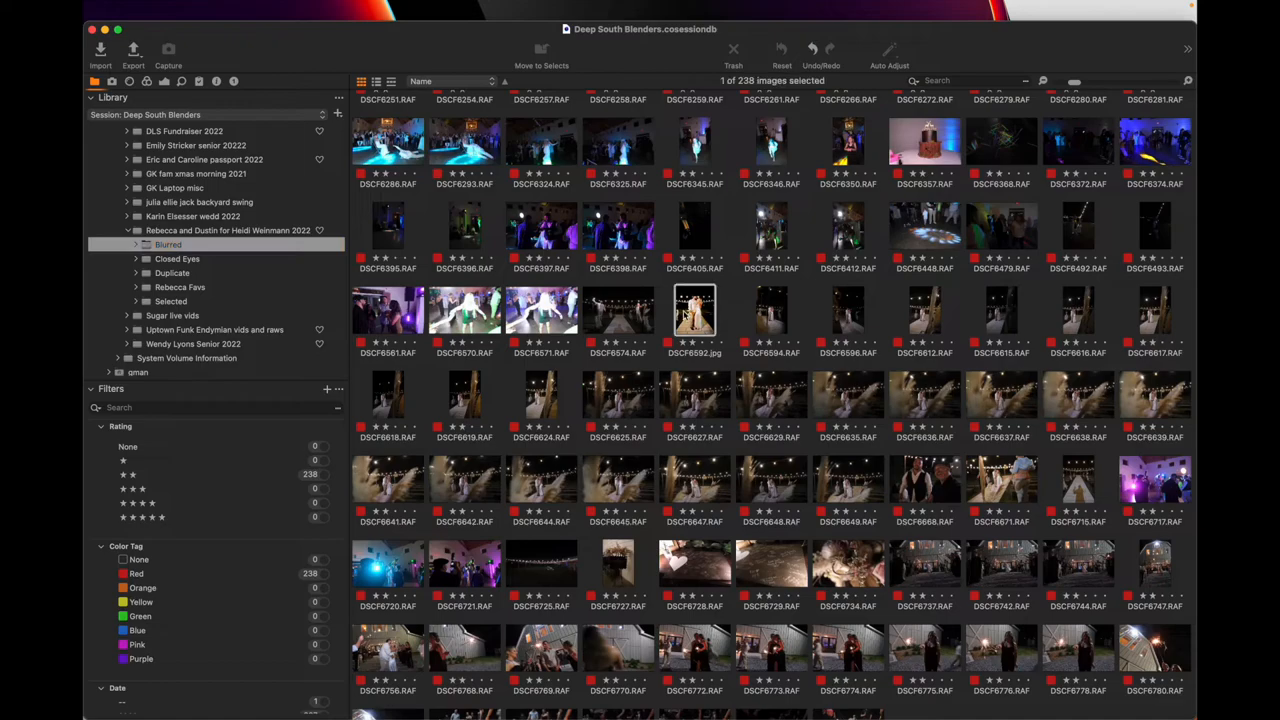
{"action": "double_click", "coordinate": [694, 310]}
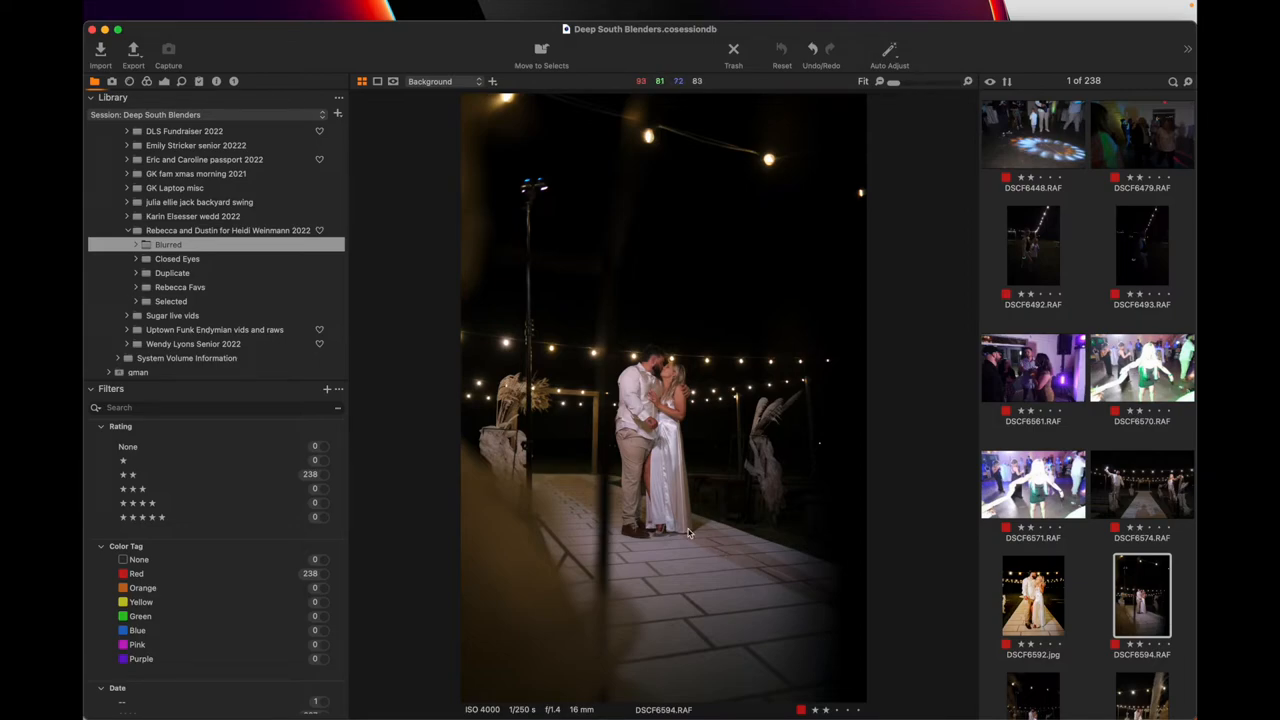
- Switch to the Selected folder's grid and view the girl in the black dress full size
{"action": "left_click", "coordinate": [172, 300]}
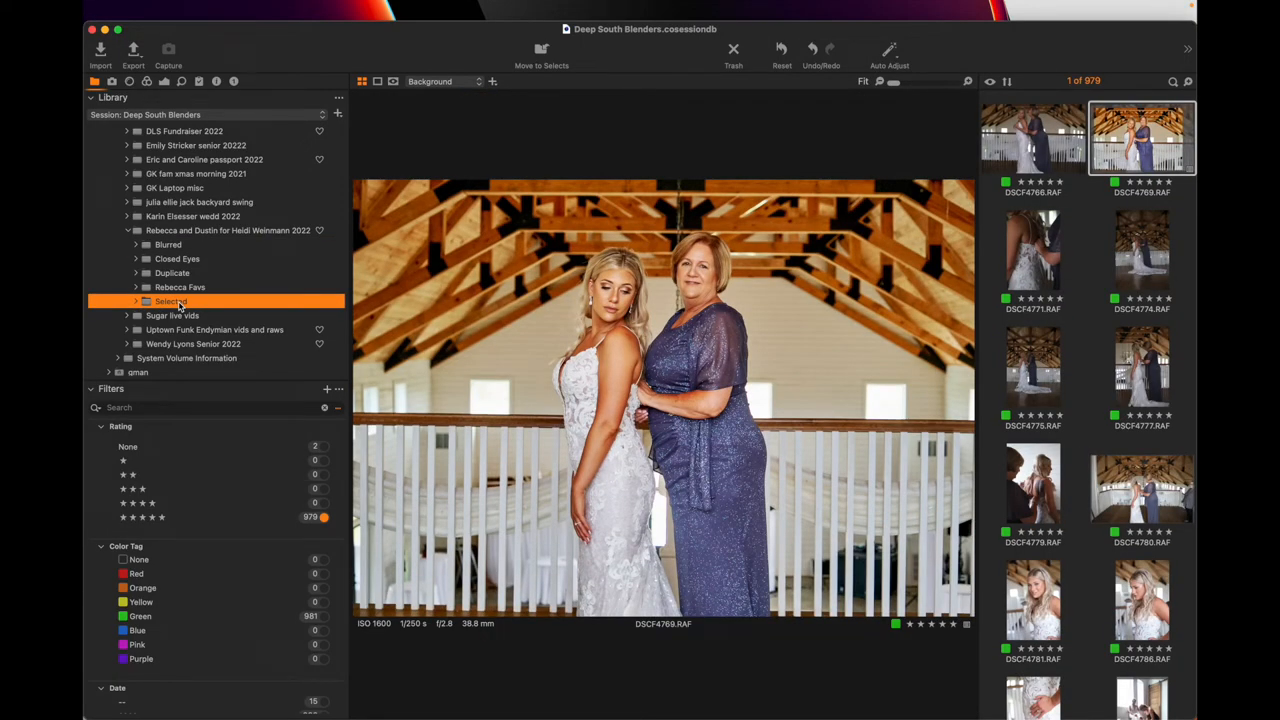
{"action": "mouse_move", "coordinate": [176, 270]}
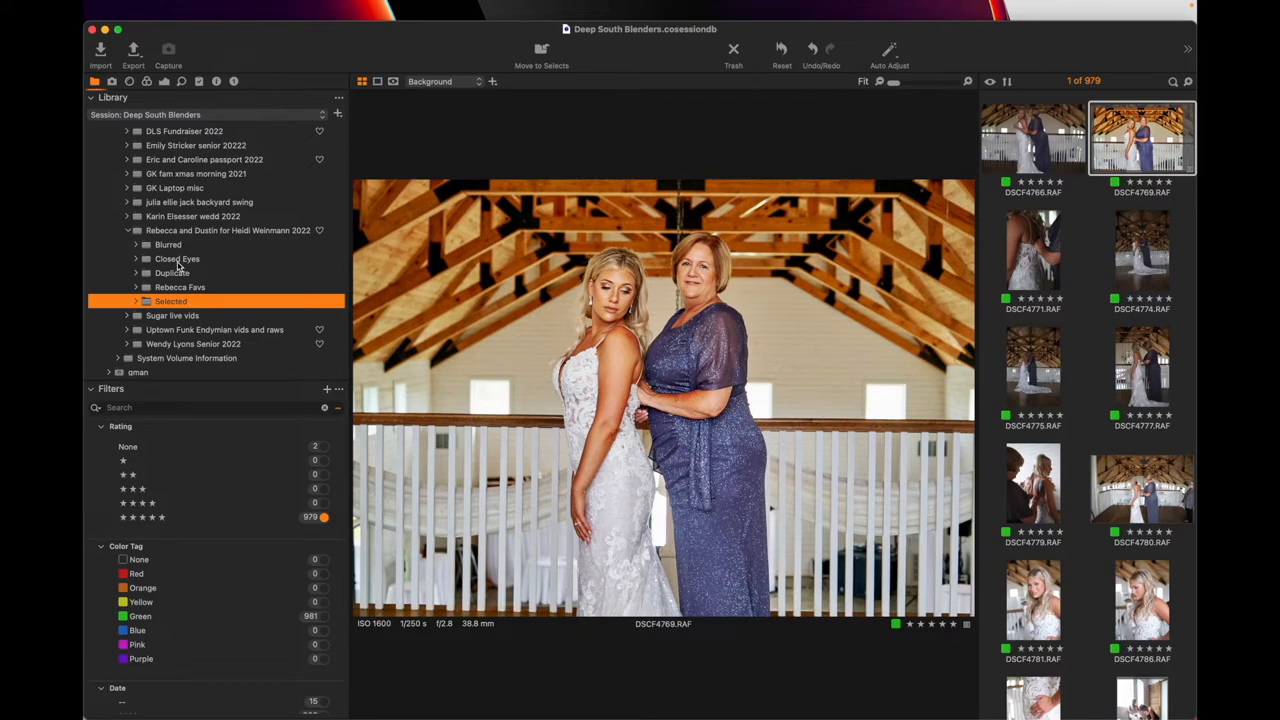
{"action": "left_click", "coordinate": [376, 80]}
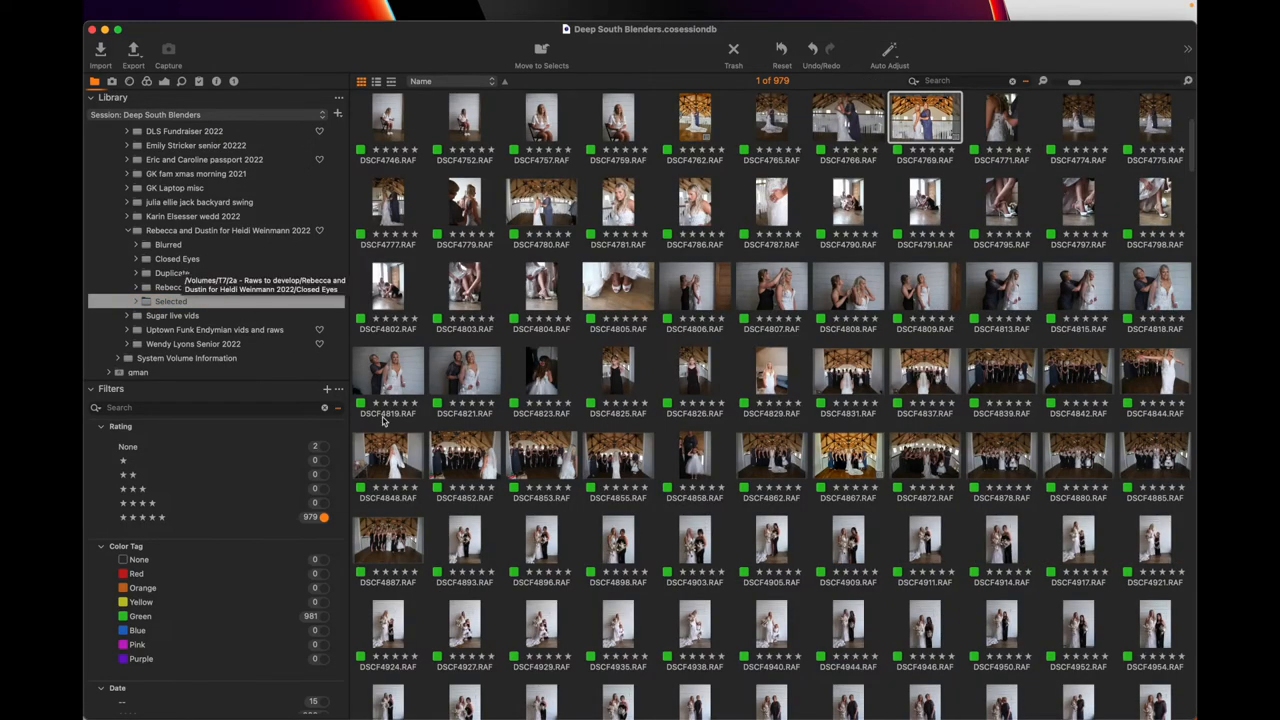
{"action": "left_click", "coordinate": [694, 376]}
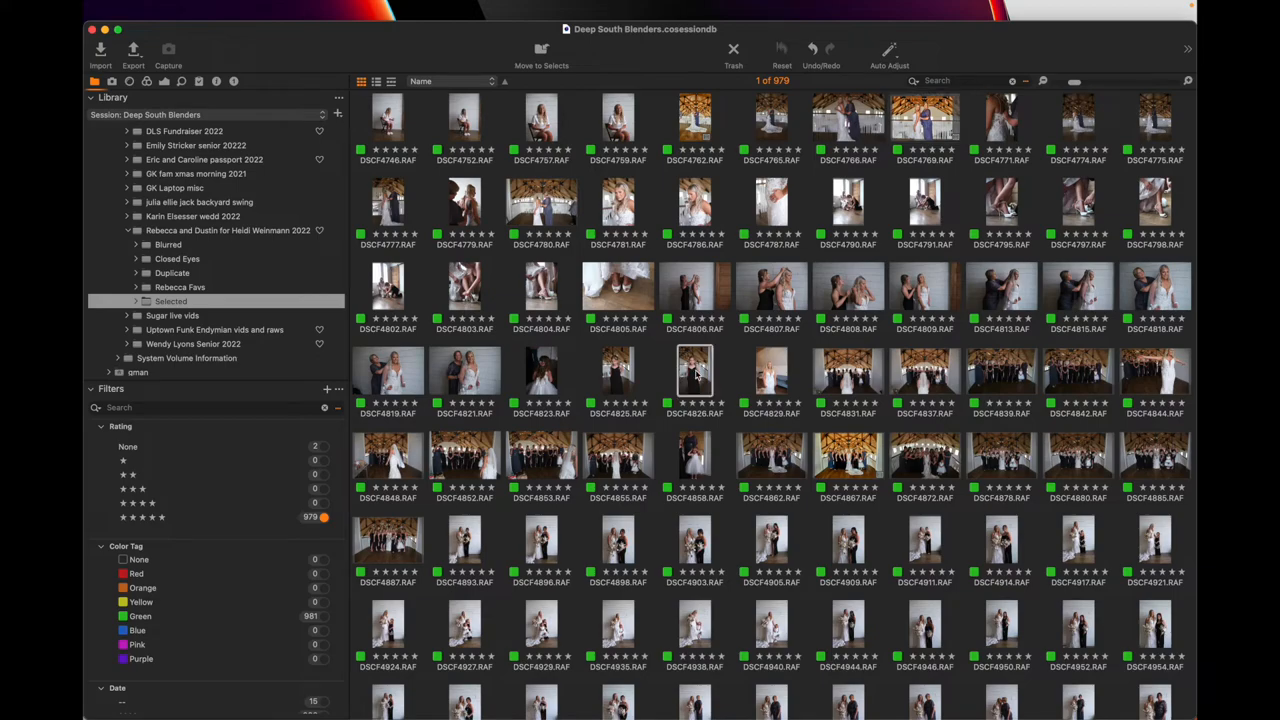
{"action": "double_click", "coordinate": [694, 370]}
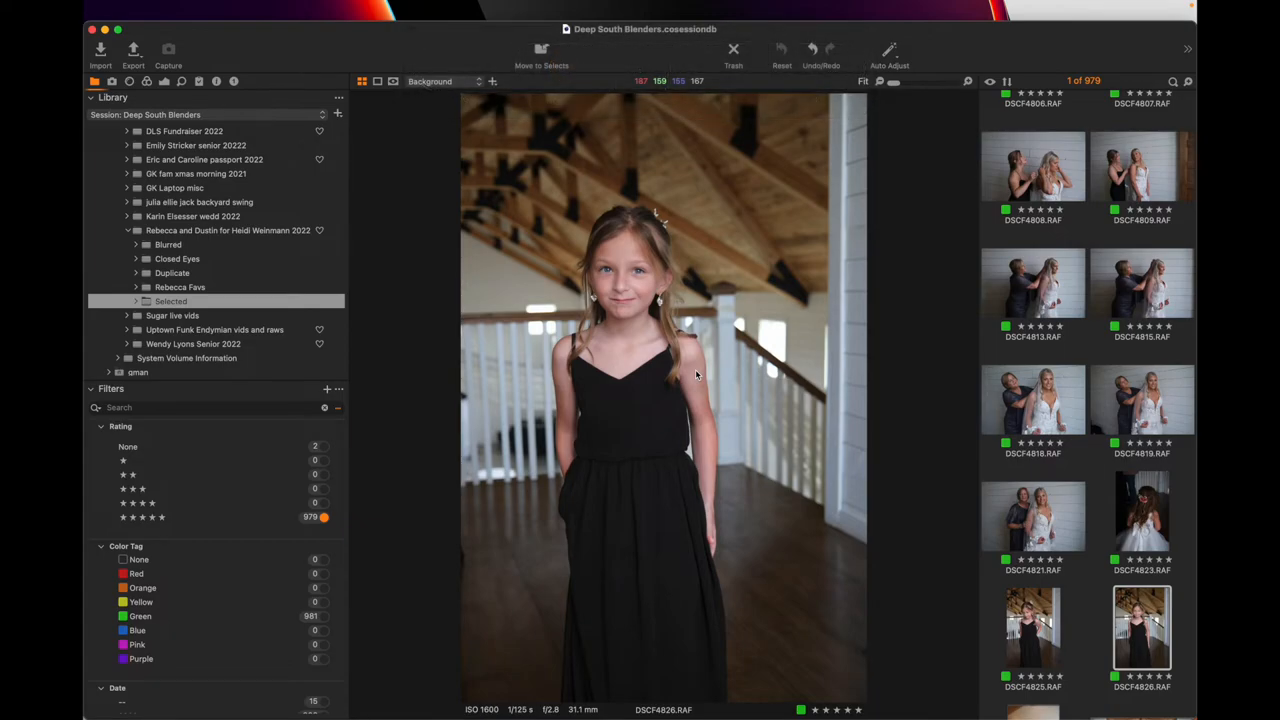
- Step through other keepers to the bride-and-father shot full size
{"action": "left_click", "coordinate": [176, 260]}
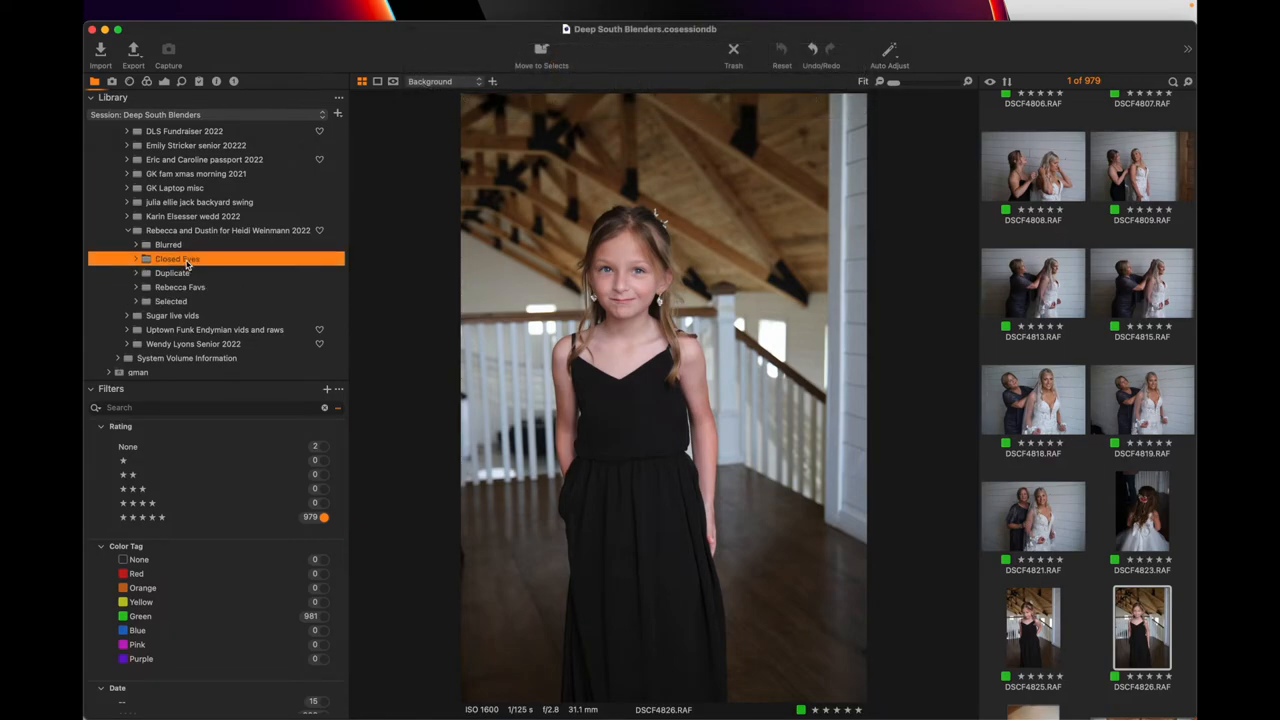
{"action": "left_click", "coordinate": [172, 300]}
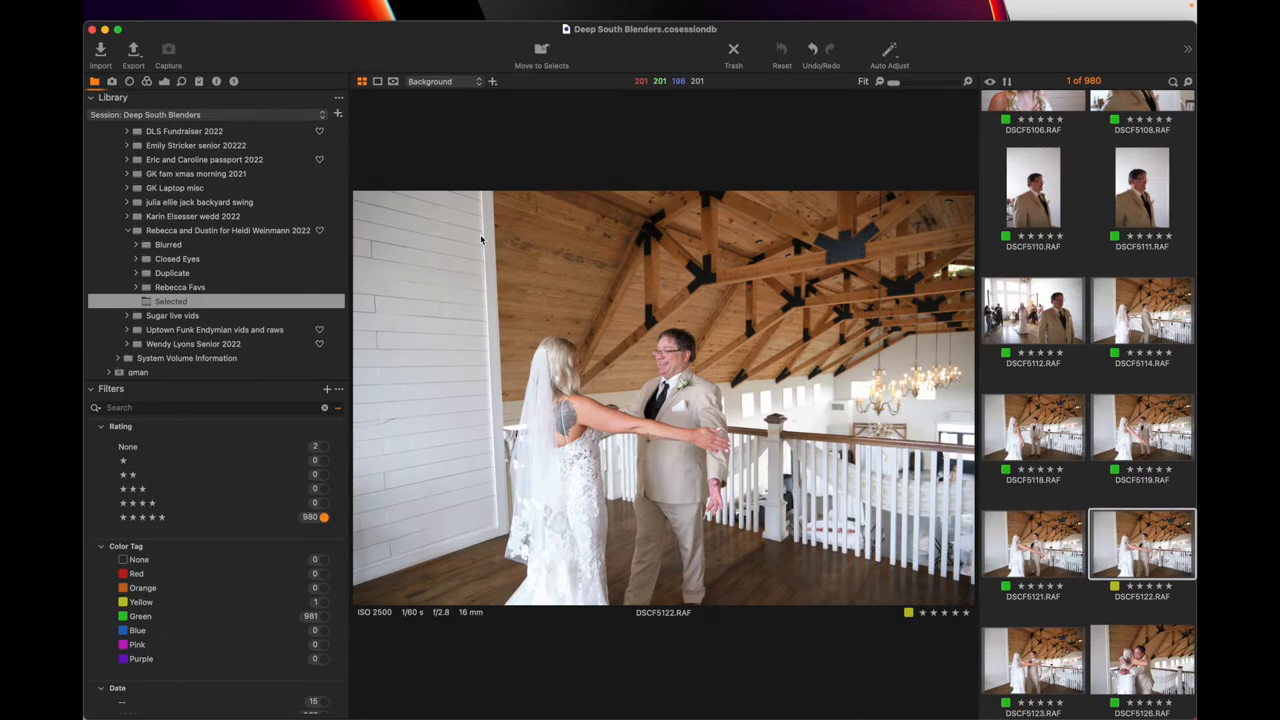
{"action": "left_click", "coordinate": [1032, 660]}
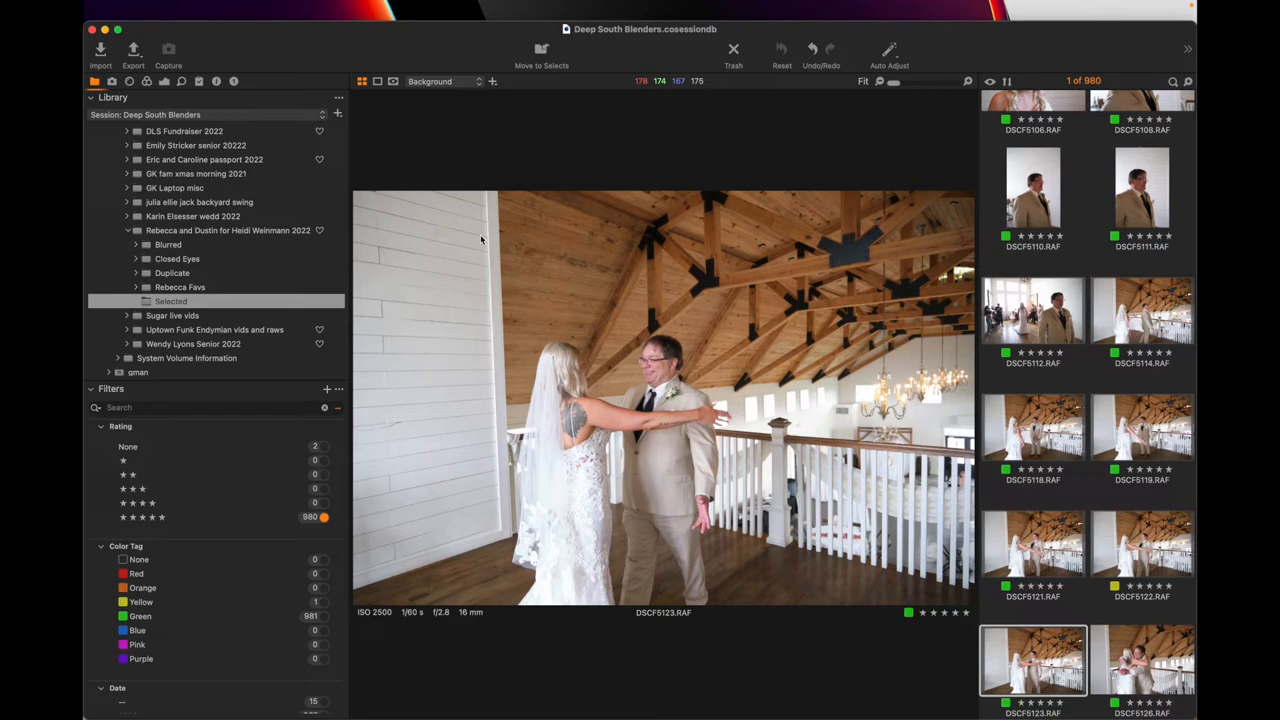
- Browse the Selected keepers as a thumbnail grid down to the reception dancing shots
{"action": "left_click", "coordinate": [376, 80]}
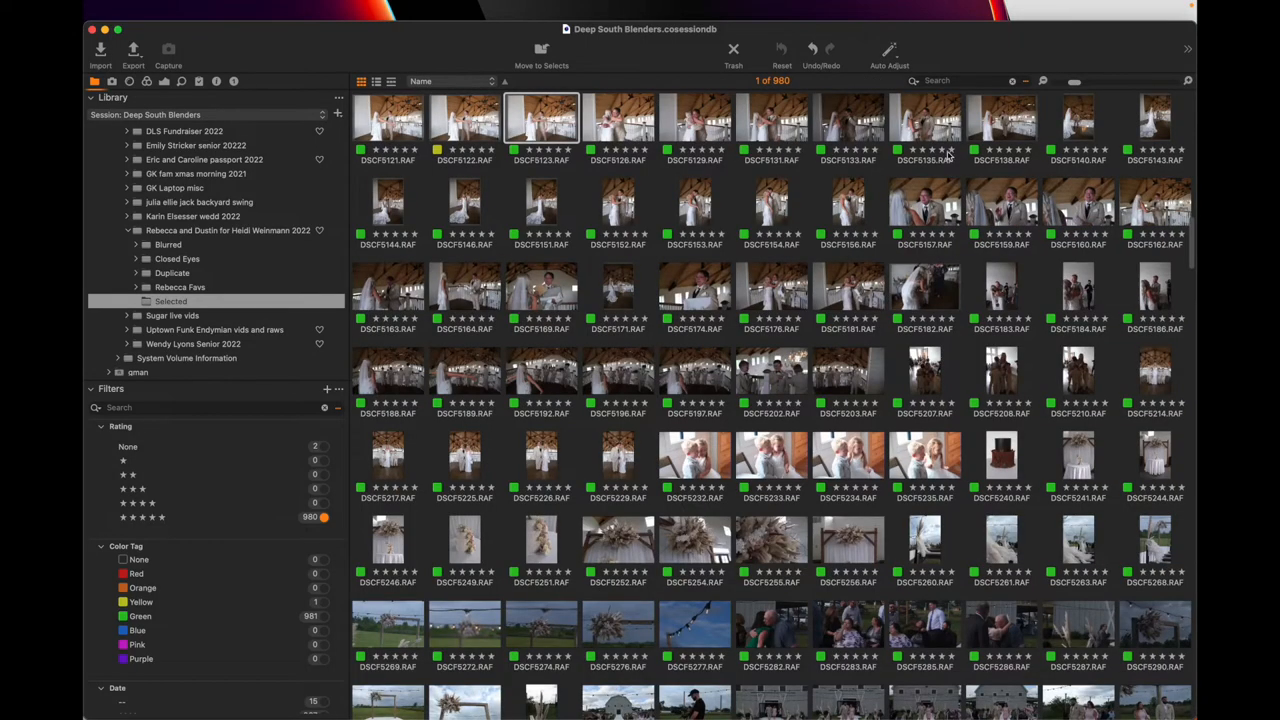
{"action": "scroll", "scroll_direction": "down", "scroll_amount": 3}
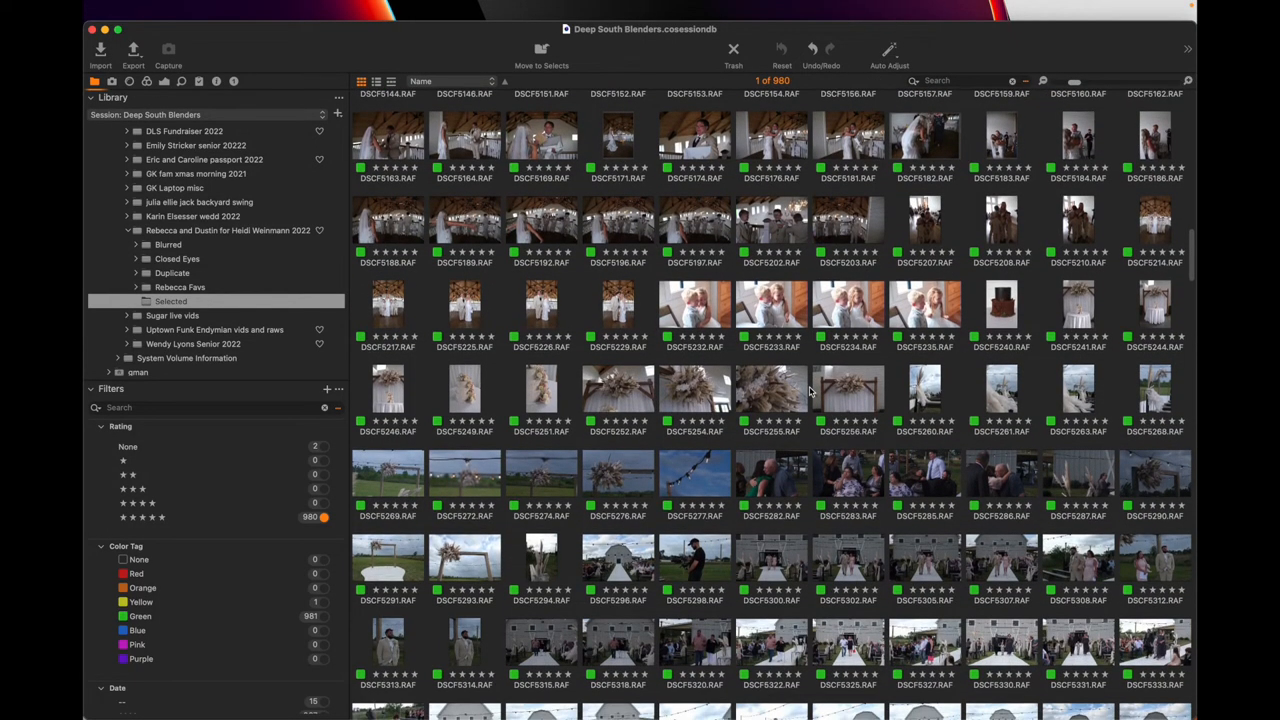
{"action": "scroll", "scroll_direction": "down", "scroll_amount": 3}
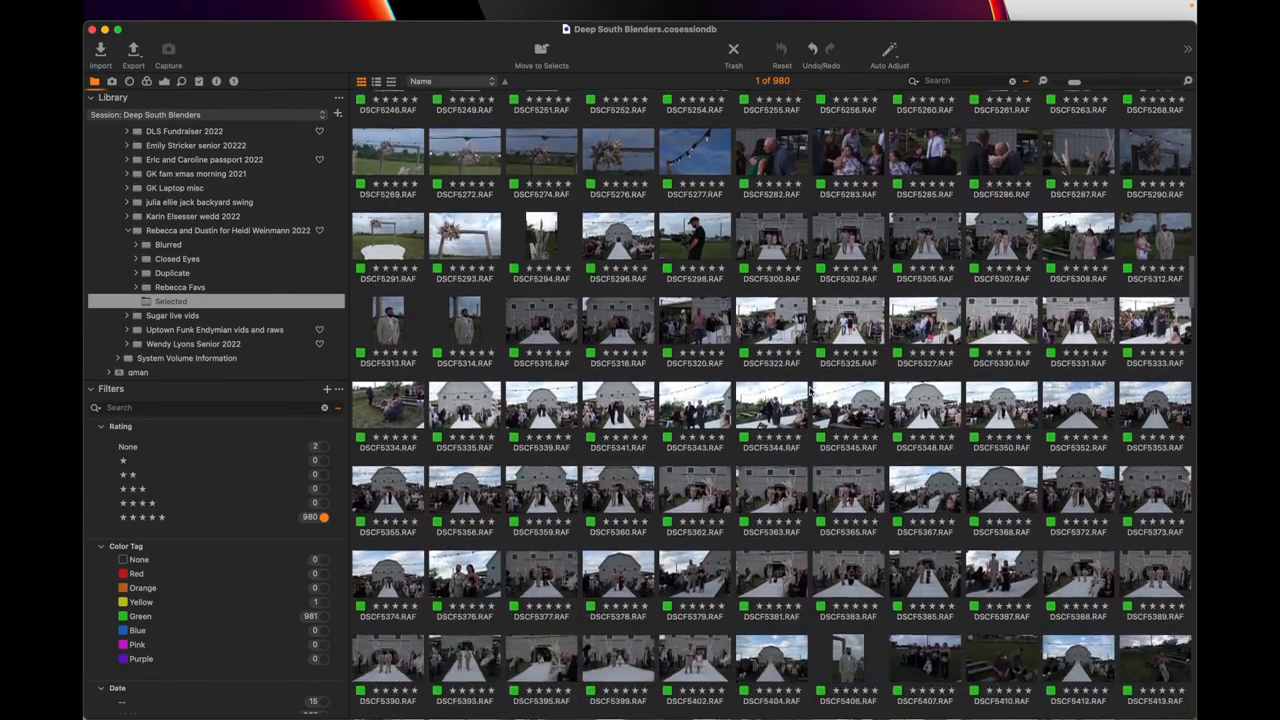
{"action": "scroll", "scroll_direction": "down", "scroll_amount": 3}
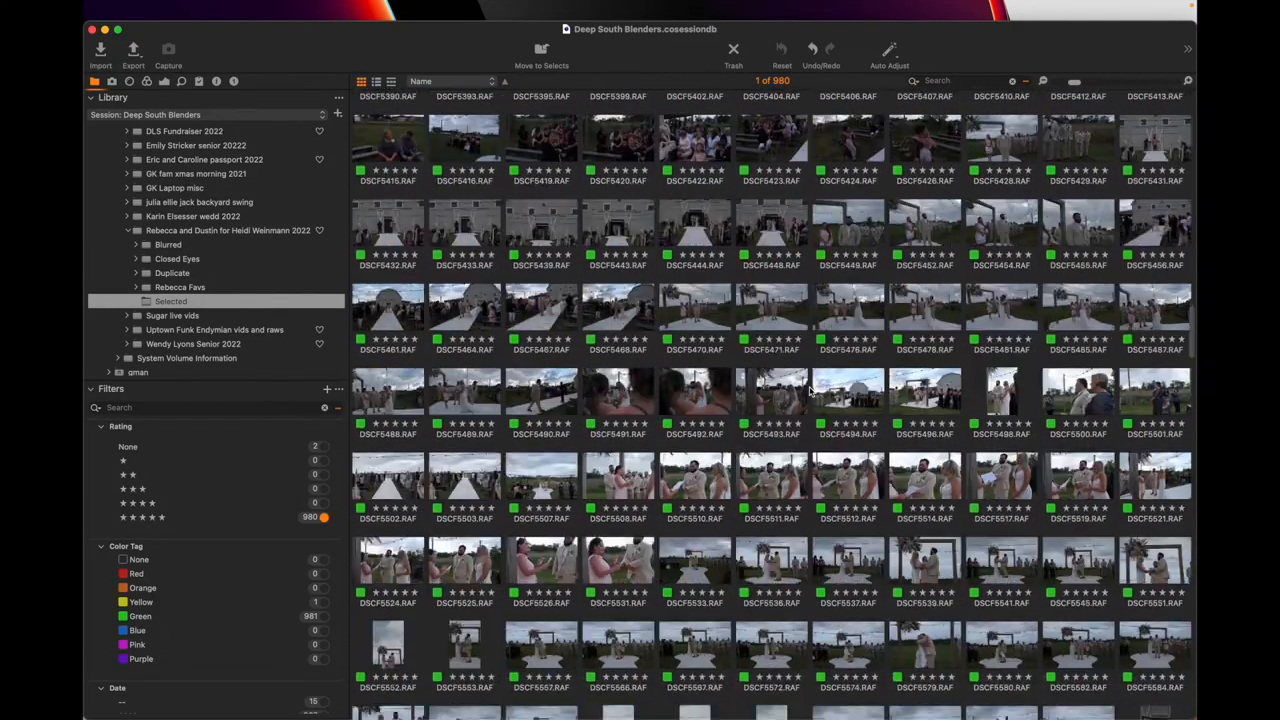
{"action": "scroll", "scroll_direction": "down", "scroll_amount": 3}
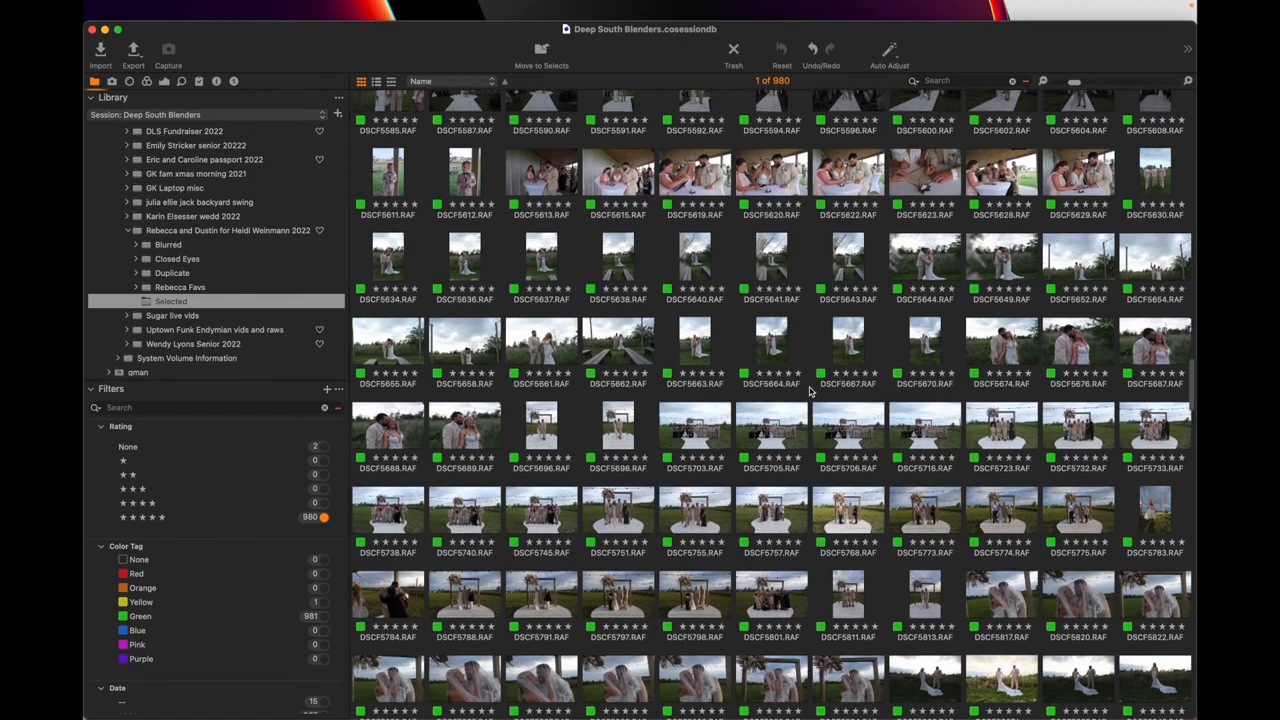
{"action": "scroll", "scroll_direction": "down", "scroll_amount": 3}
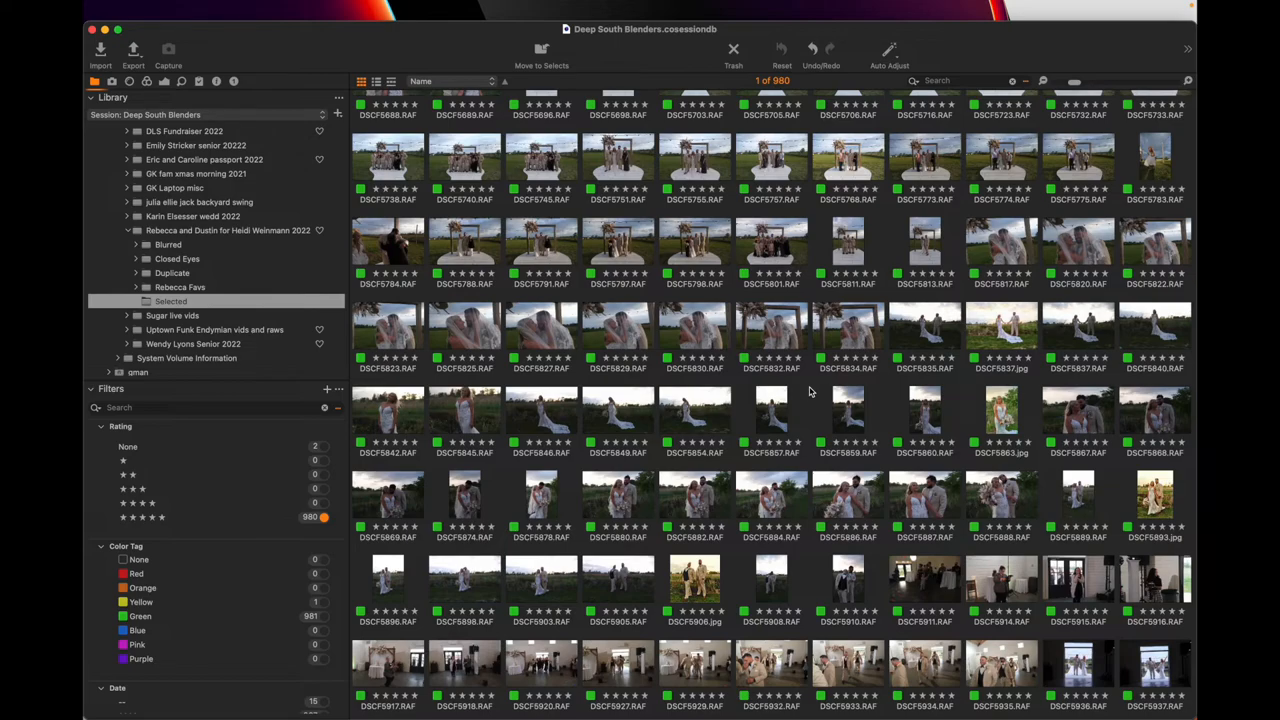
{"action": "scroll", "scroll_direction": "down", "scroll_amount": 3}
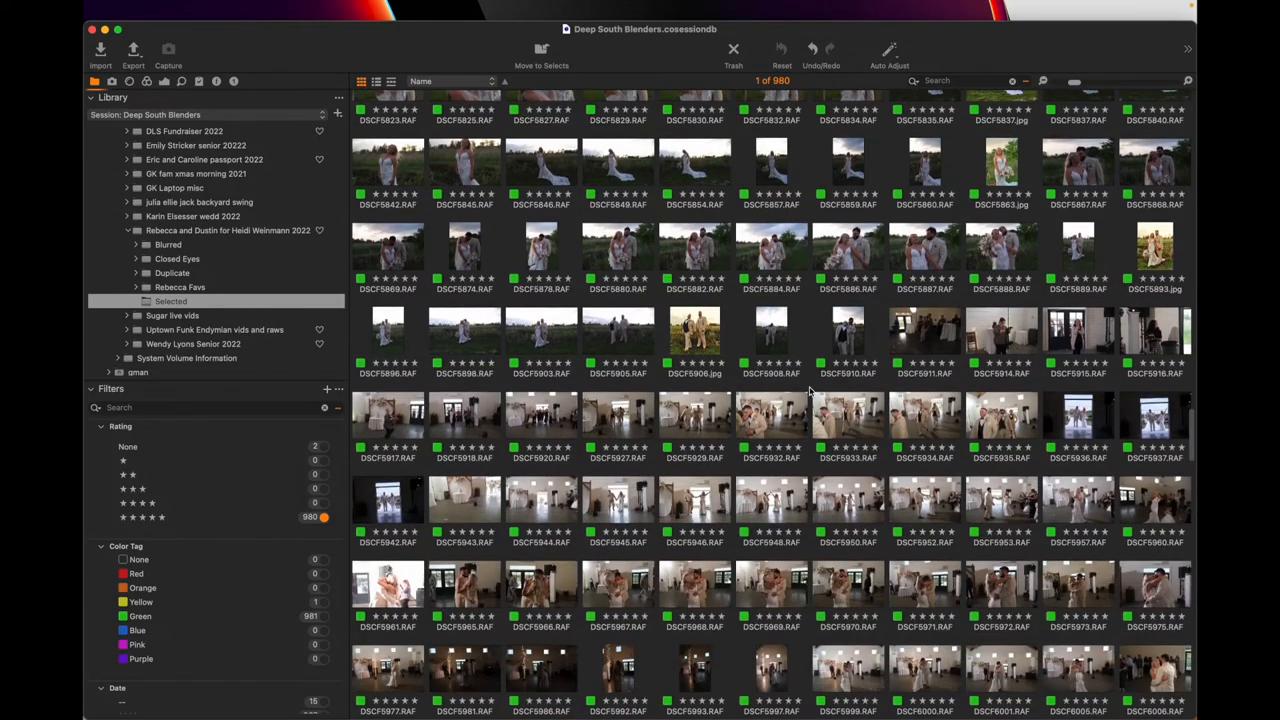
{"action": "scroll", "scroll_direction": "down", "scroll_amount": 3}
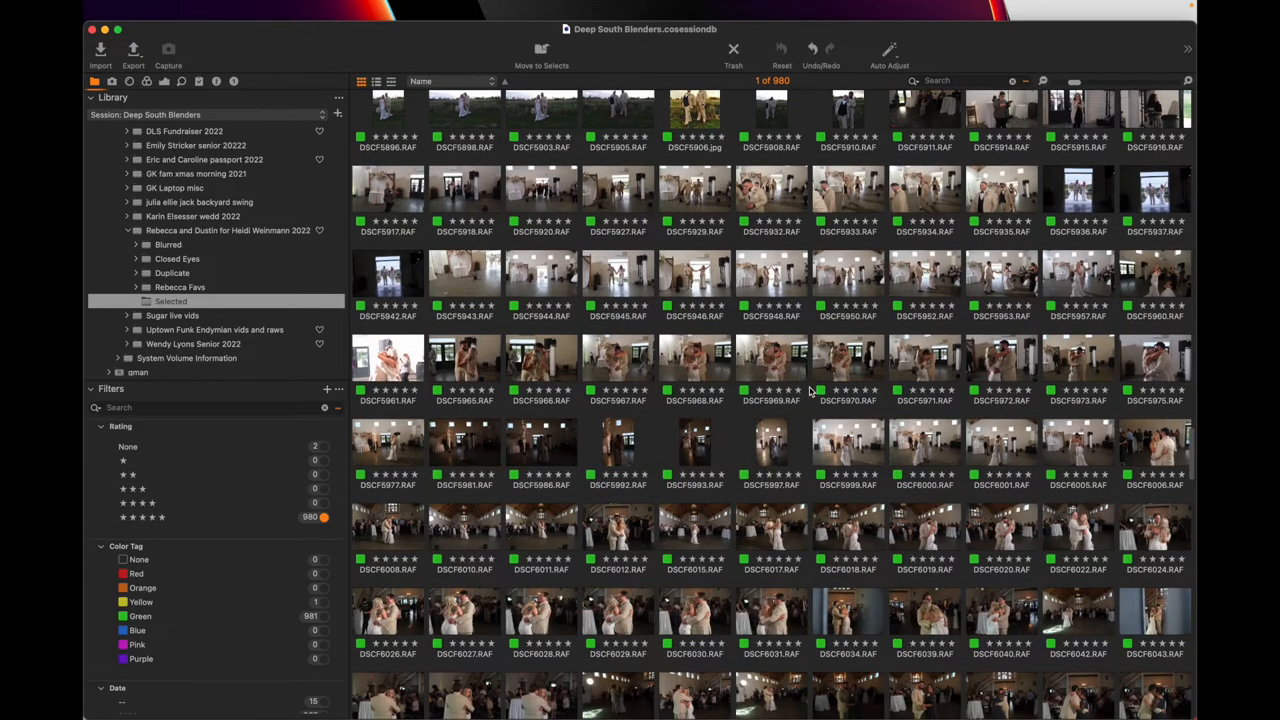
{"action": "scroll", "scroll_direction": "down", "scroll_amount": 3}
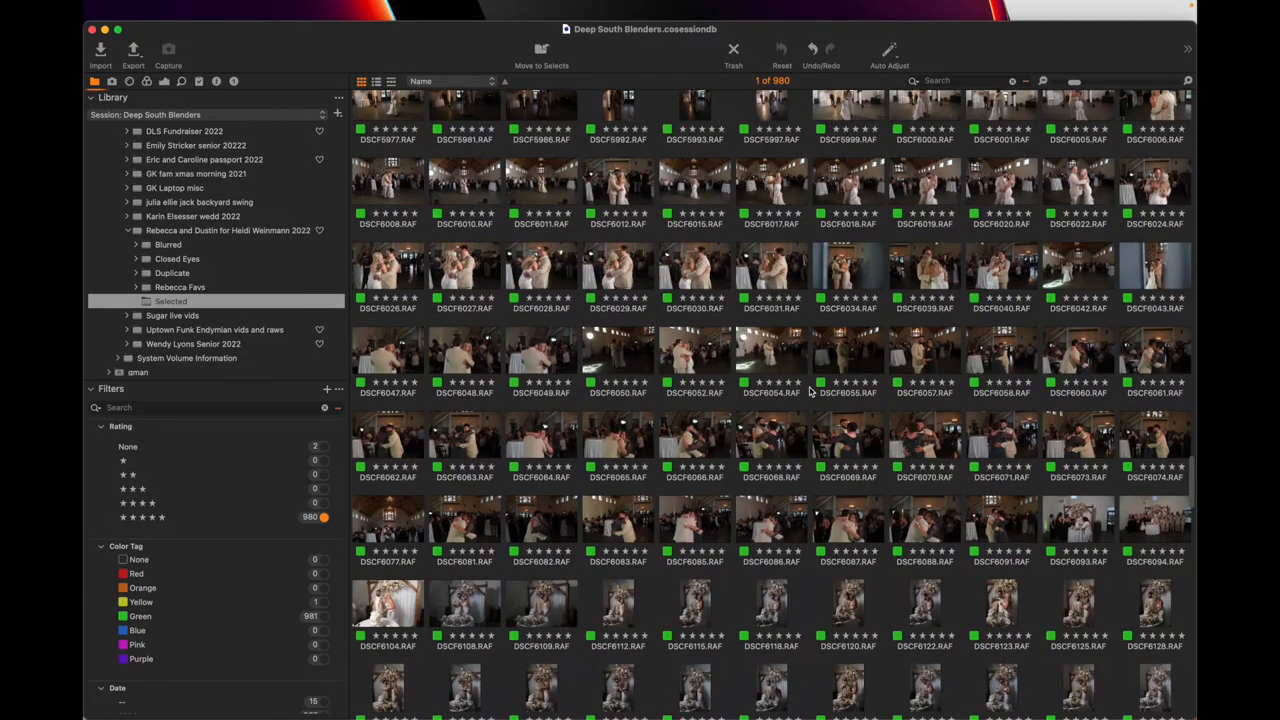